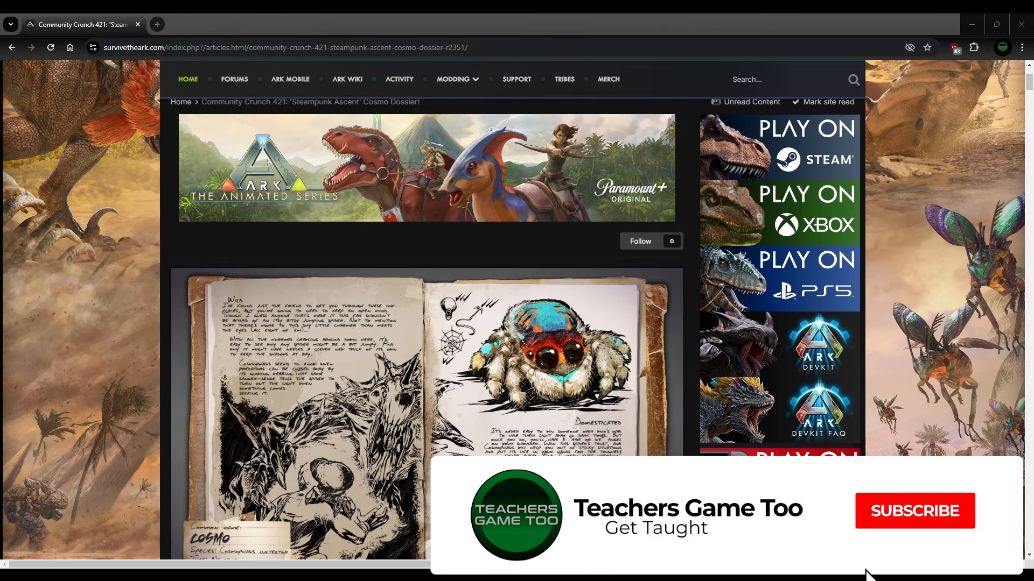
Step: Scroll past the banner and dossier image to the Community Crunch 421 title and welcome paragraph
left_click(914, 511)
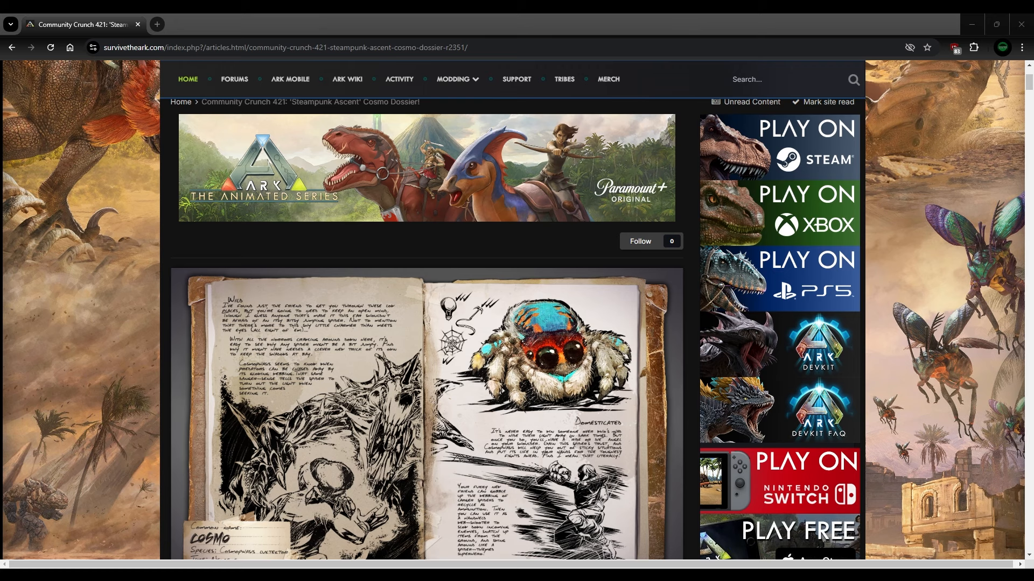
scroll("down", 3)
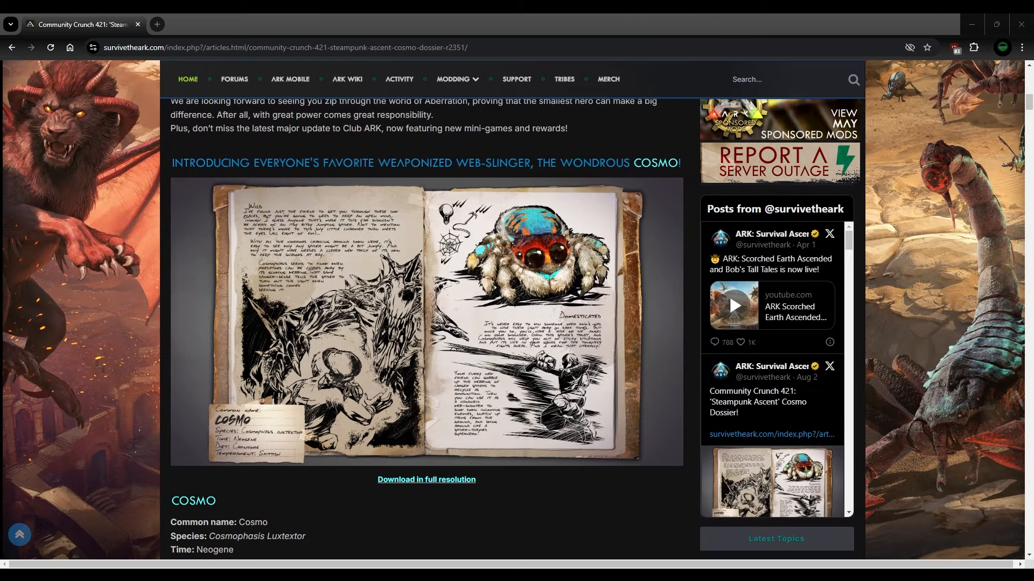
scroll("down", 3)
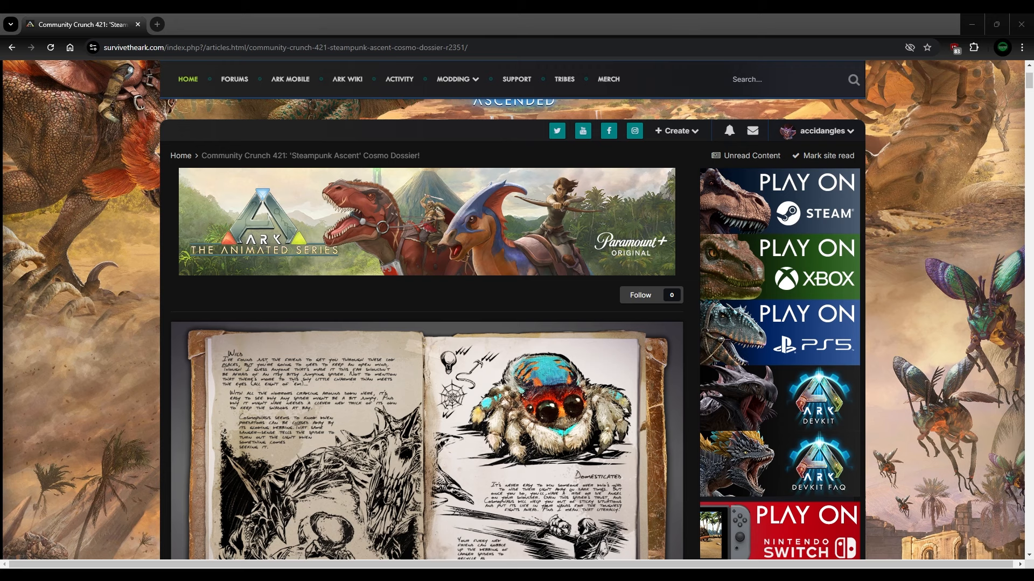
scroll("down", 3)
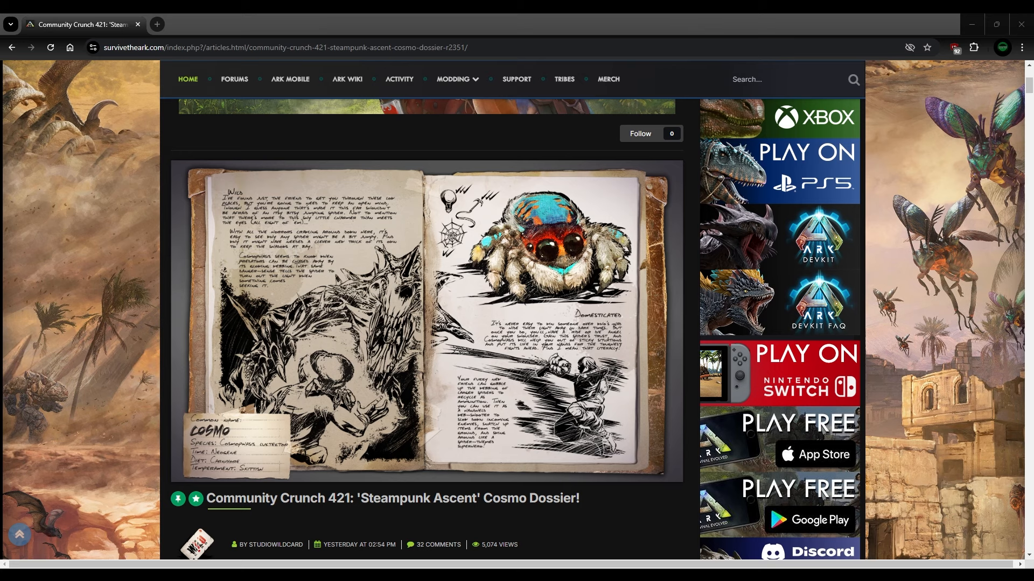
scroll("down", 3)
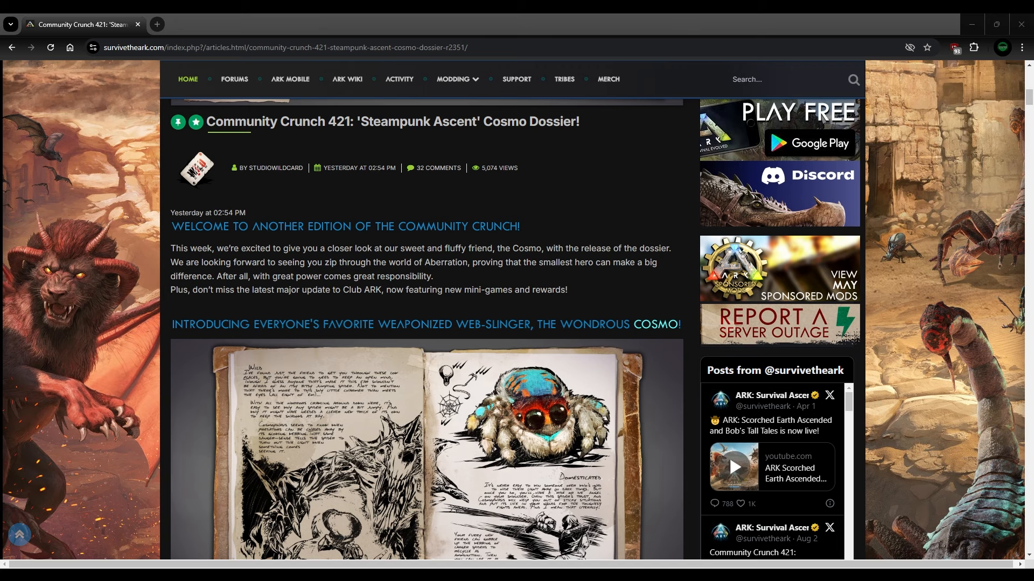
Step: Scroll to the Cosmo dossier image so it can be enlarged in the lightbox viewer
scroll("up", 3)
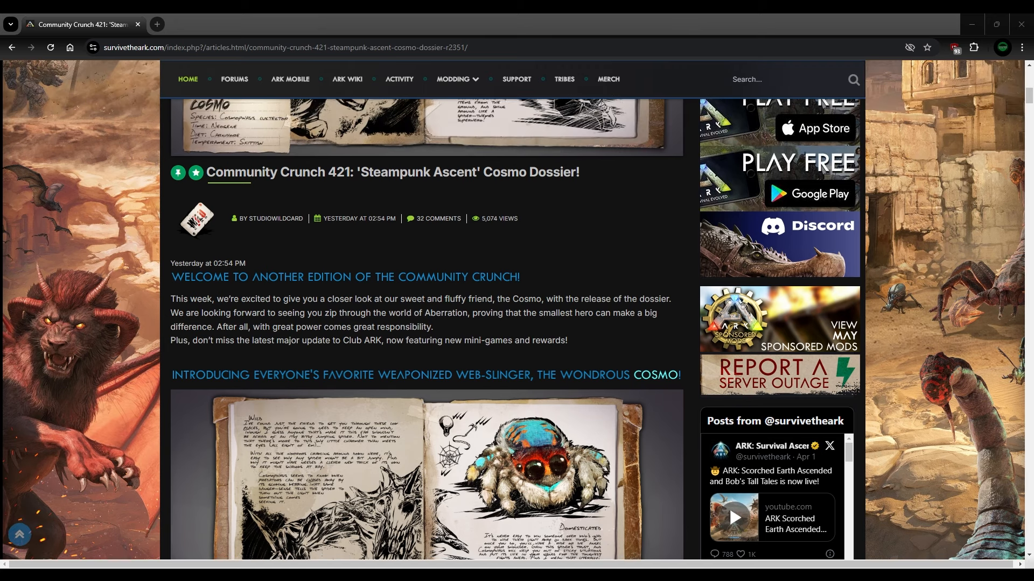
scroll("down", 3)
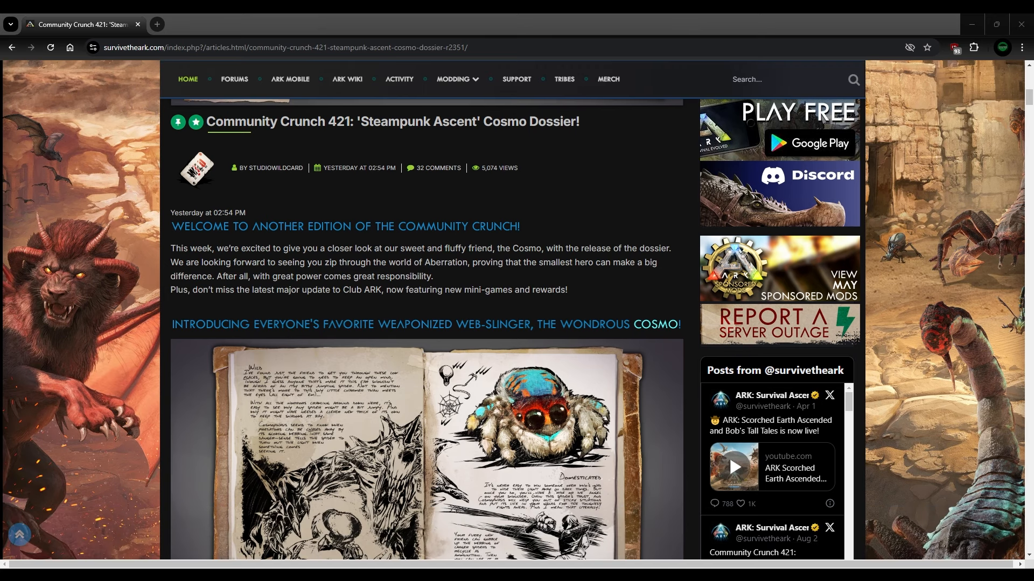
scroll("down", 3)
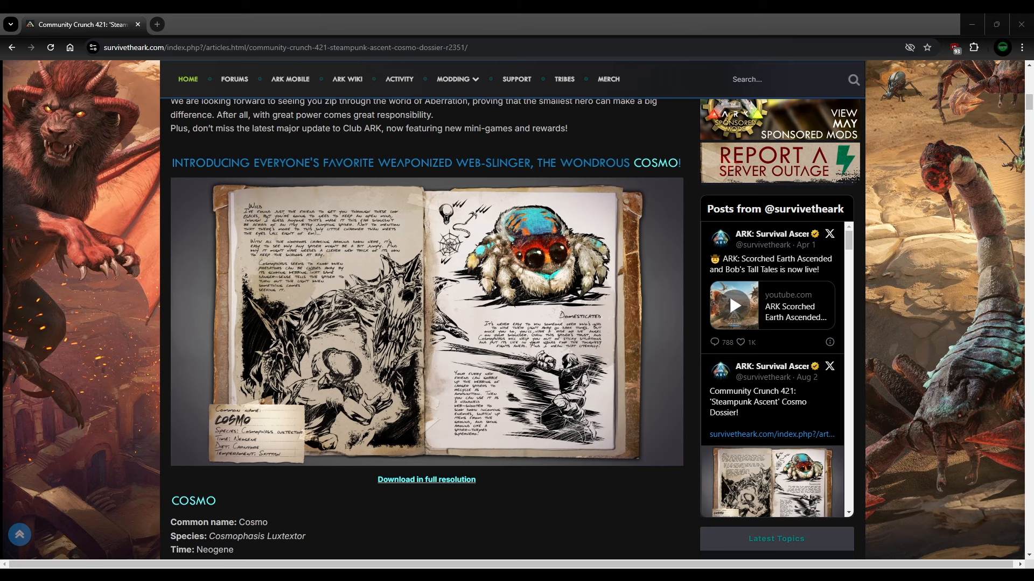
scroll("down", 3)
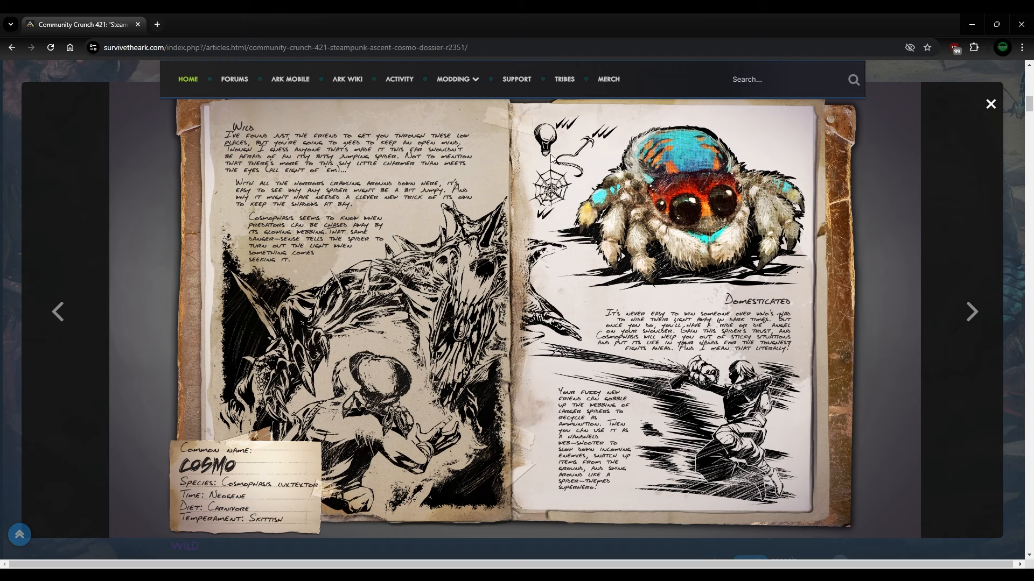
Step: Close the enlarged dossier image and read the Cosmo Wild section, highlighting its first paragraph
left_click(990, 103)
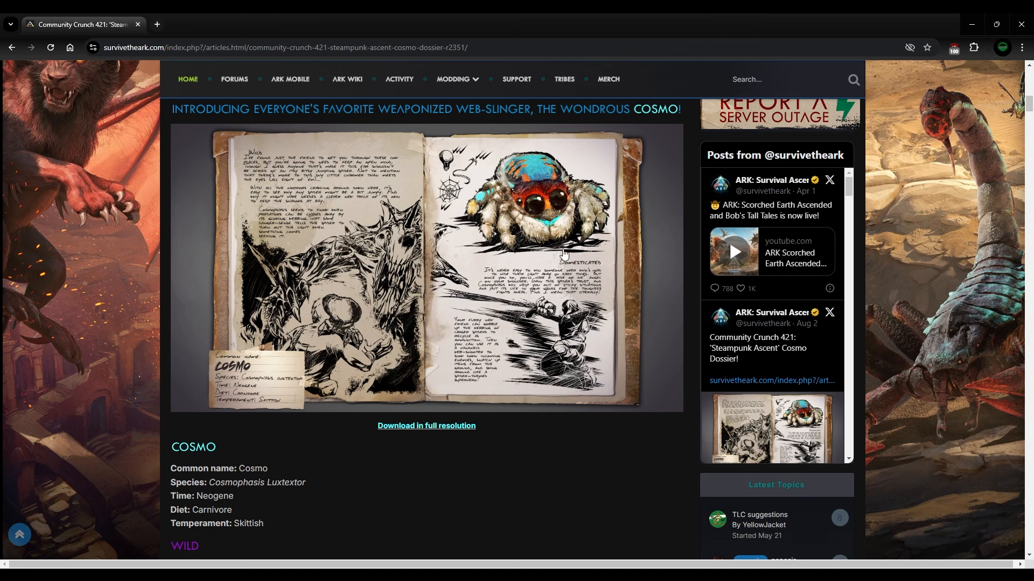
scroll("down", 3)
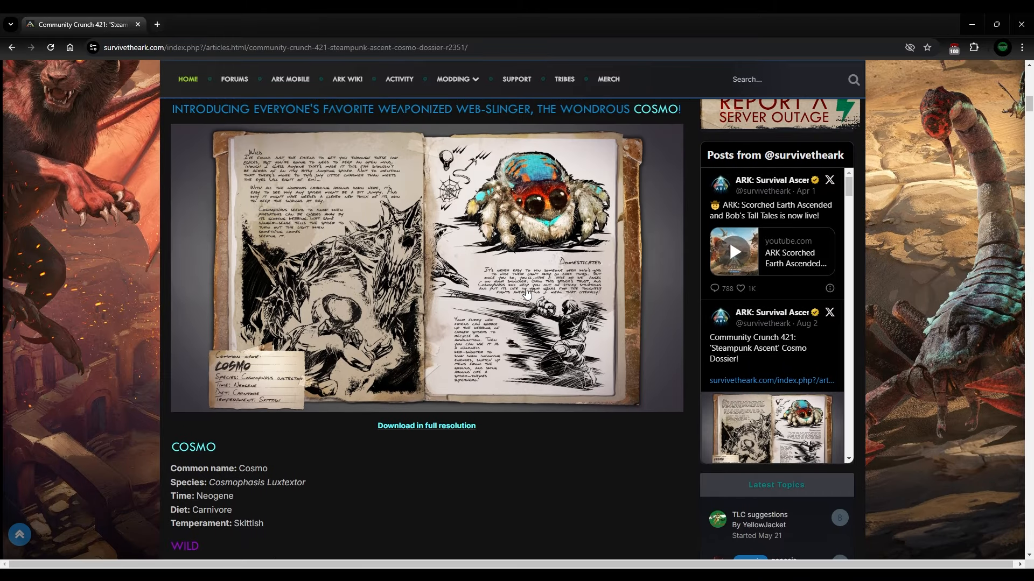
mouse_move(513, 223)
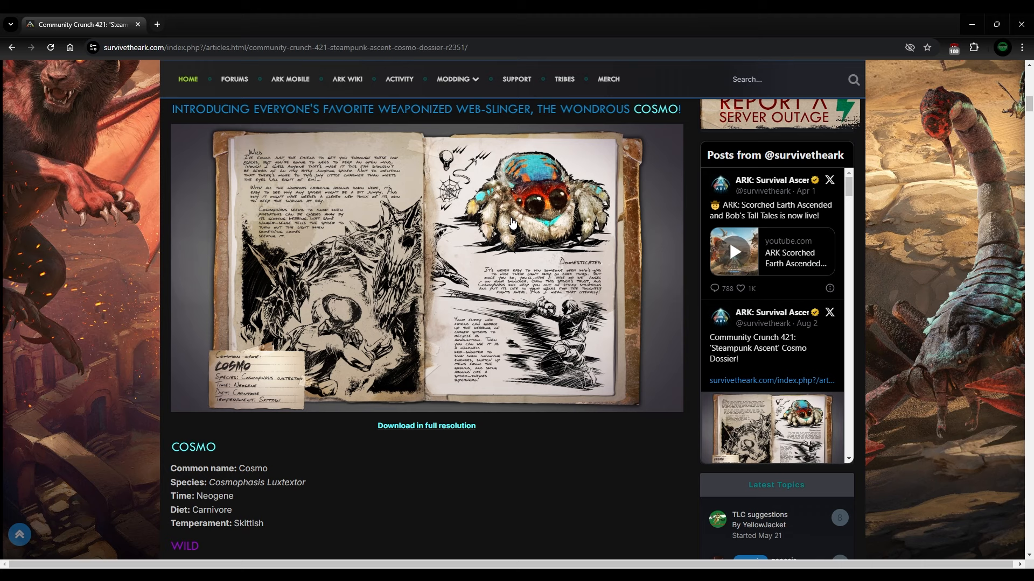
mouse_move(470, 193)
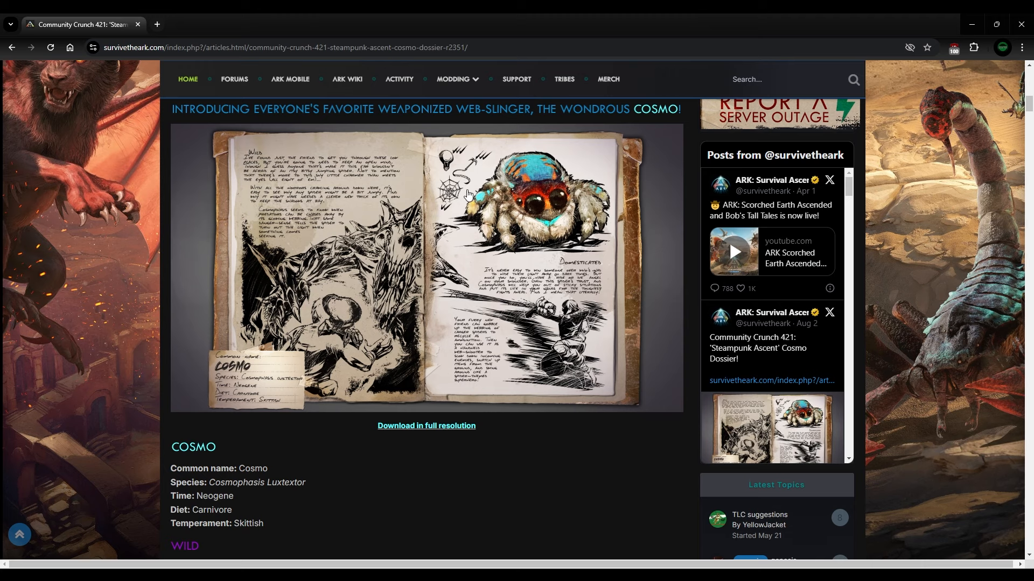
scroll("down", 3)
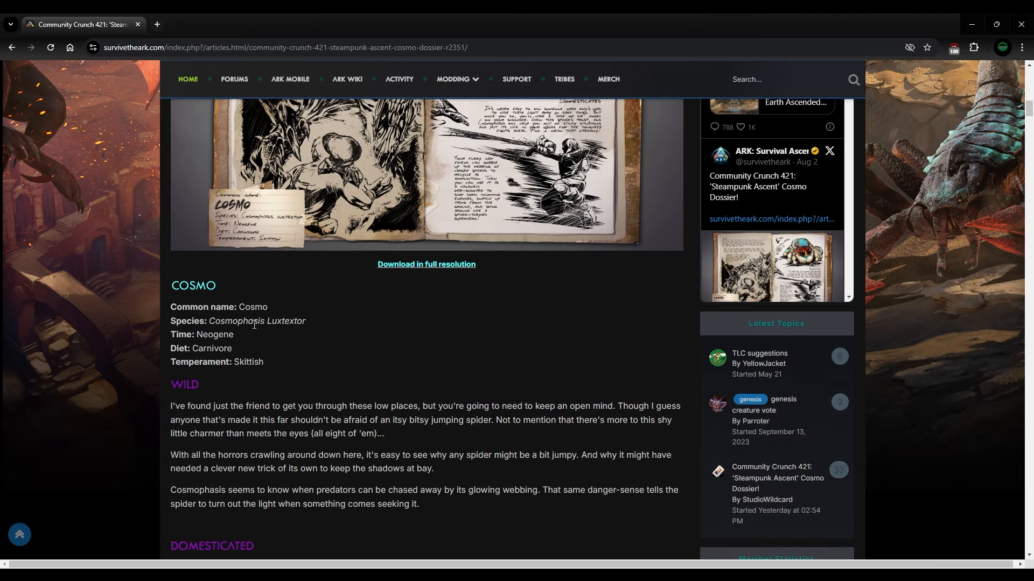
scroll("down", 3)
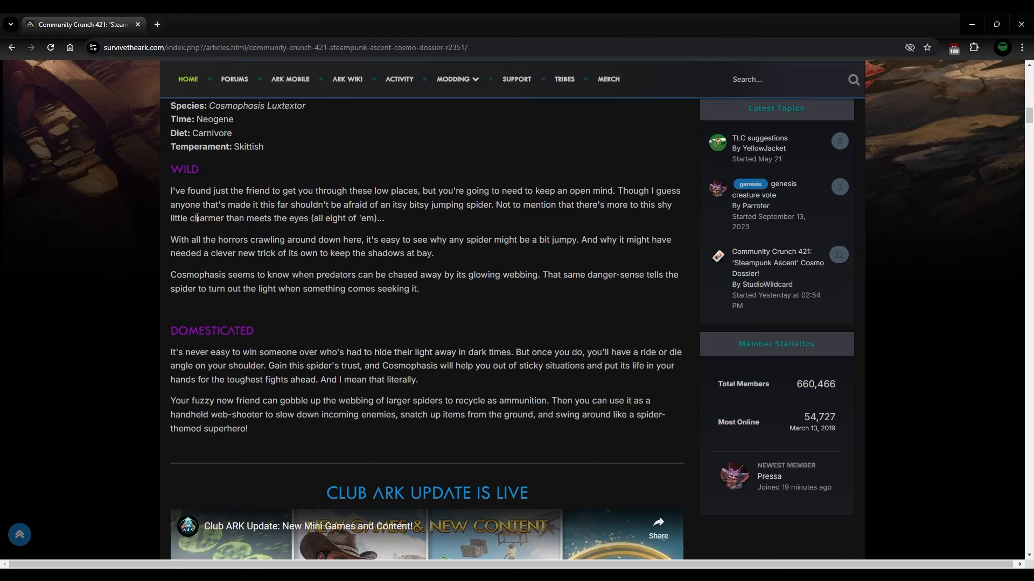
left_click_drag(170, 191, 384, 218)
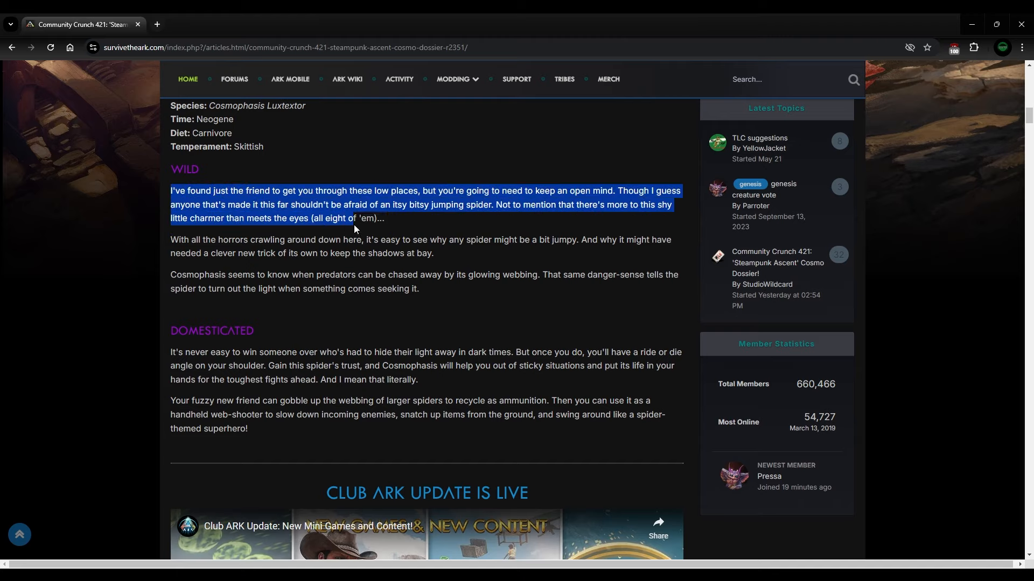
left_click(383, 268)
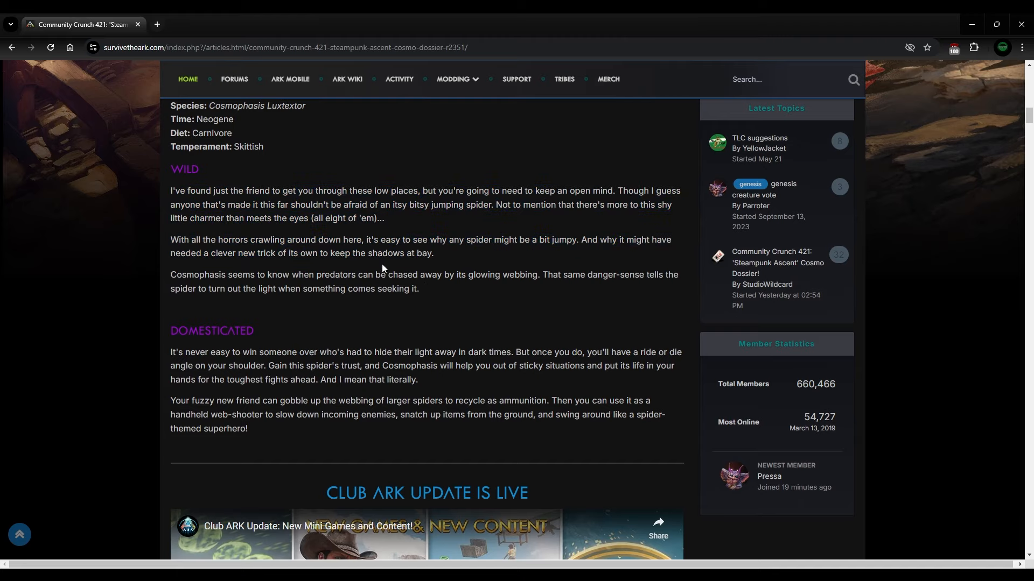
mouse_move(183, 188)
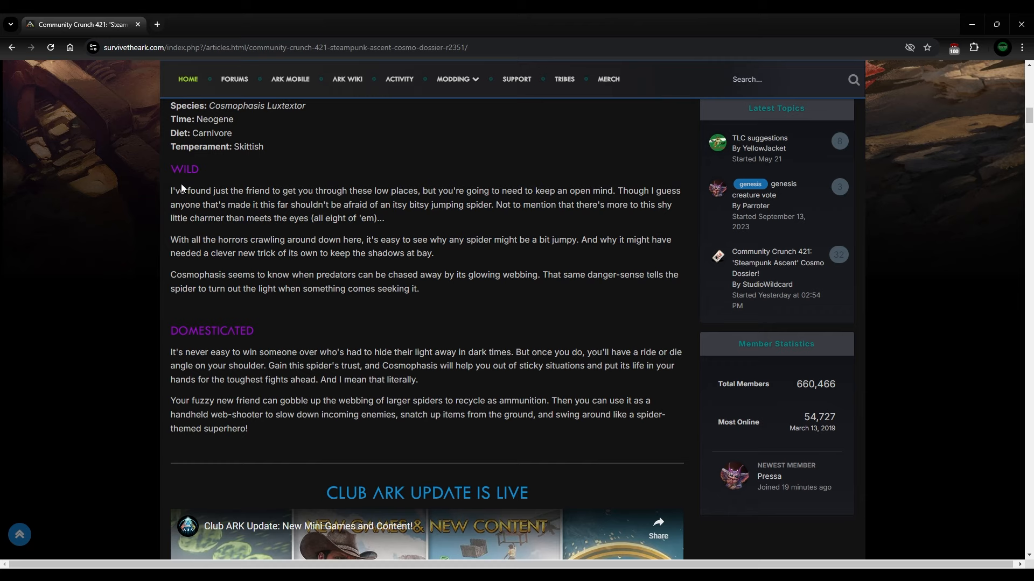
mouse_move(477, 223)
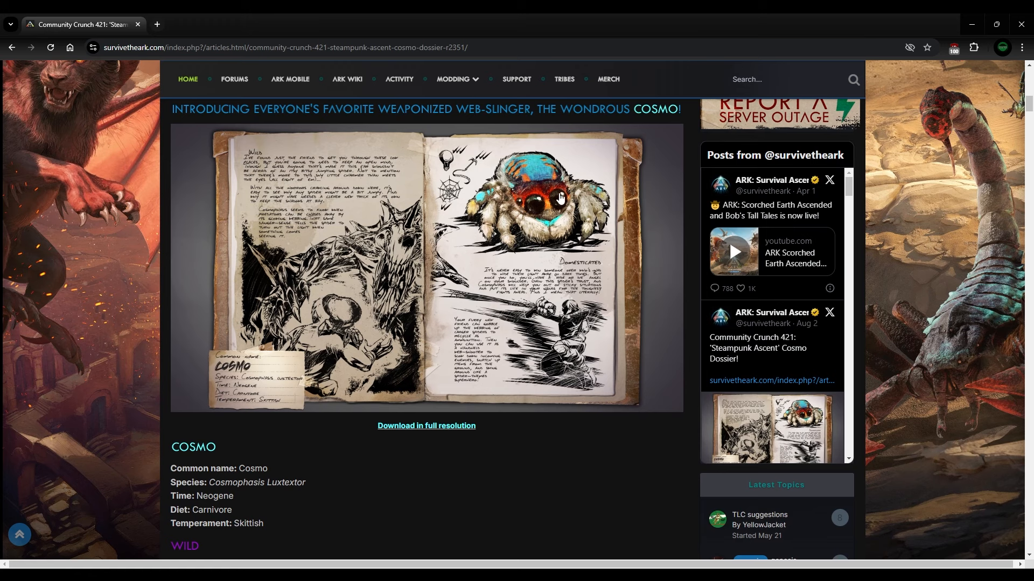
mouse_move(552, 207)
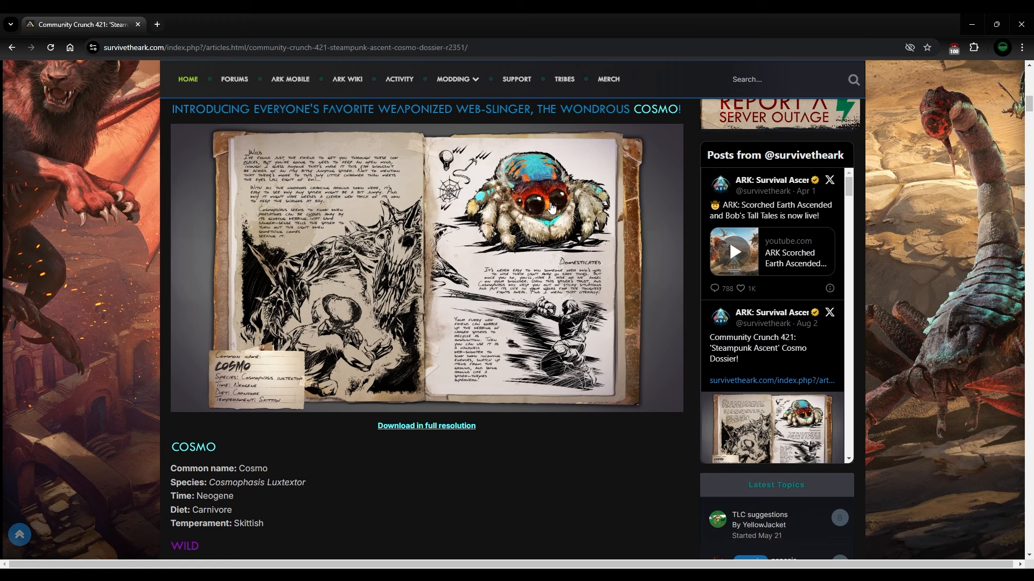
mouse_move(530, 194)
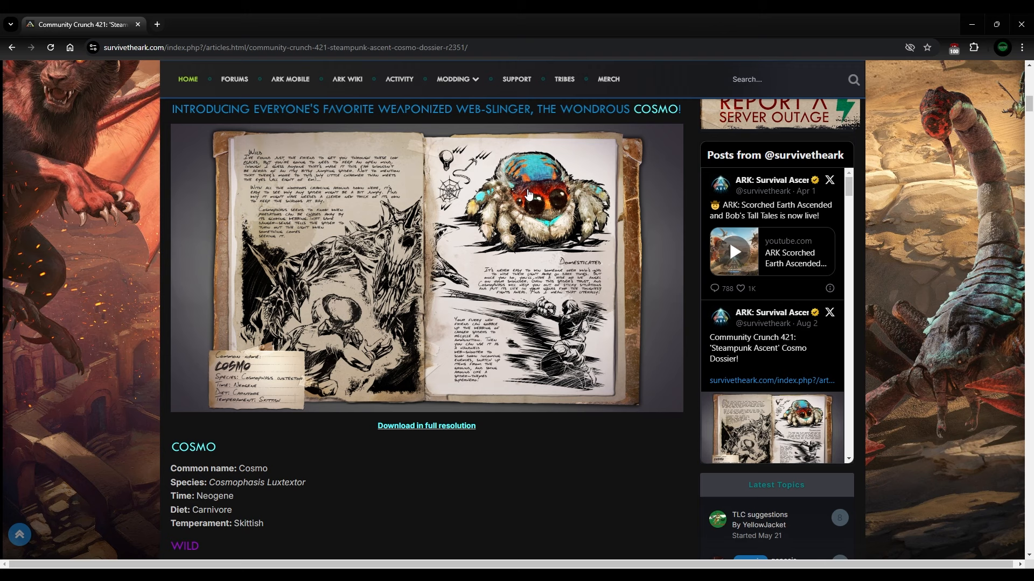
mouse_move(601, 208)
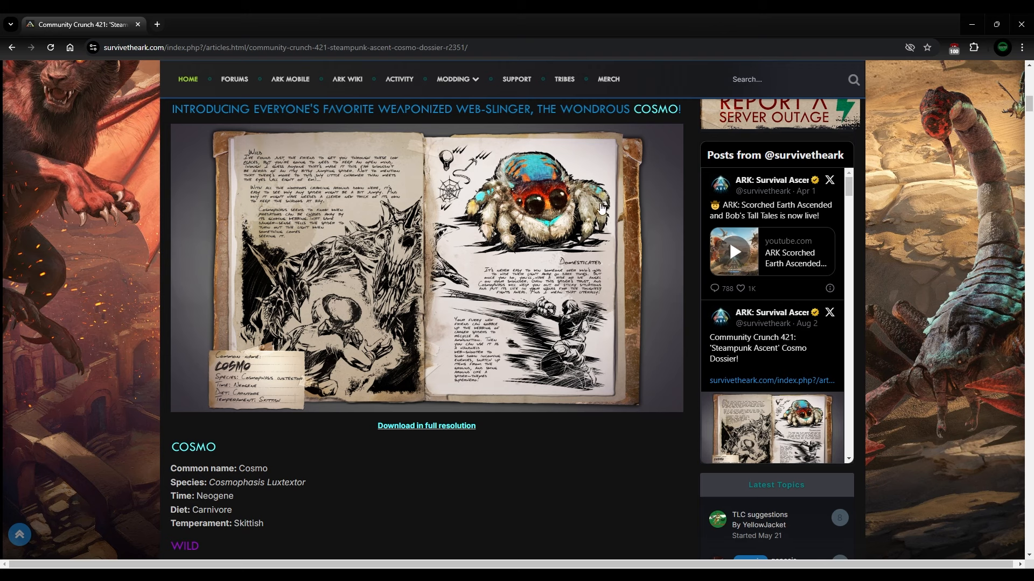
mouse_move(534, 187)
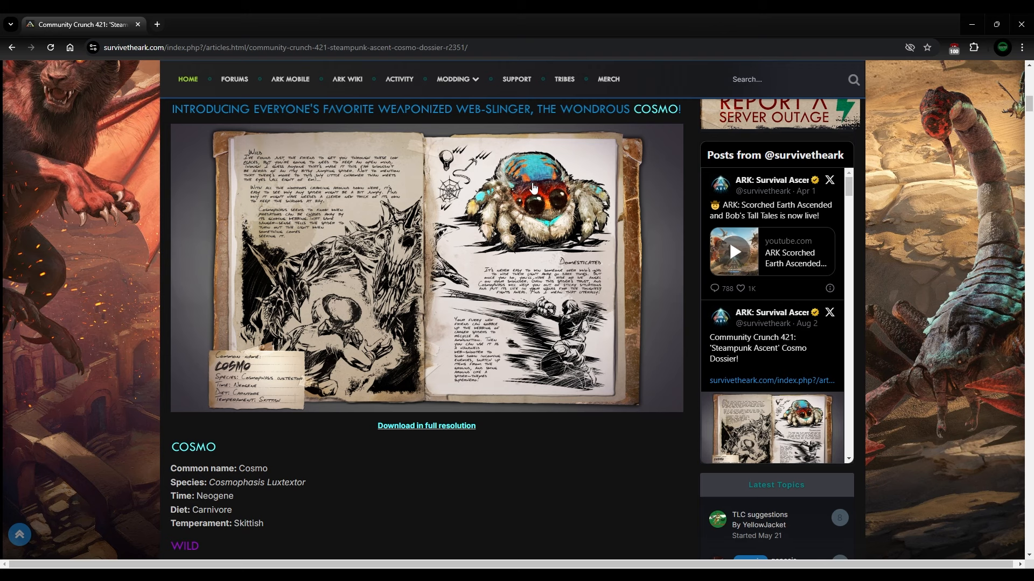
Step: Continue through the Domesticated section down to the Club ARK Update Is Live video
scroll("down", 3)
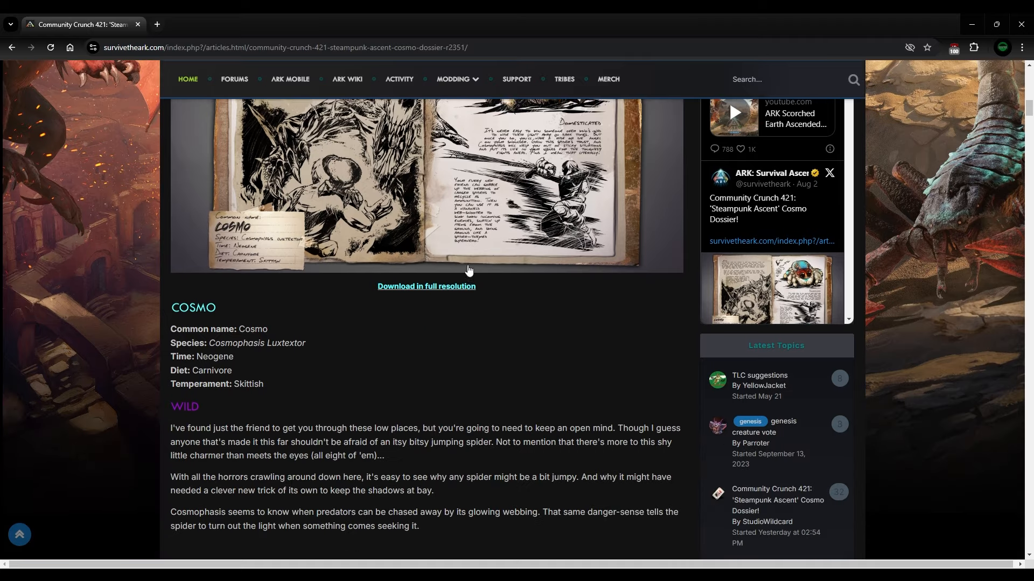
scroll("down", 3)
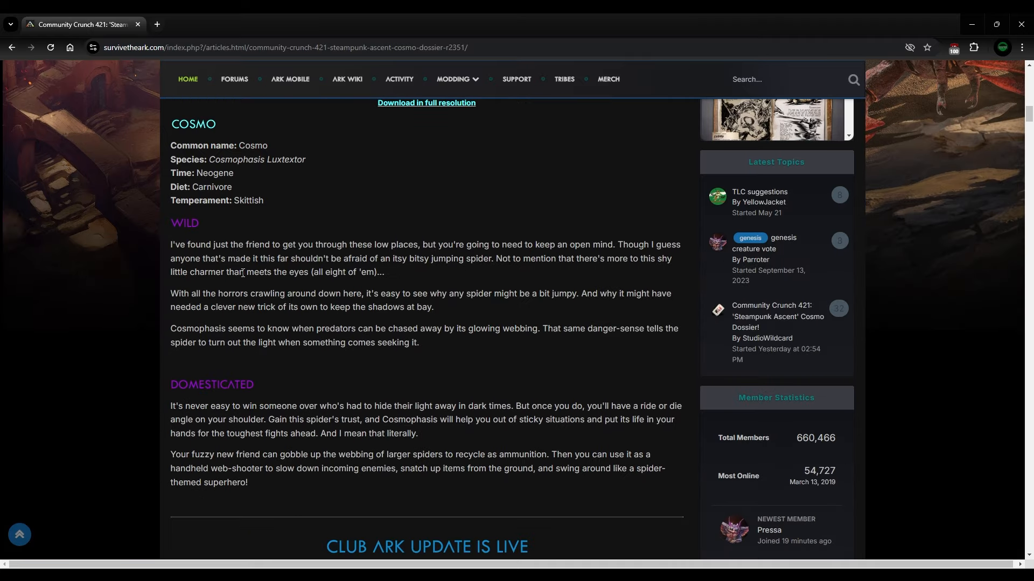
scroll("down", 3)
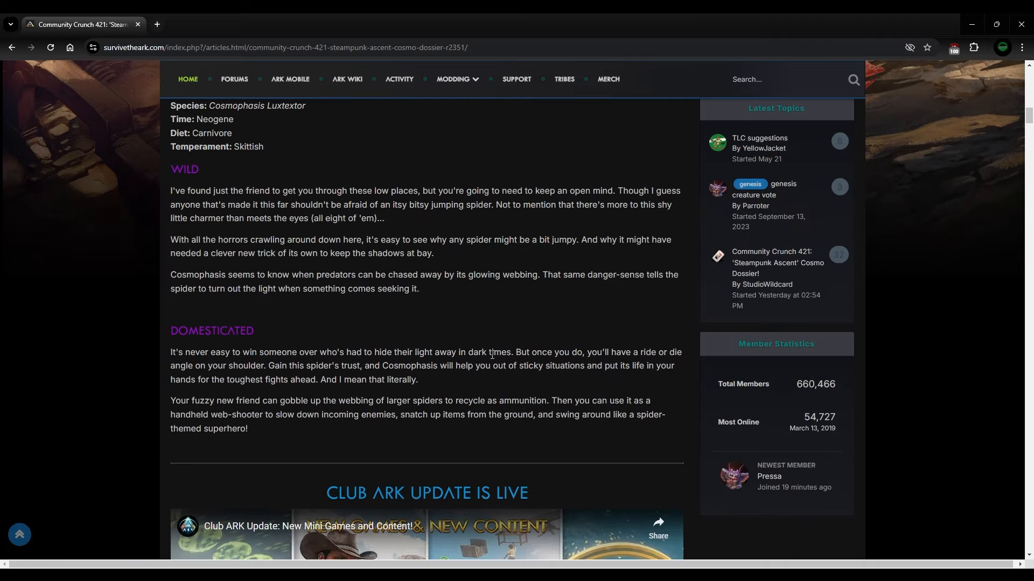
scroll("down", 3)
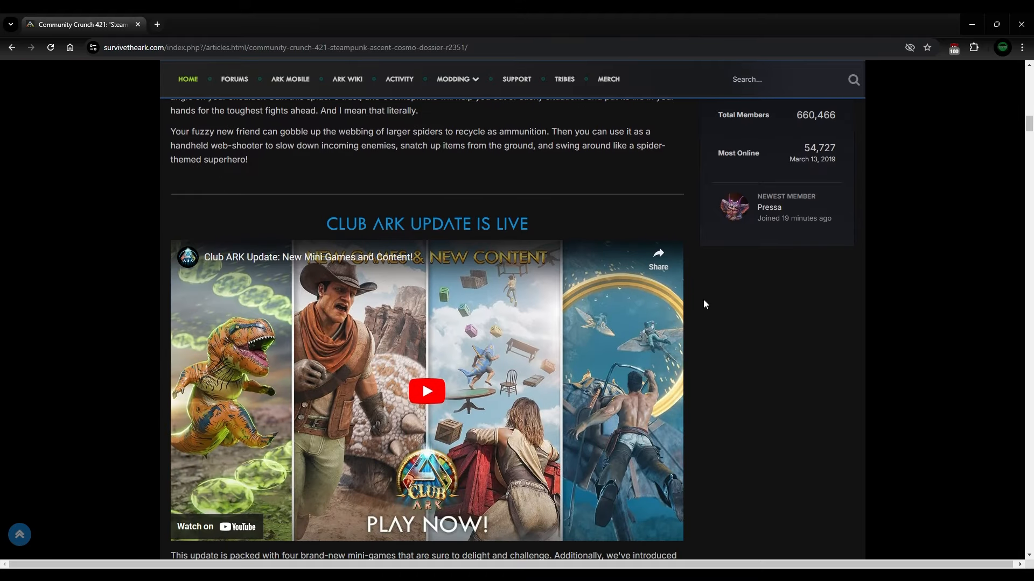
Step: Move past the Club ARK update video and mini-games description to the Mods Spotlight heading
scroll("down", 3)
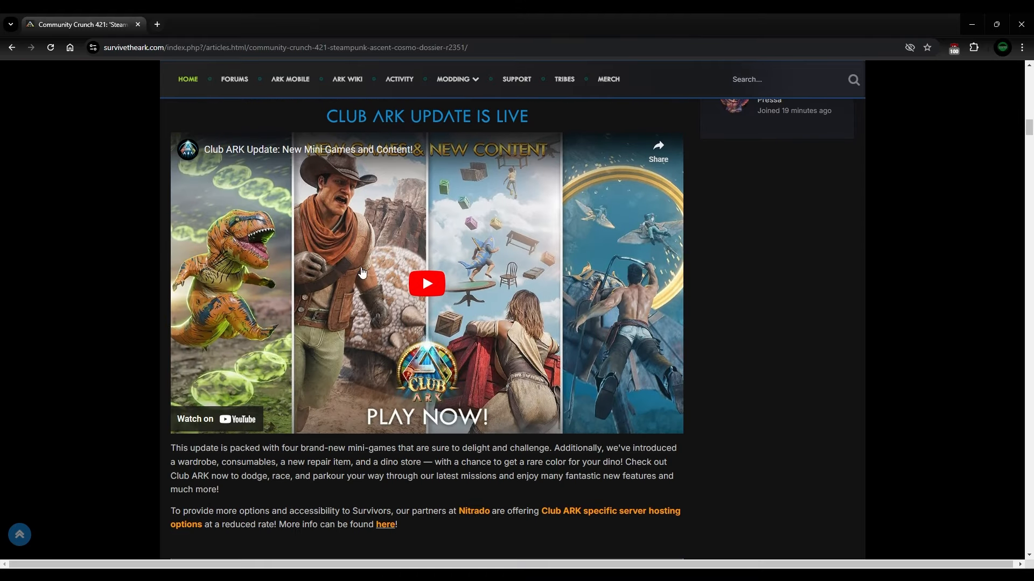
mouse_move(471, 229)
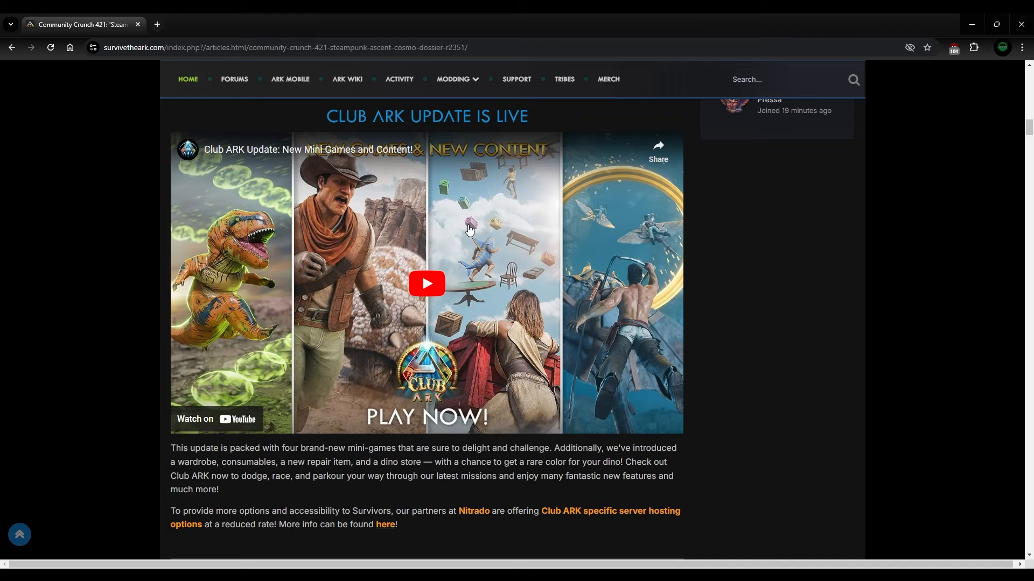
mouse_move(559, 241)
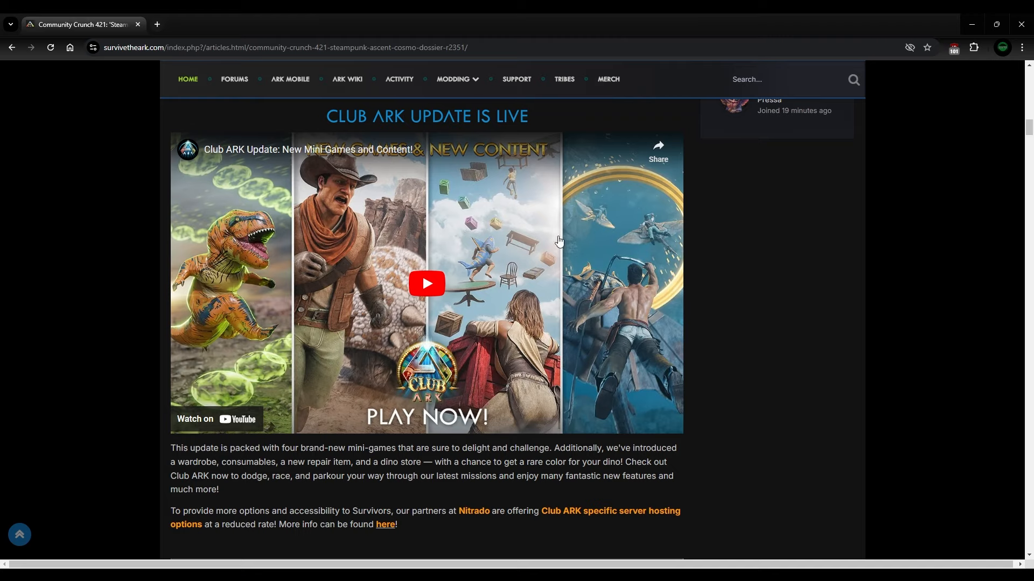
mouse_move(572, 237)
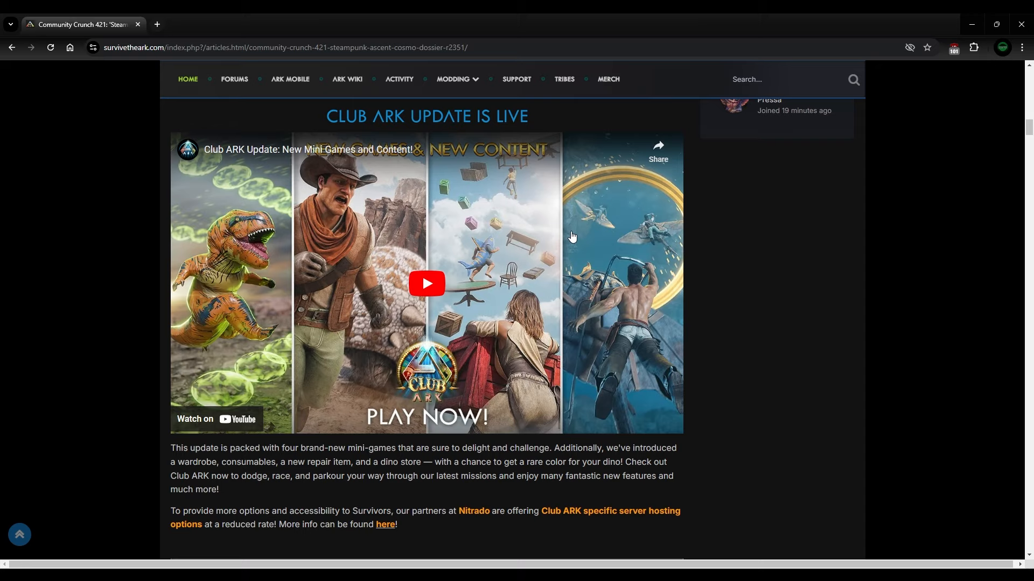
mouse_move(645, 234)
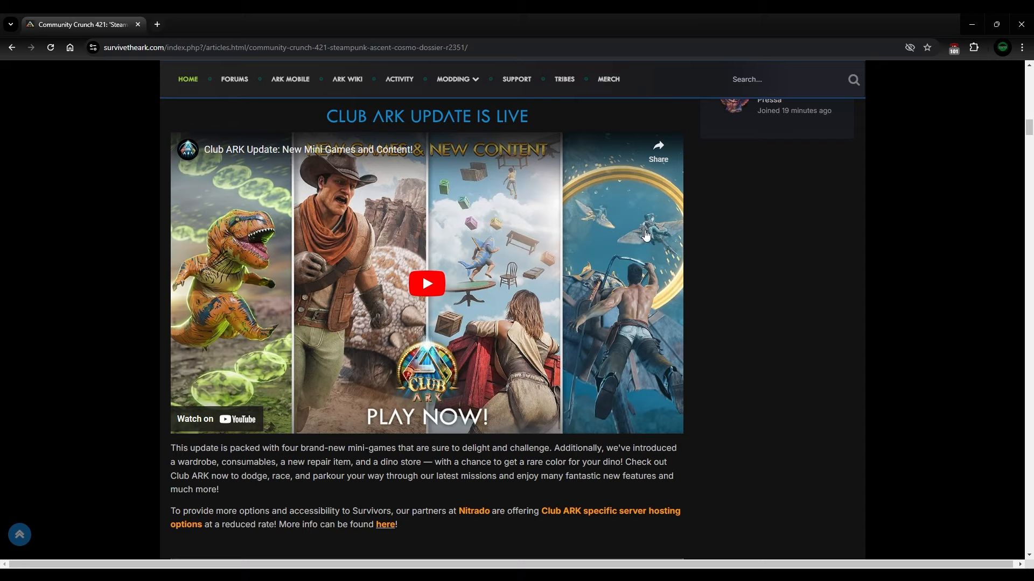
mouse_move(579, 249)
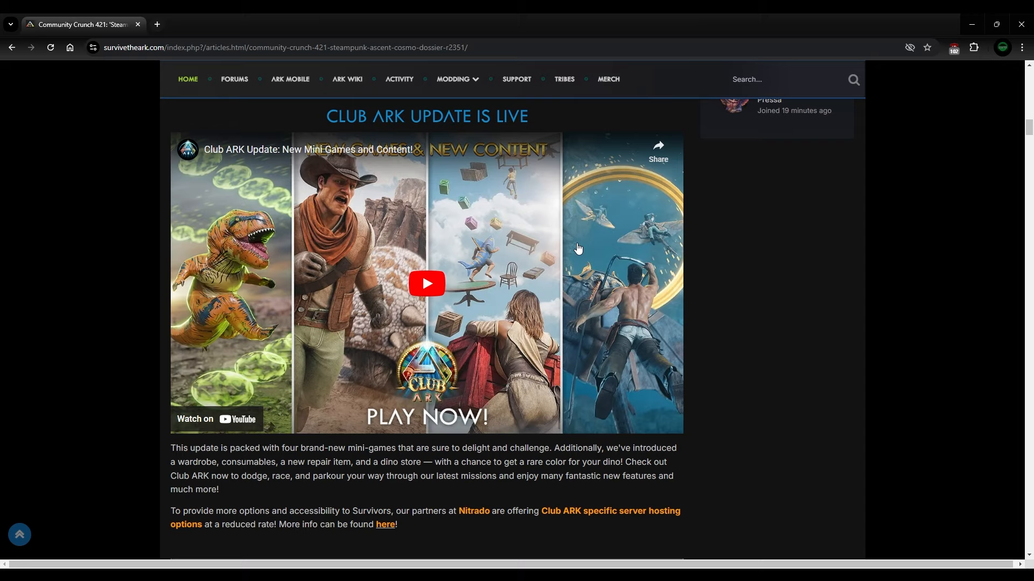
mouse_move(569, 257)
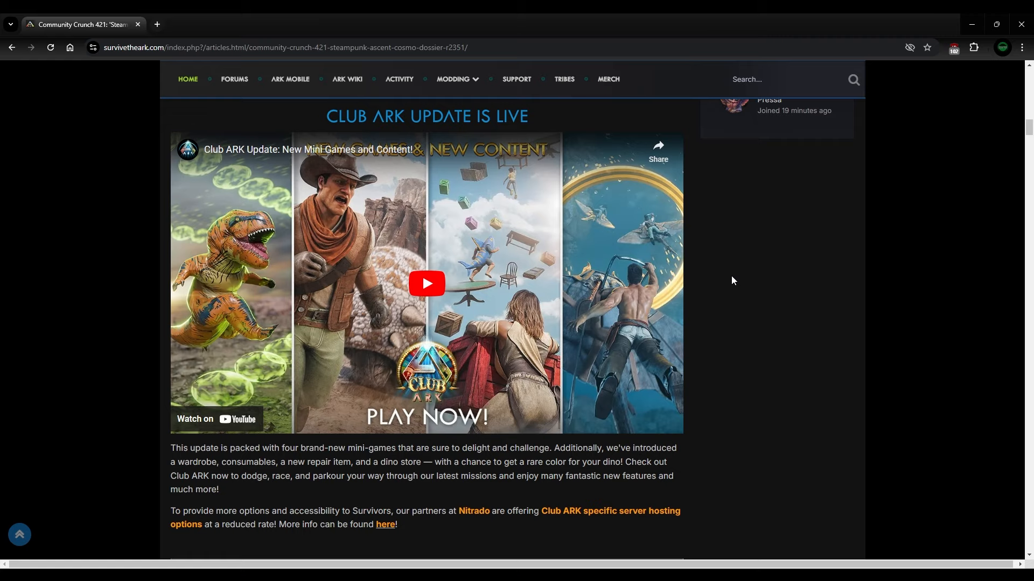
scroll("down", 3)
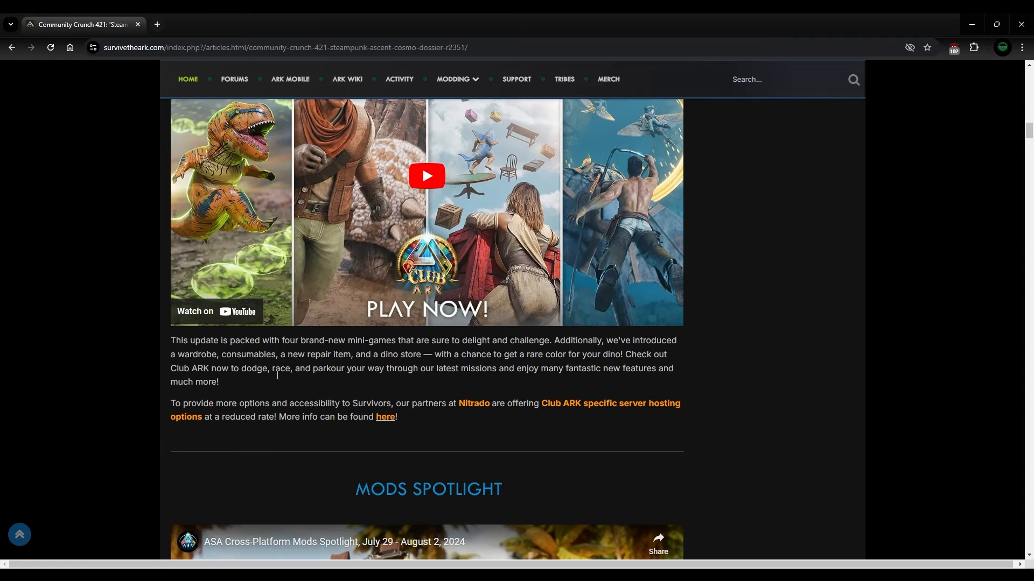
Step: Reread the Club ARK update announcement, highlighting the list of new Club ARK additions
scroll("up", 3)
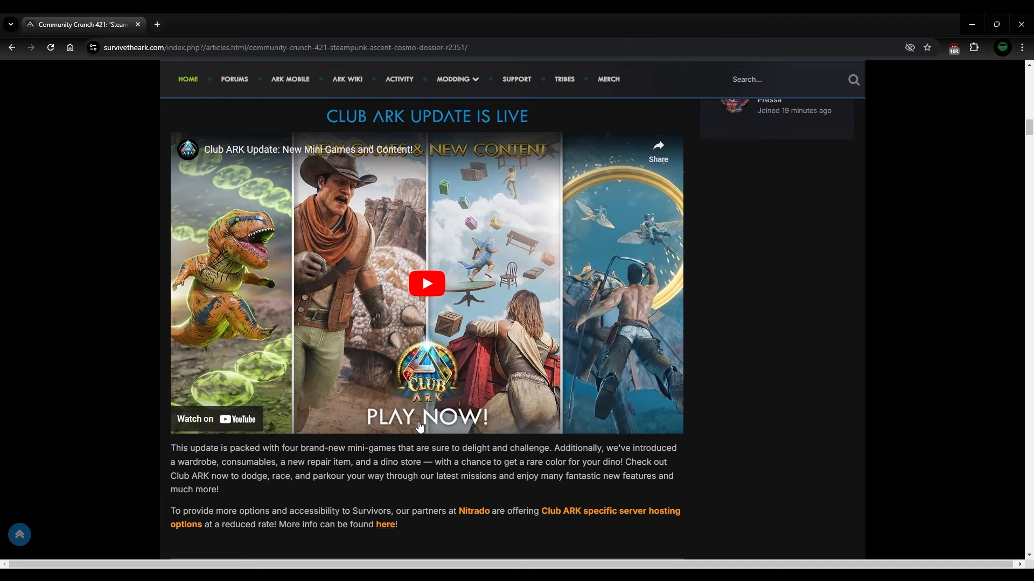
mouse_move(387, 255)
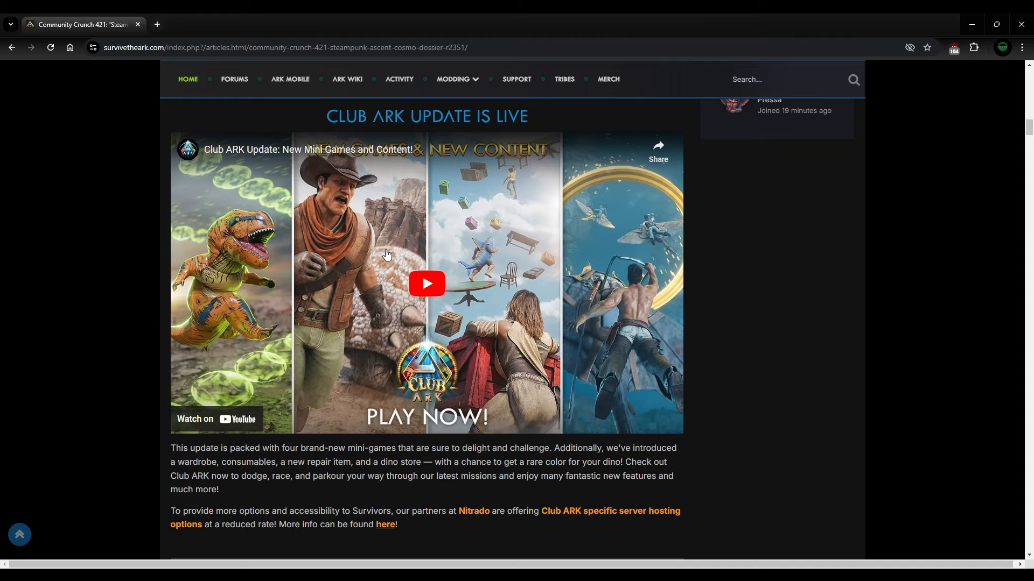
mouse_move(619, 208)
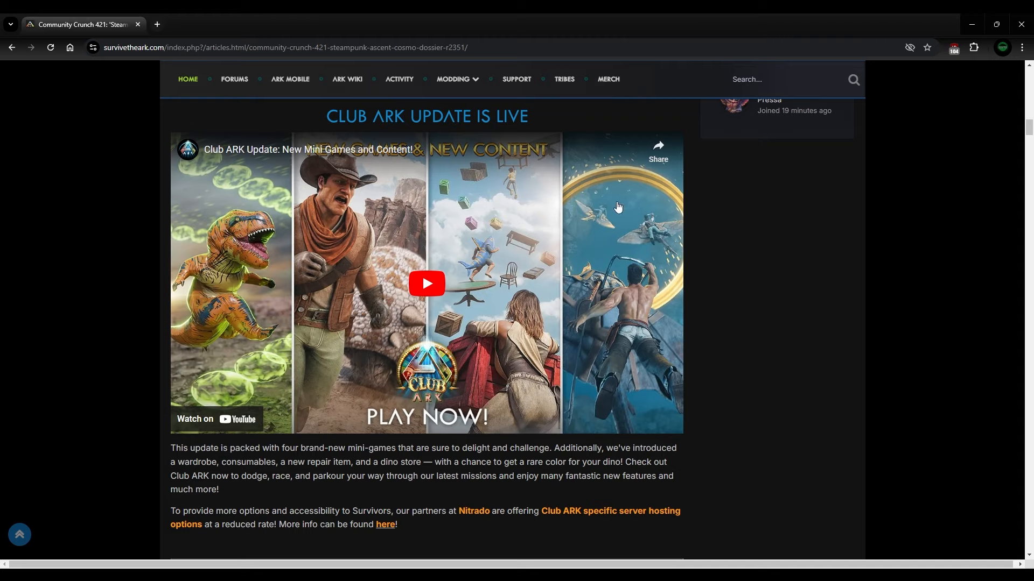
mouse_move(599, 137)
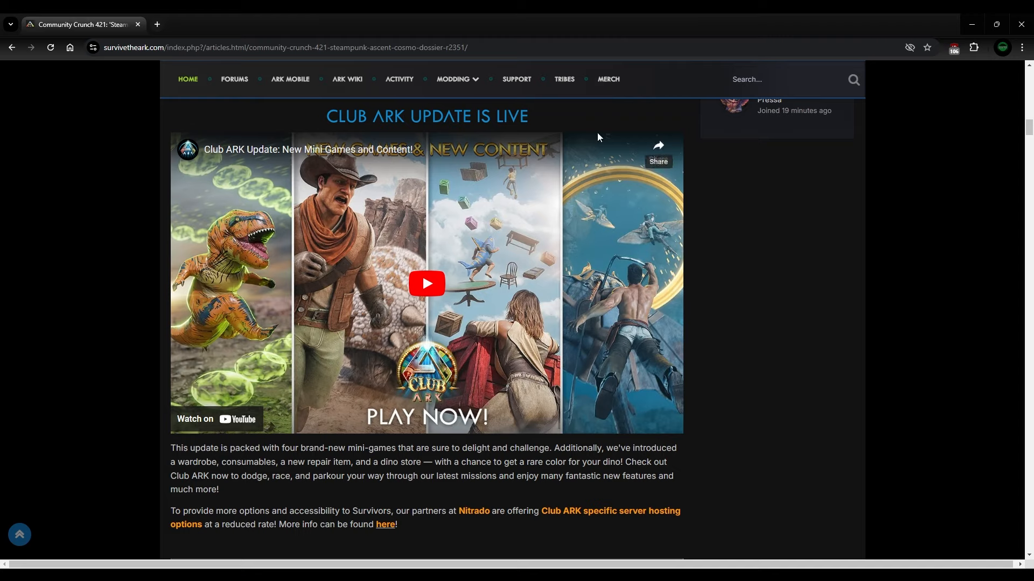
mouse_move(470, 225)
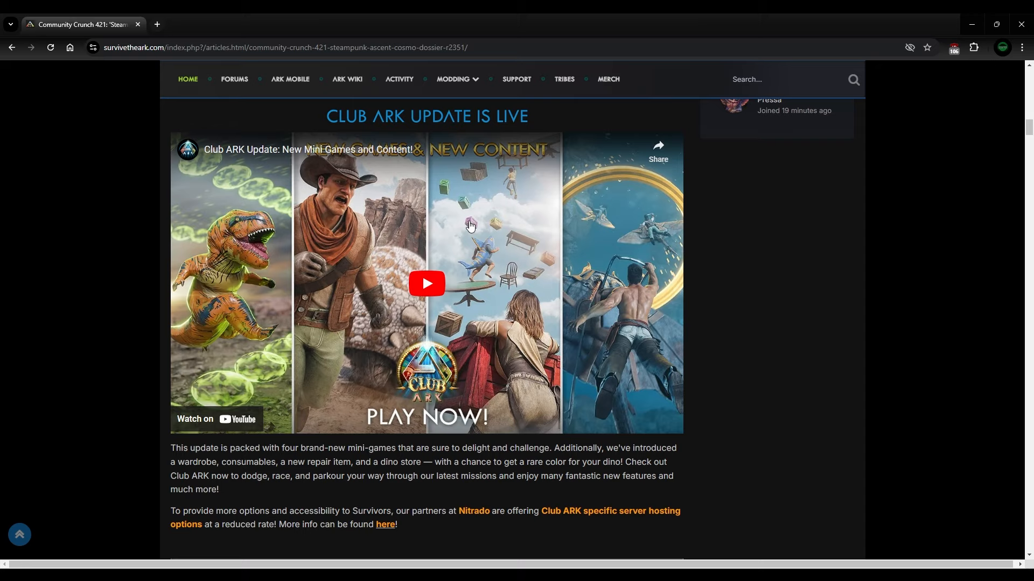
mouse_move(603, 288)
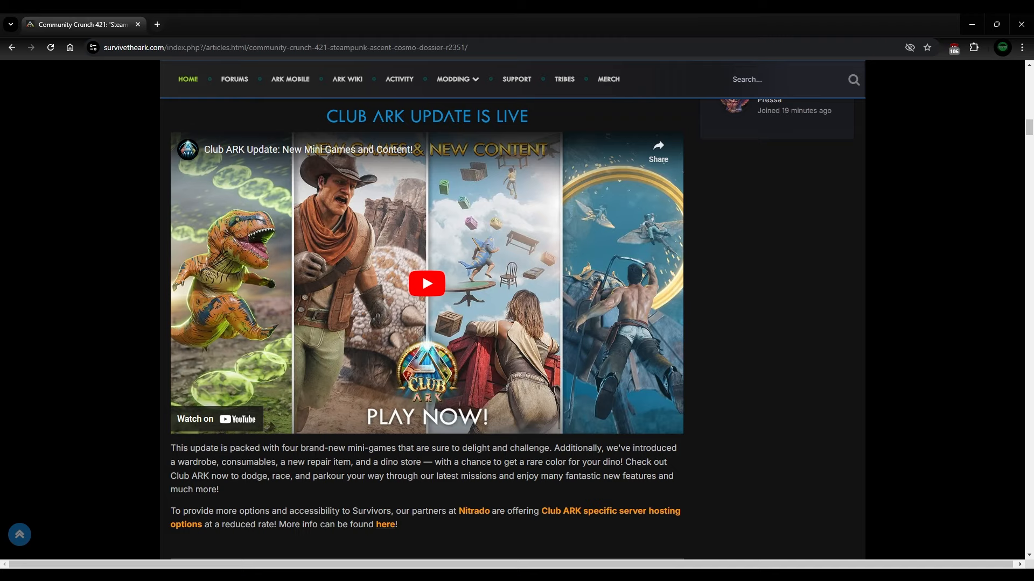
mouse_move(654, 294)
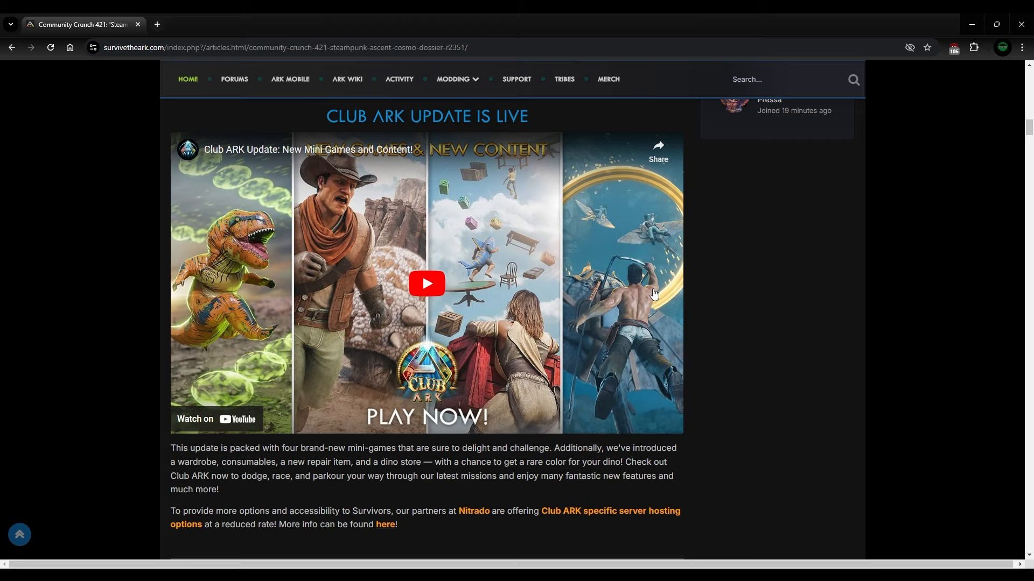
mouse_move(454, 190)
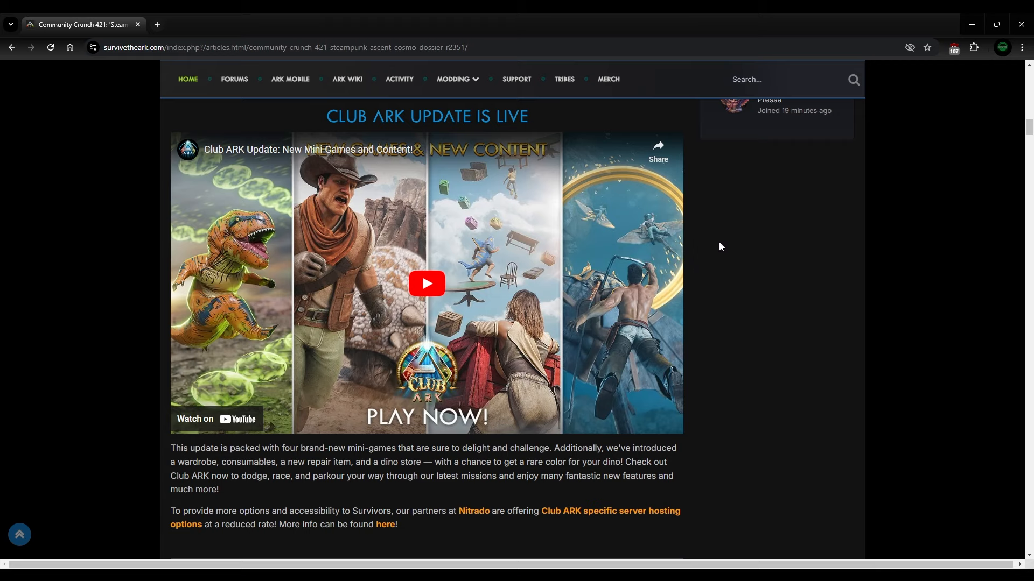
mouse_move(36, 247)
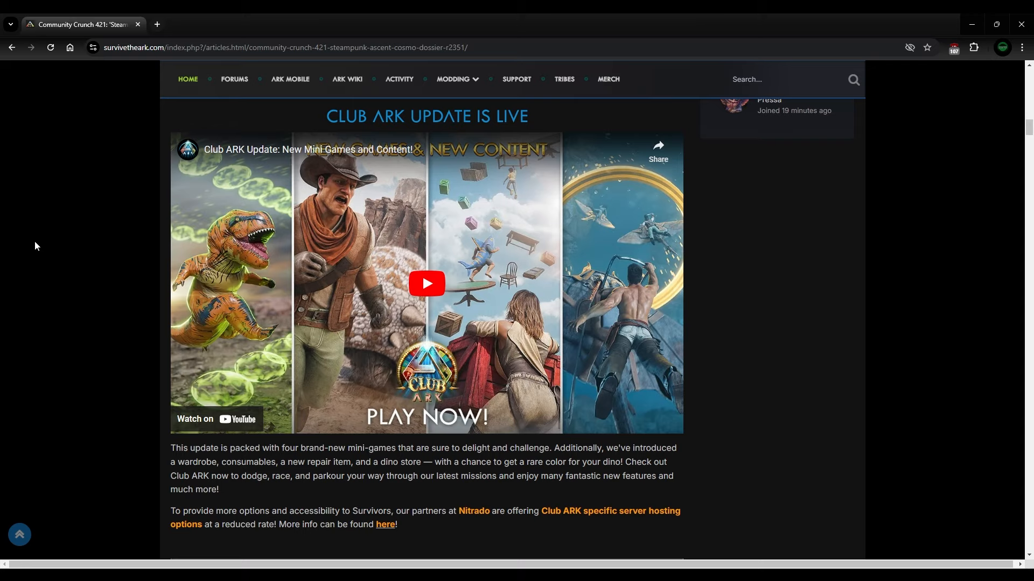
scroll("down", 3)
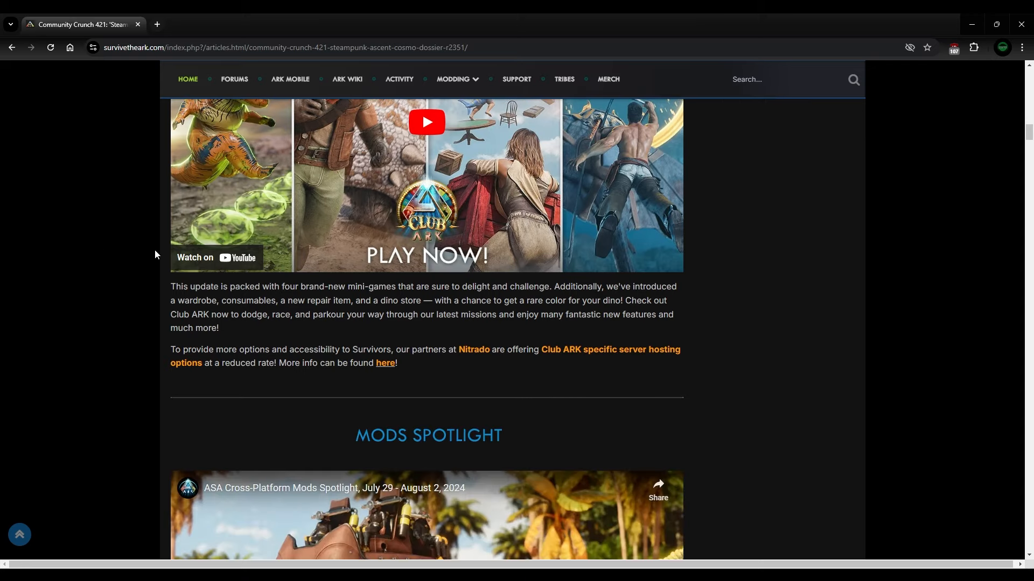
mouse_move(564, 300)
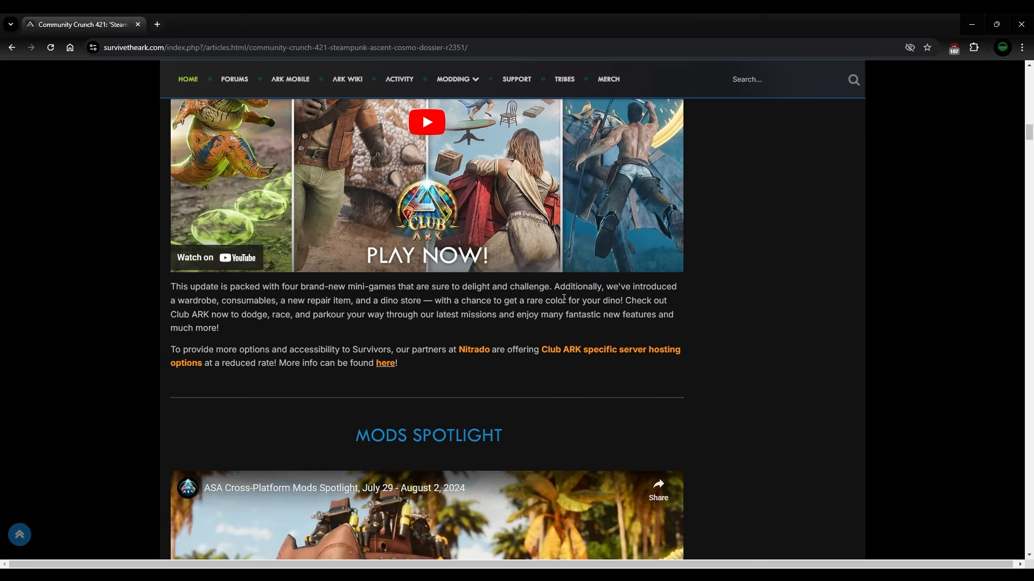
left_click_drag(184, 300, 340, 301)
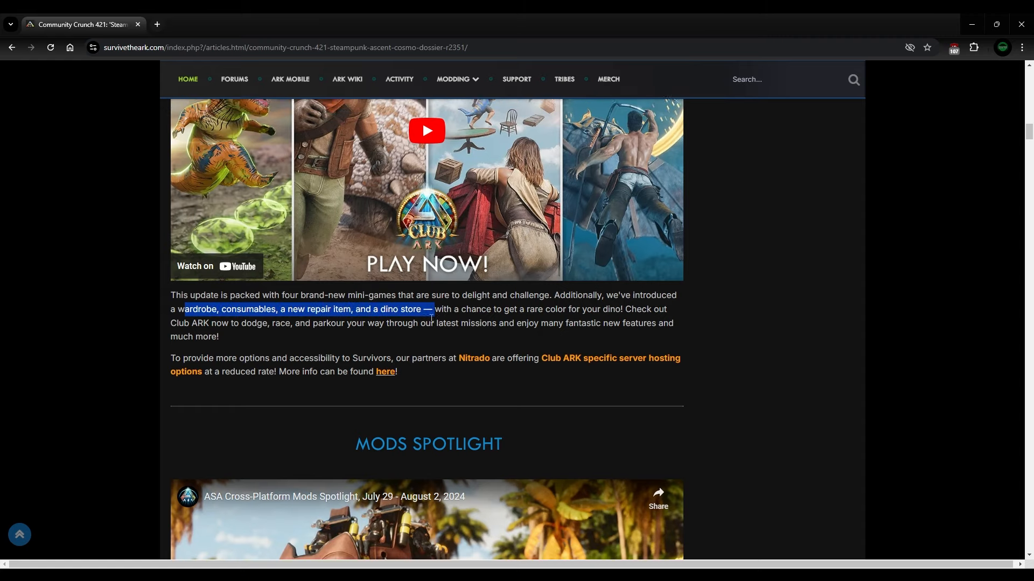
scroll("up", 3)
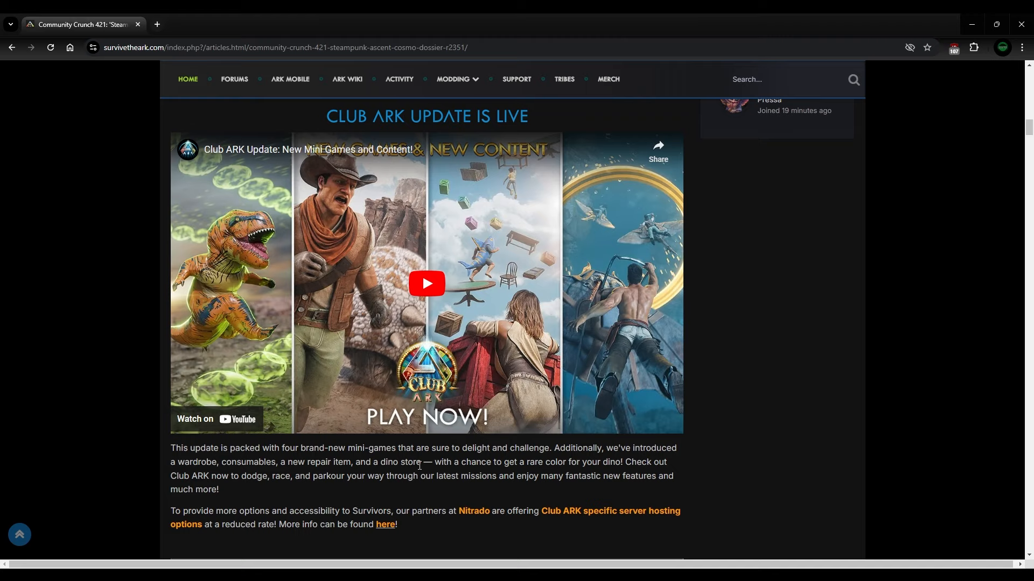
mouse_move(472, 473)
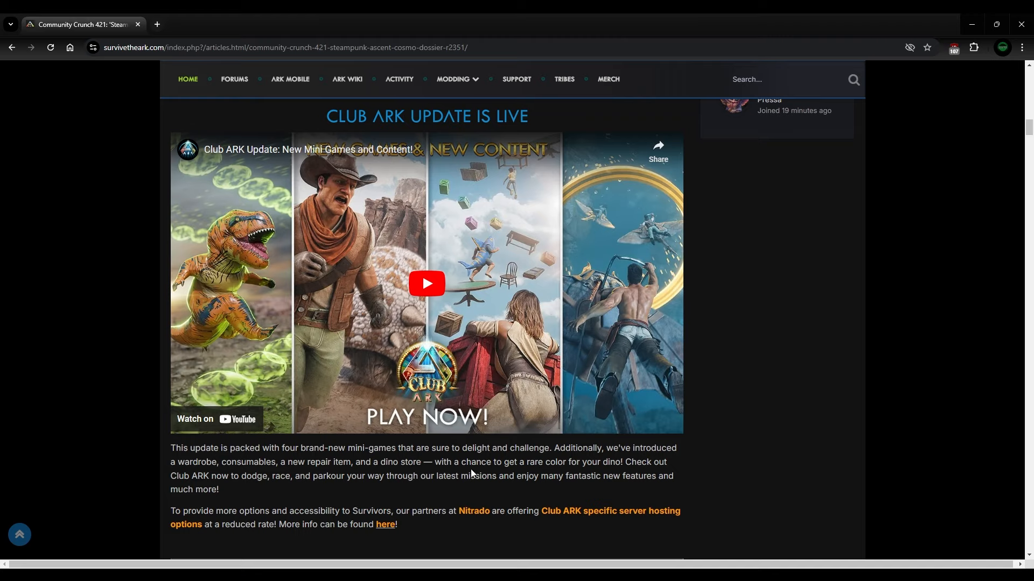
mouse_move(546, 479)
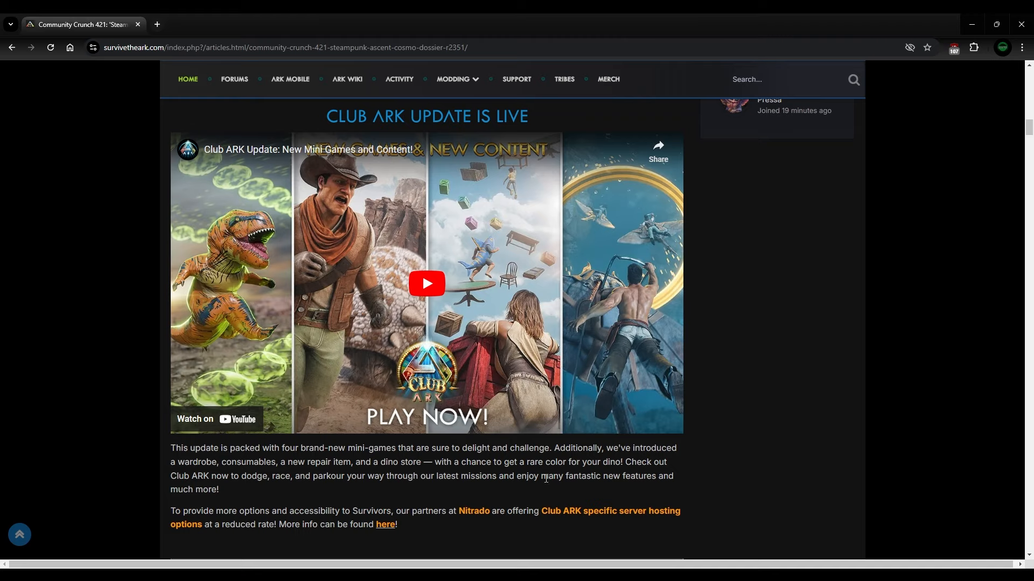
mouse_move(506, 471)
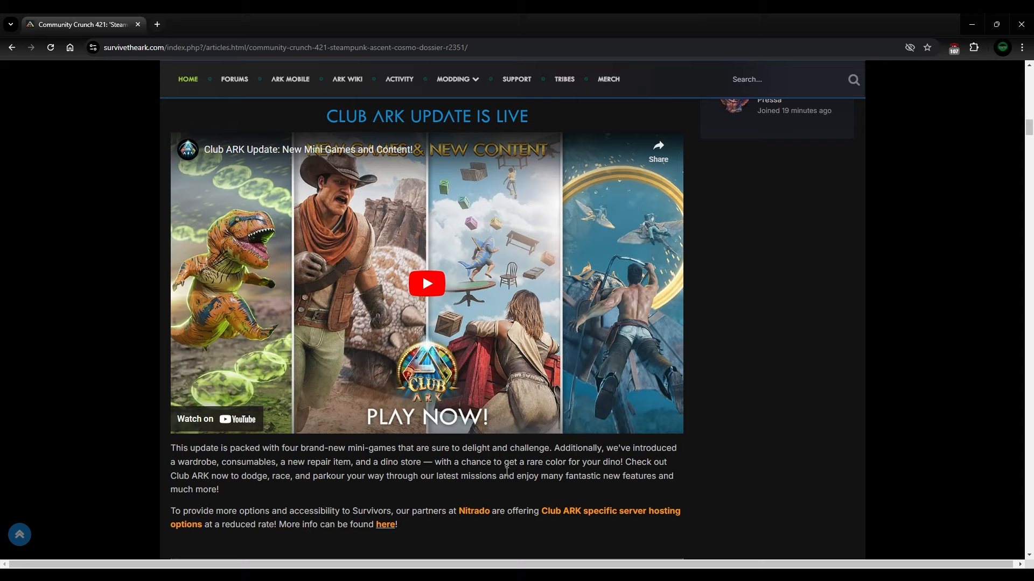
Step: Continue down to the ASA Cross-Platform Mods Spotlight video for July 29 – August 2, 2024
scroll("down", 3)
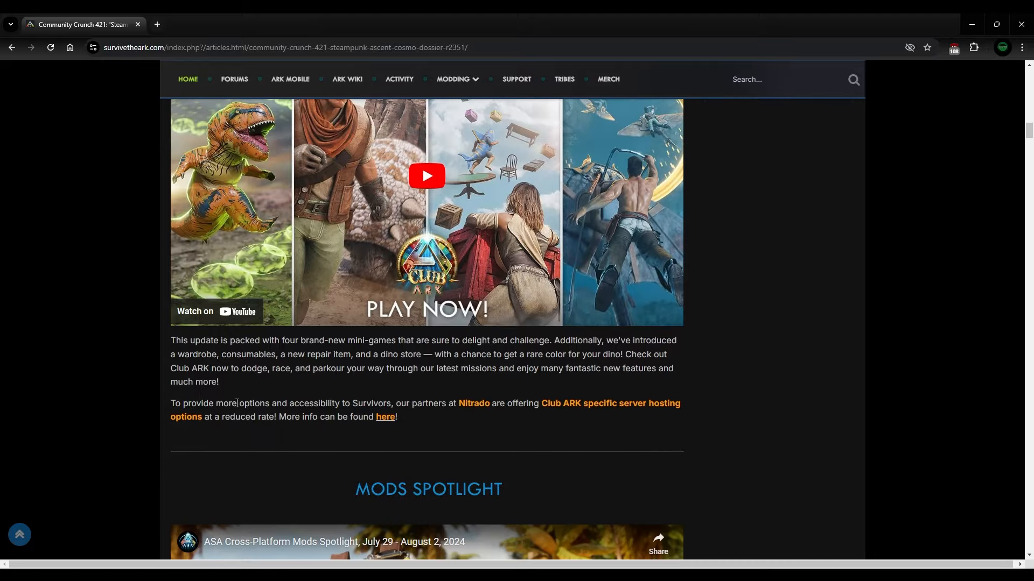
scroll("up", 3)
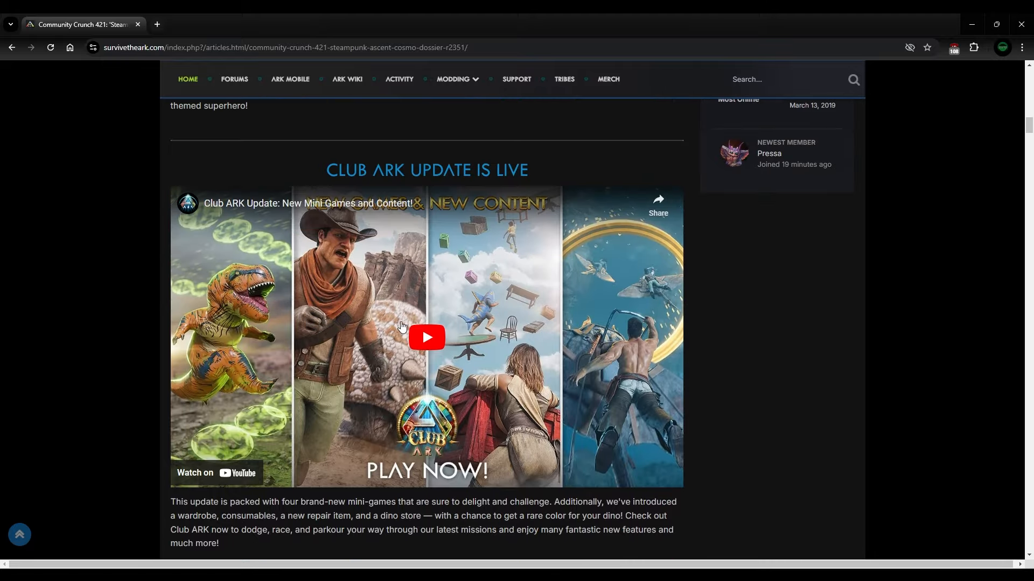
scroll("down", 3)
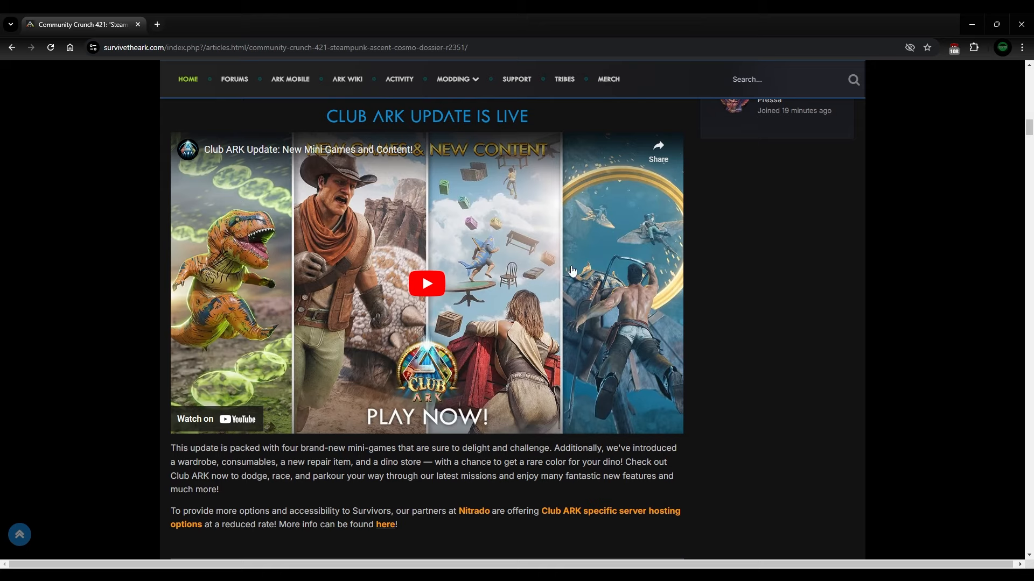
mouse_move(423, 361)
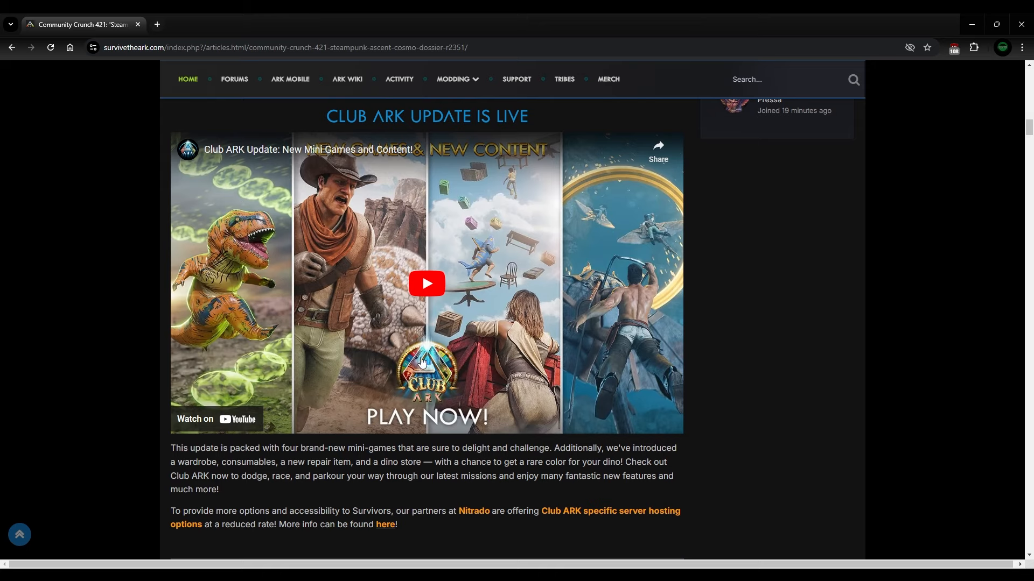
mouse_move(594, 327)
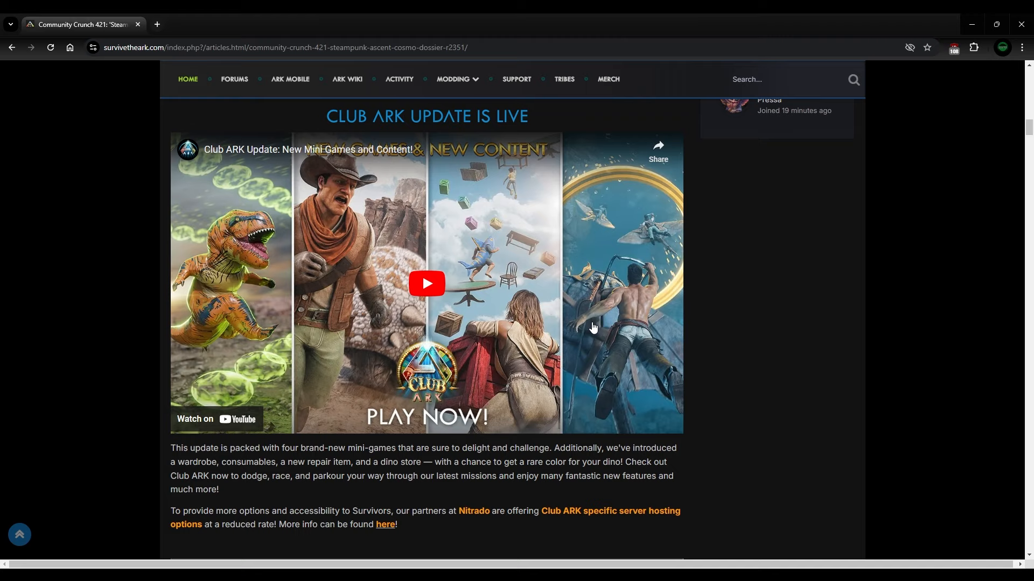
mouse_move(606, 302)
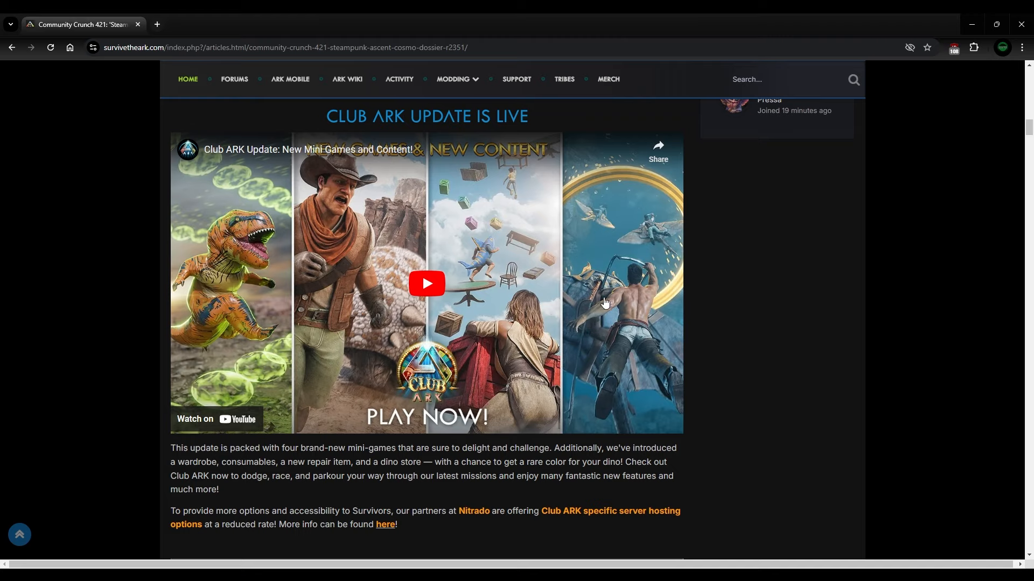
mouse_move(427, 396)
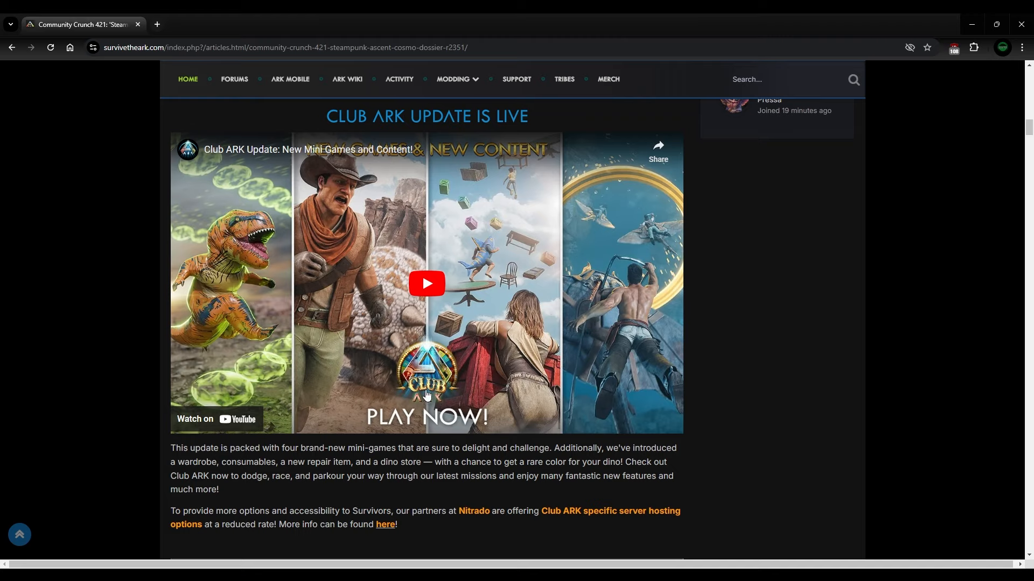
mouse_move(641, 401)
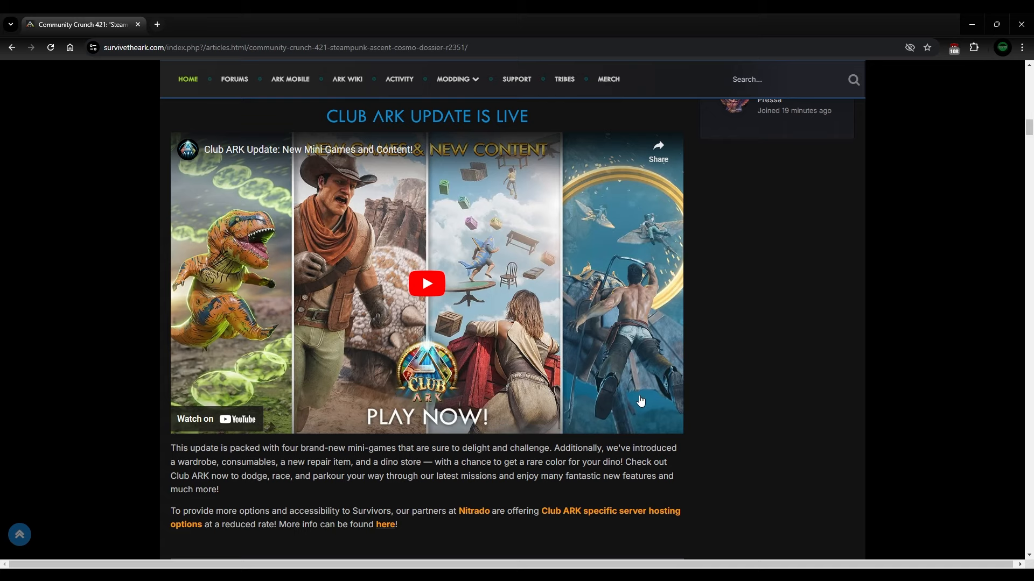
scroll("down", 3)
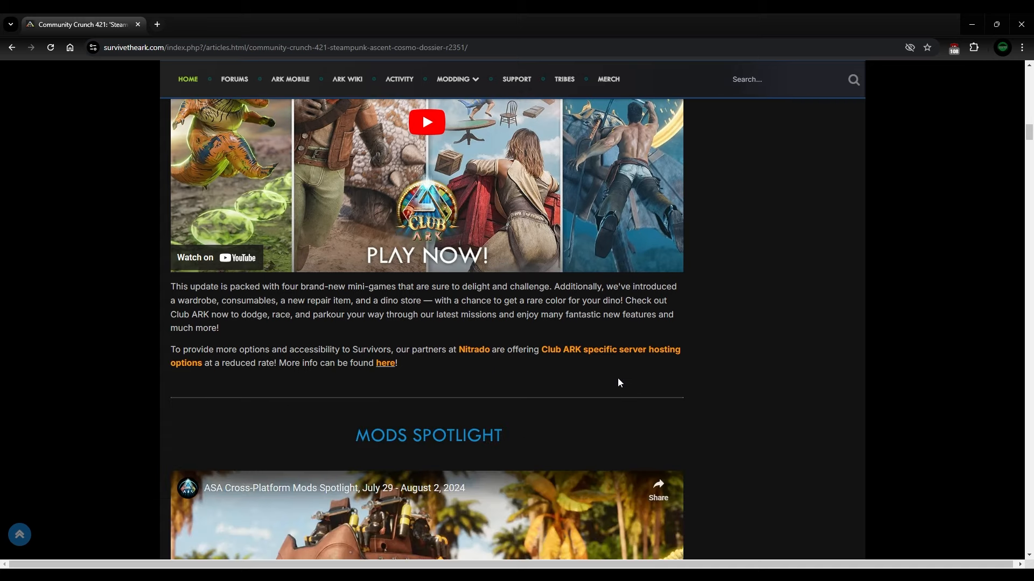
scroll("down", 3)
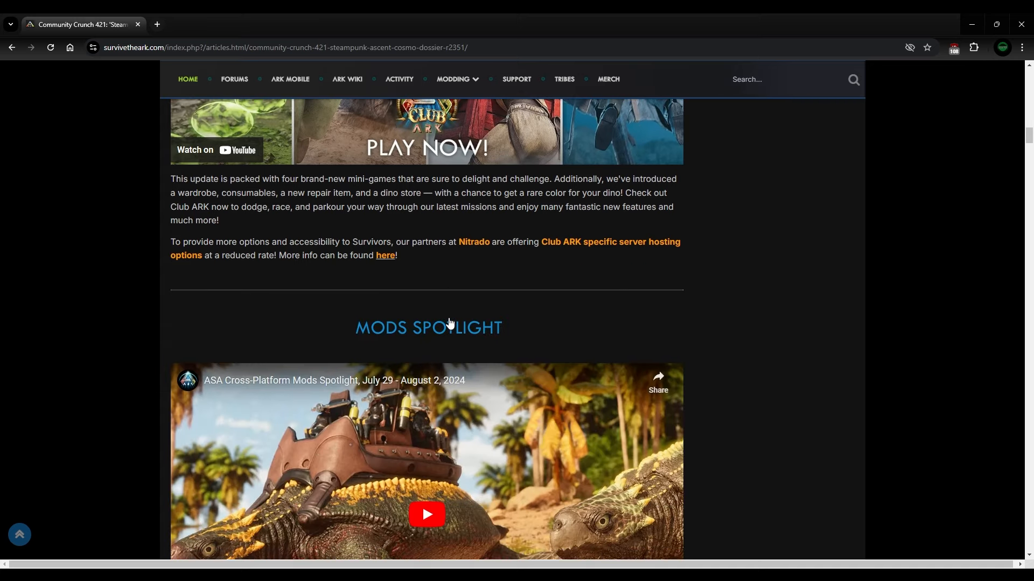
Step: Read the Mods Spotlight video and featured mods list, then reach the LiveOps Expire servers reminder
scroll("down", 3)
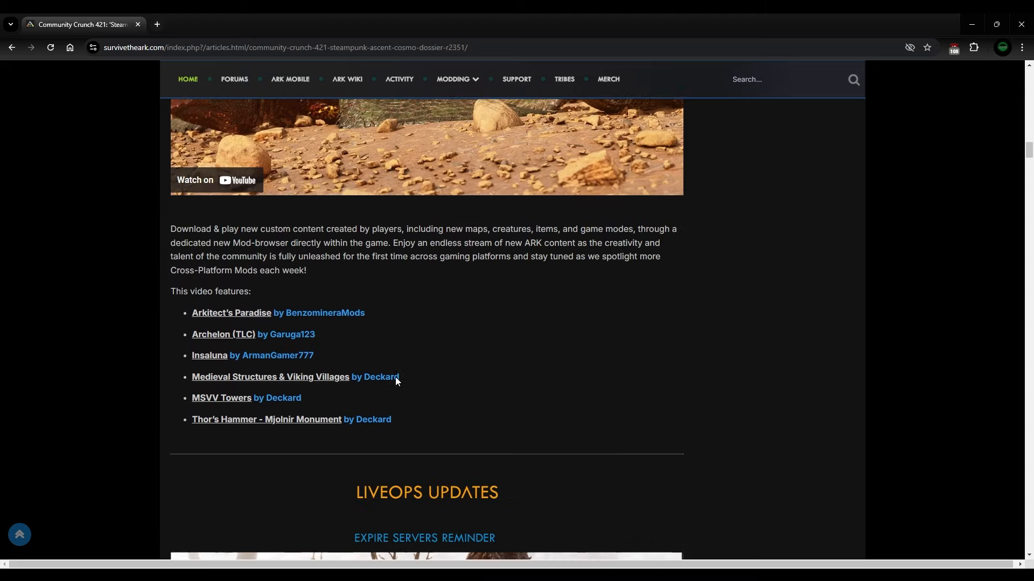
scroll("down", 3)
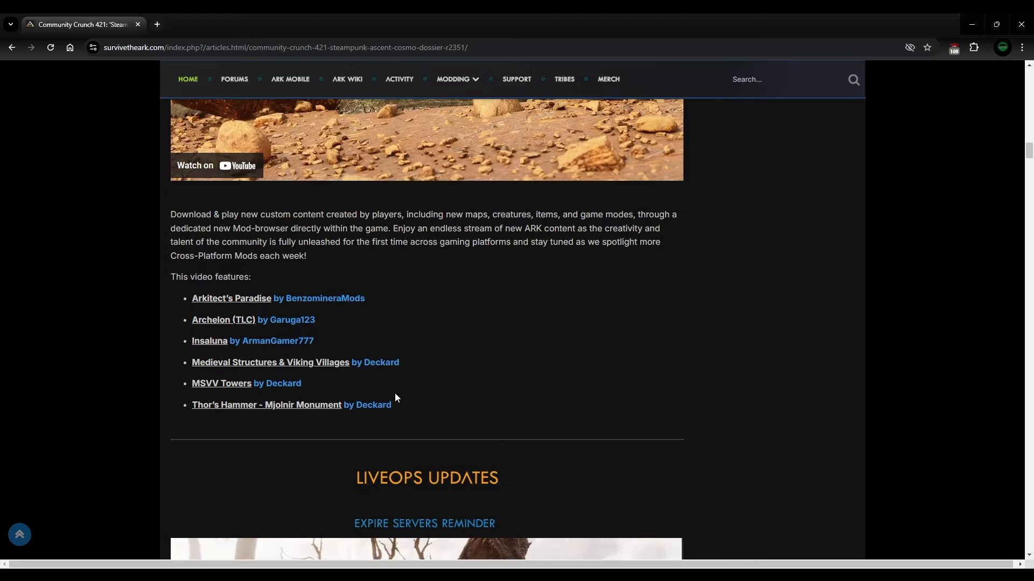
scroll("up", 3)
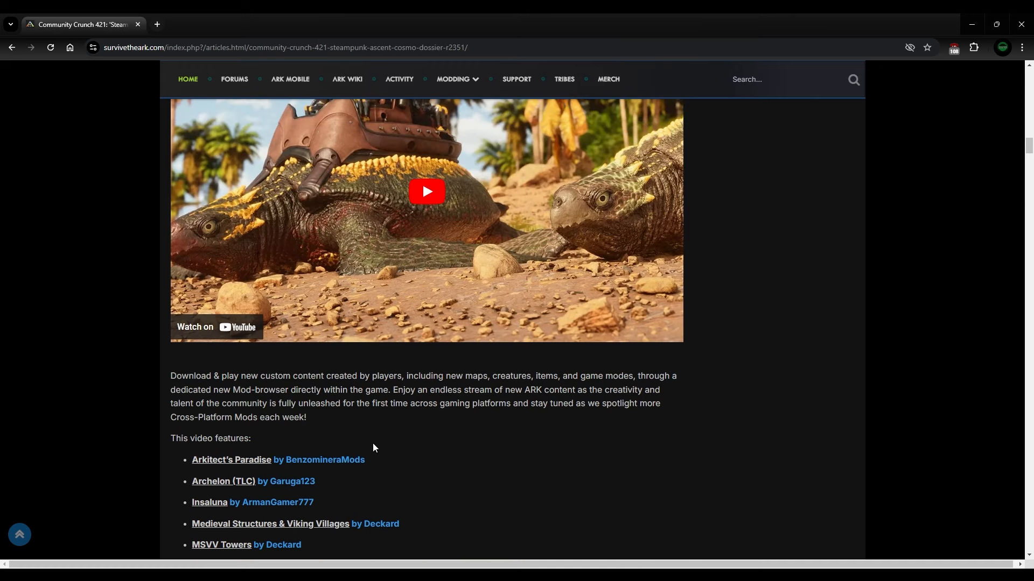
scroll("up", 3)
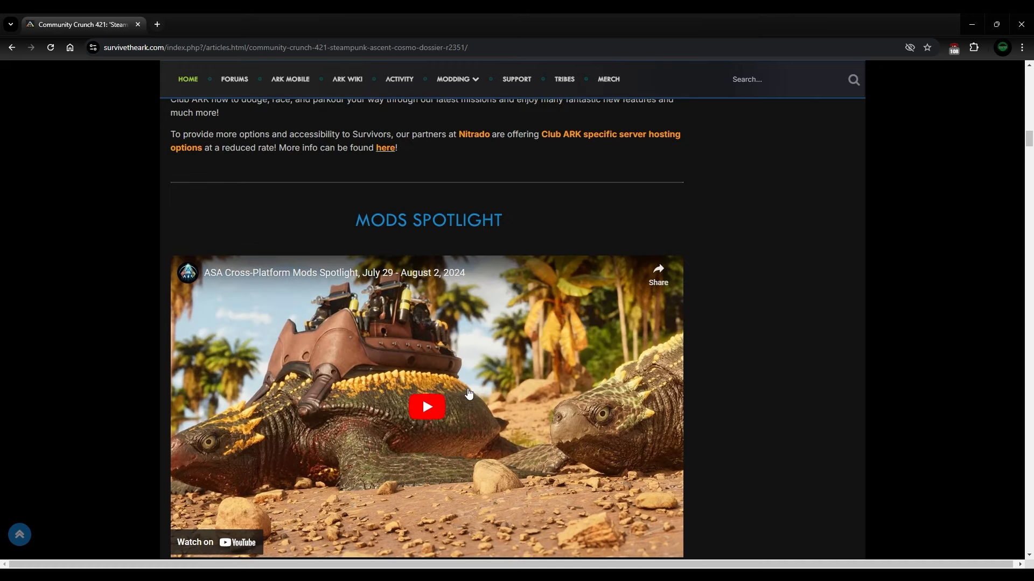
scroll("down", 3)
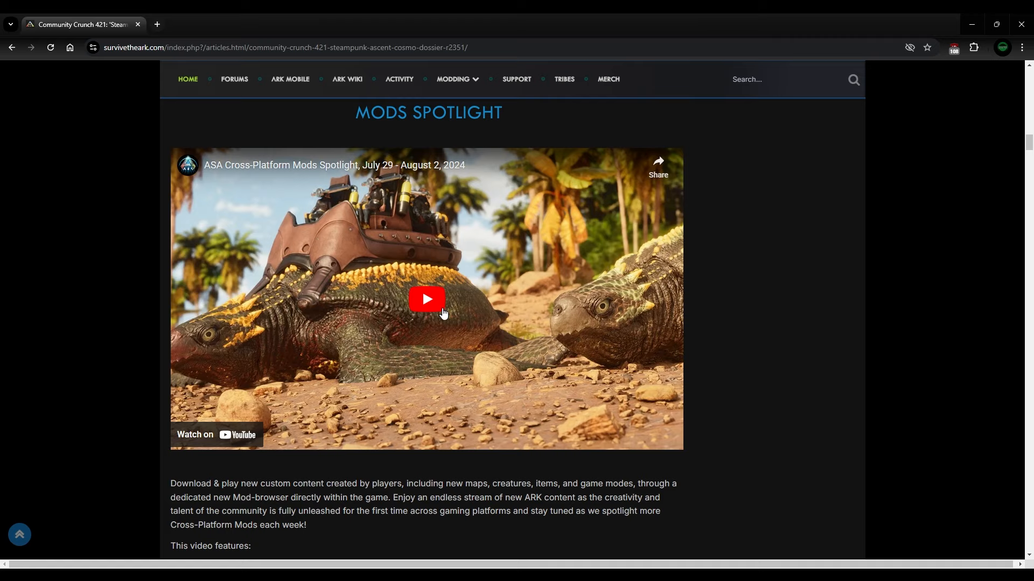
mouse_move(383, 213)
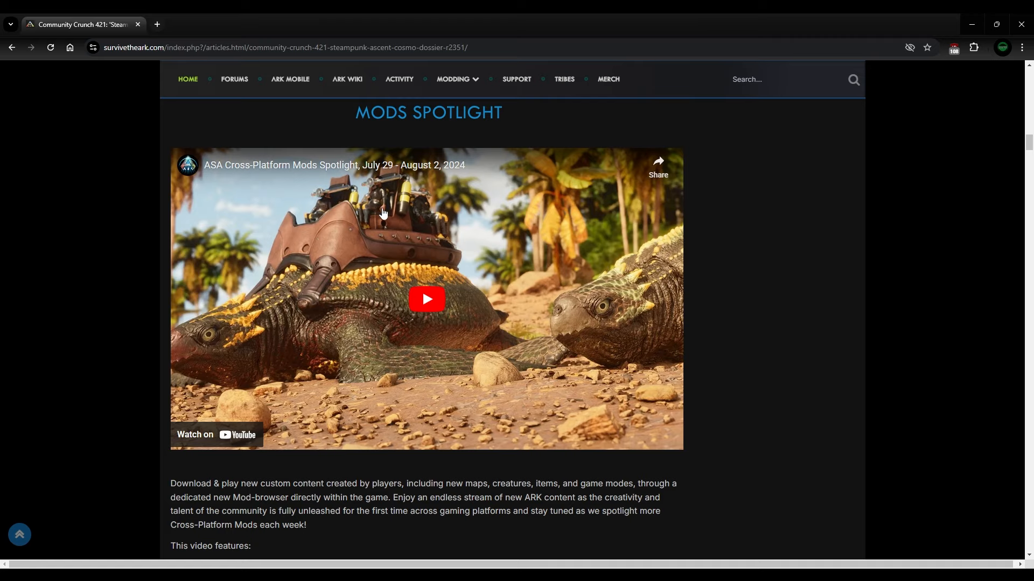
scroll("down", 3)
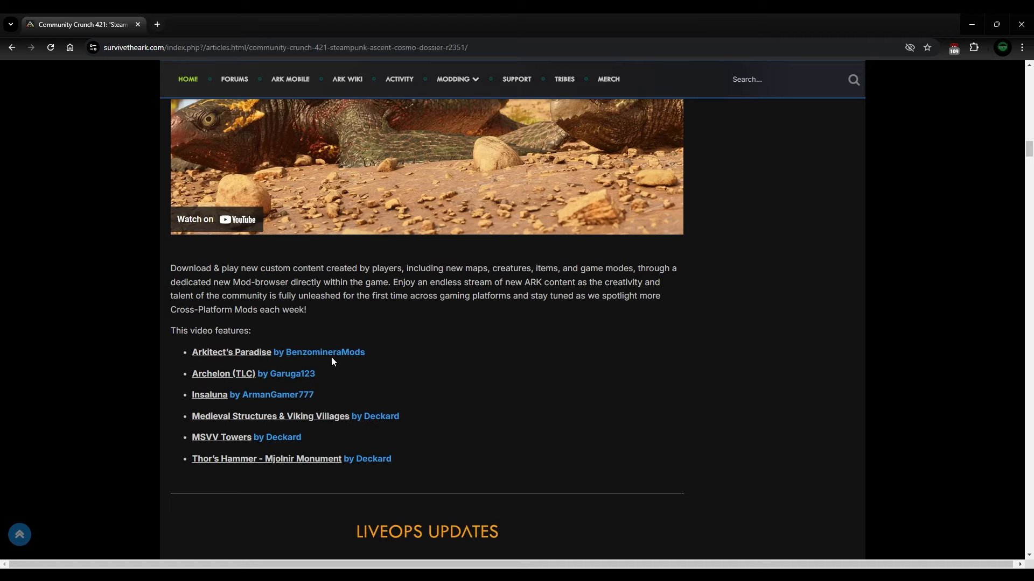
mouse_move(523, 366)
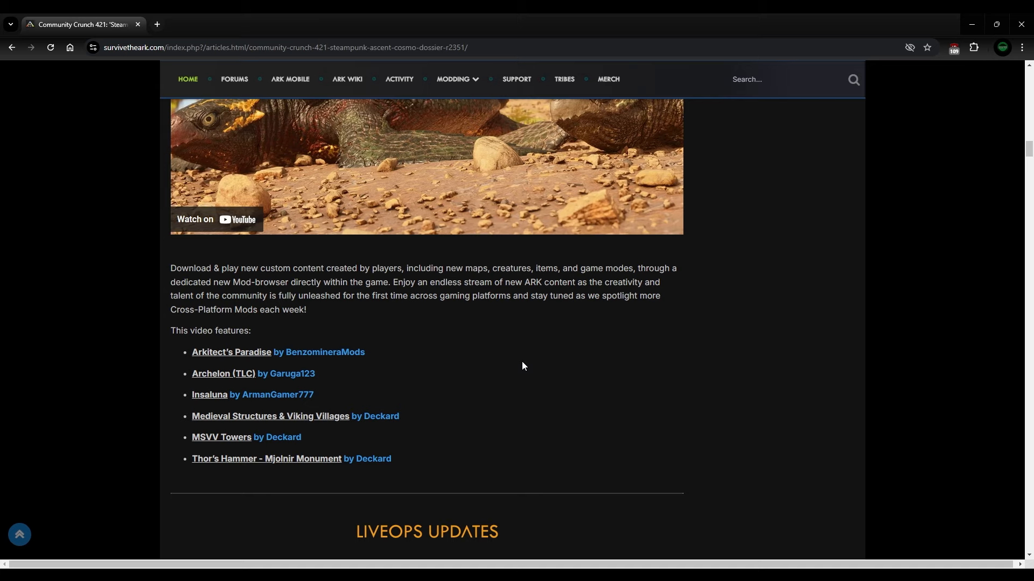
scroll("down", 3)
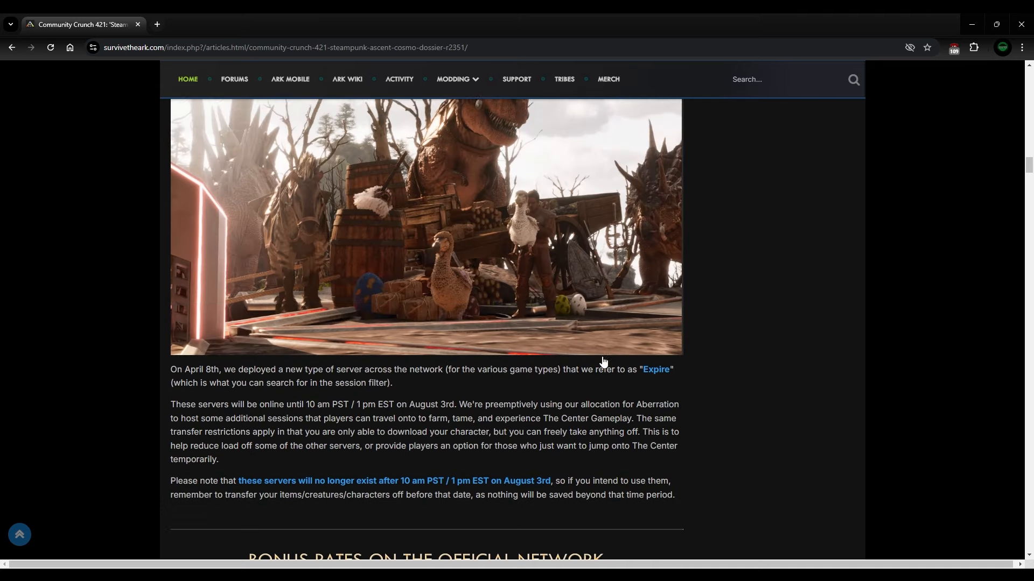
Step: Read the Expire servers notice through the August 3rd shutdown warning to the Bonus Rates heading
scroll("down", 3)
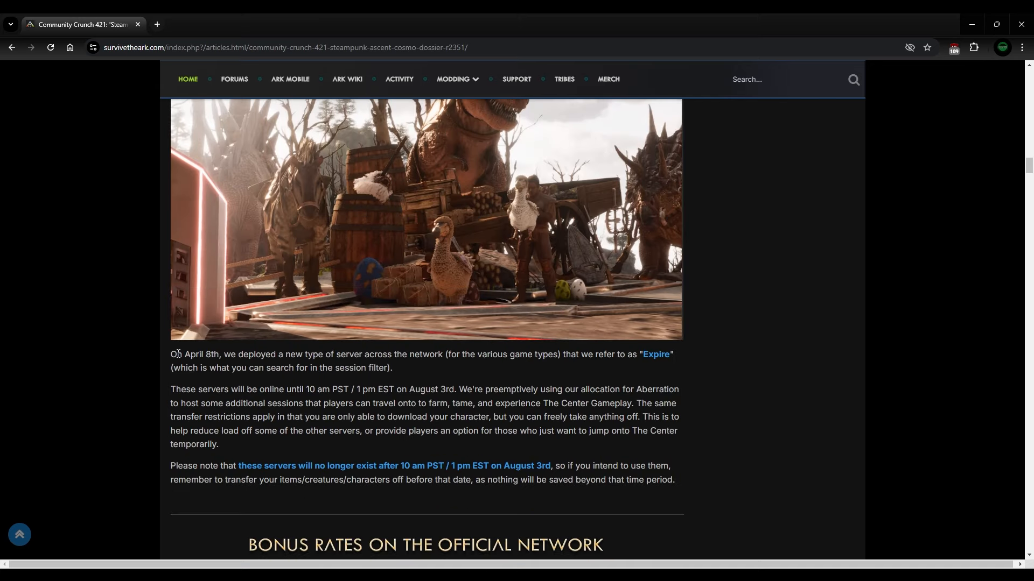
mouse_move(303, 386)
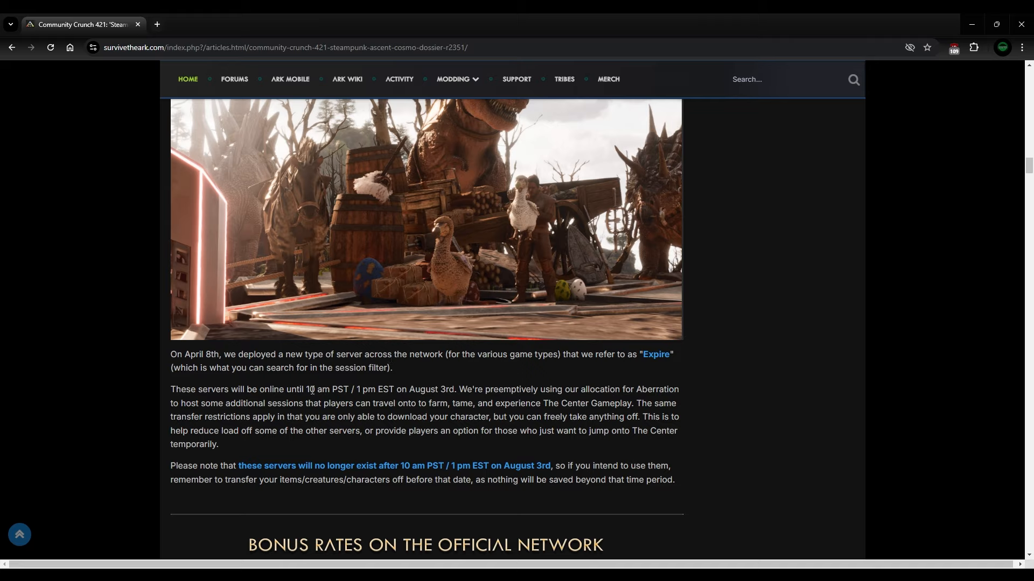
mouse_move(444, 385)
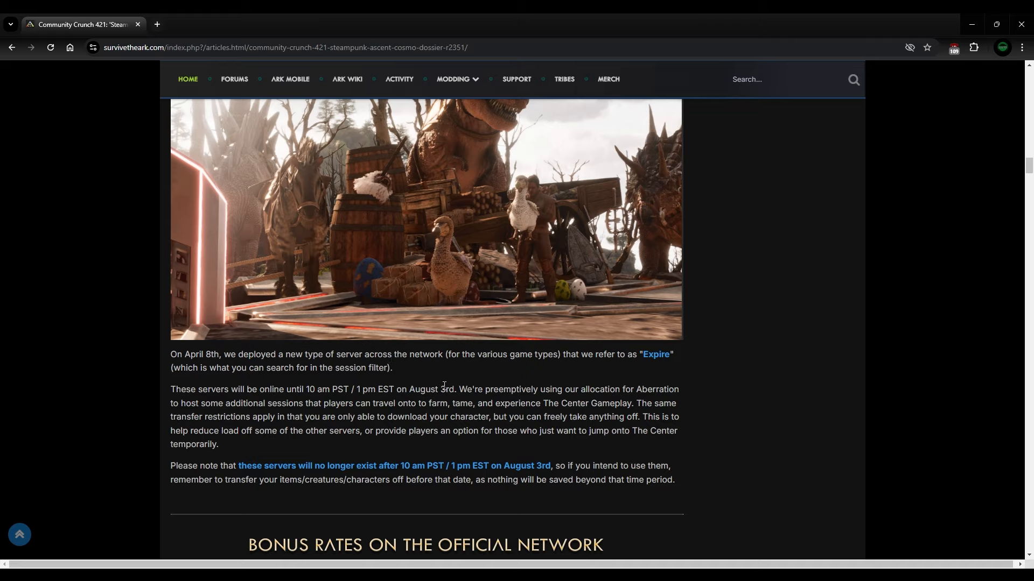
scroll("up", 3)
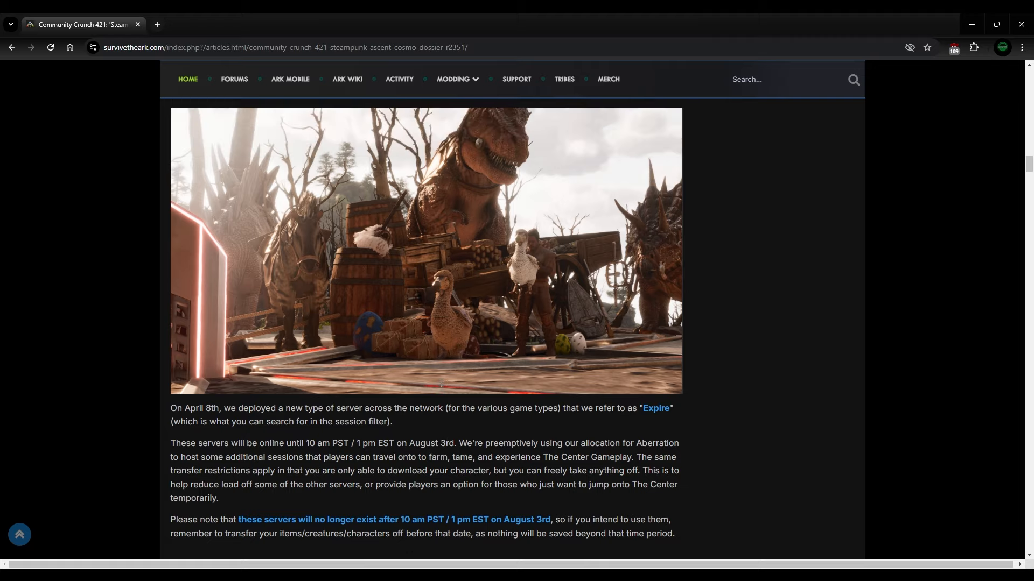
mouse_move(442, 392)
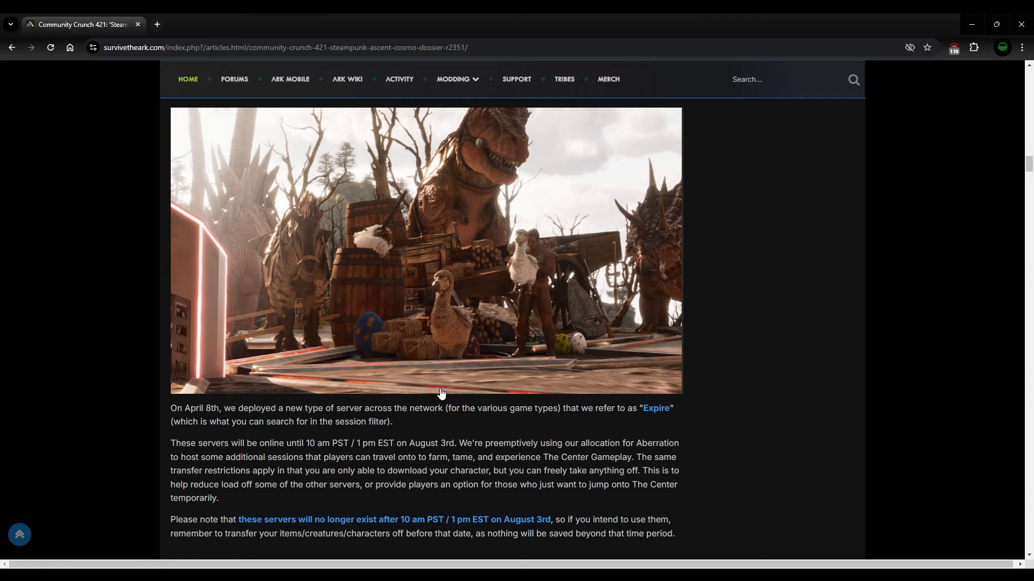
mouse_move(497, 385)
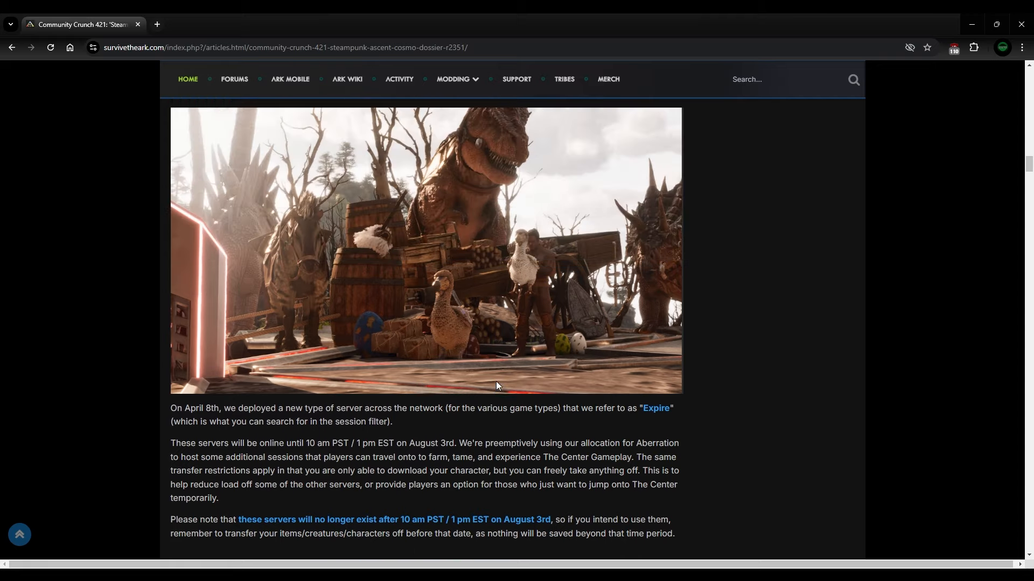
mouse_move(473, 468)
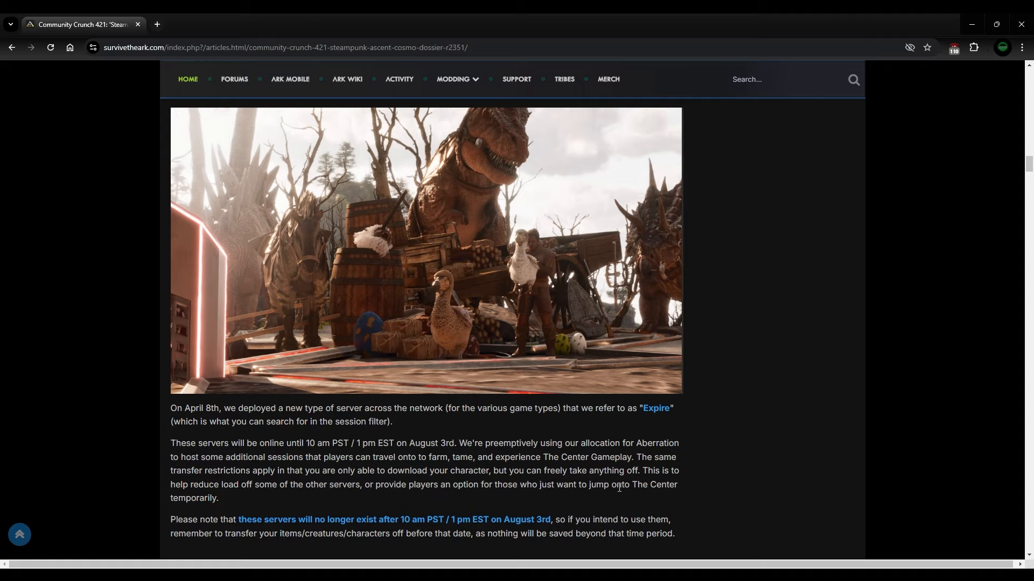
mouse_move(375, 458)
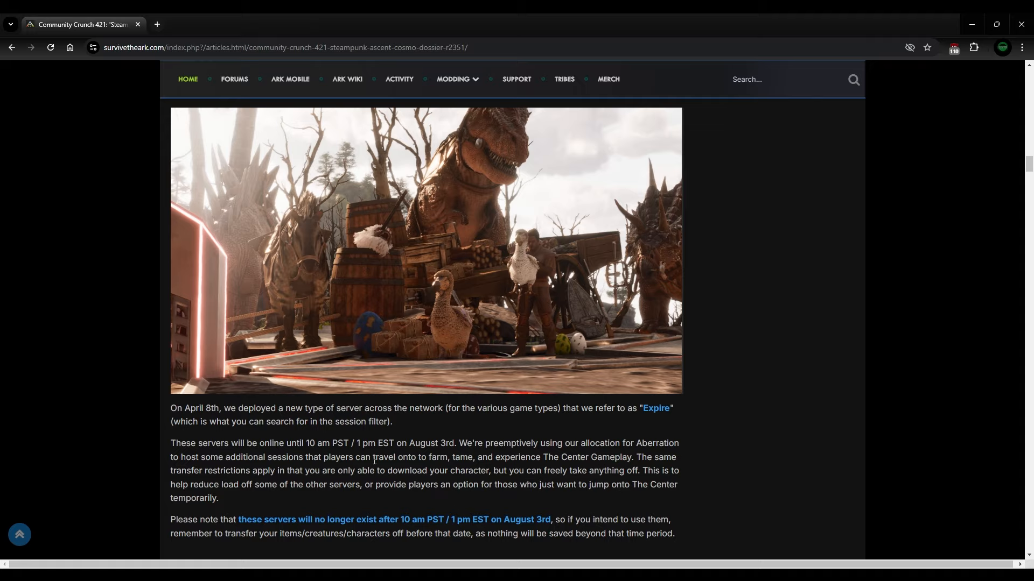
scroll("down", 3)
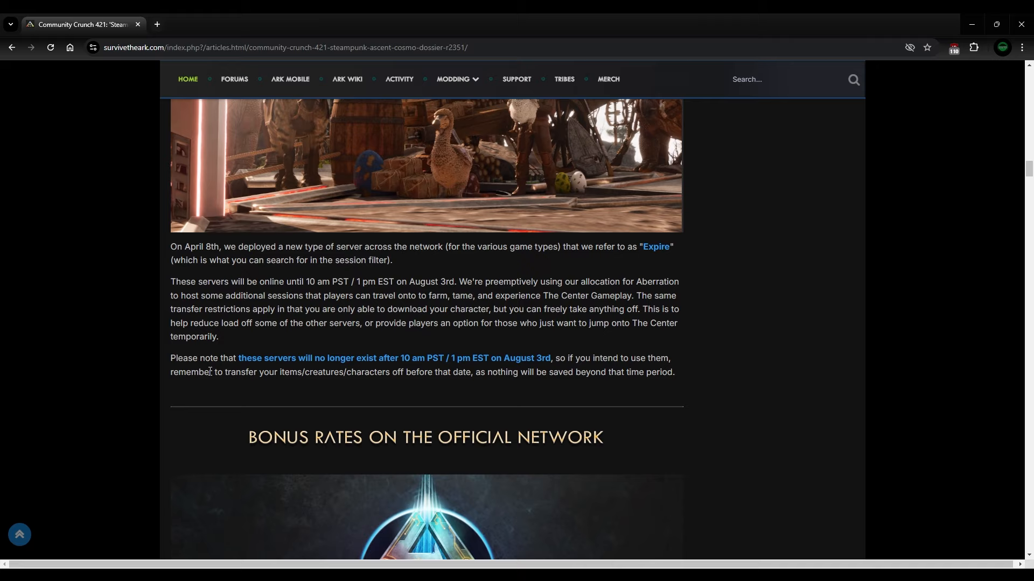
Step: Read the Bonus Rates banner, Wild Event Creature Colors list and OlympicColors commandline down to Community Corner
scroll("down", 3)
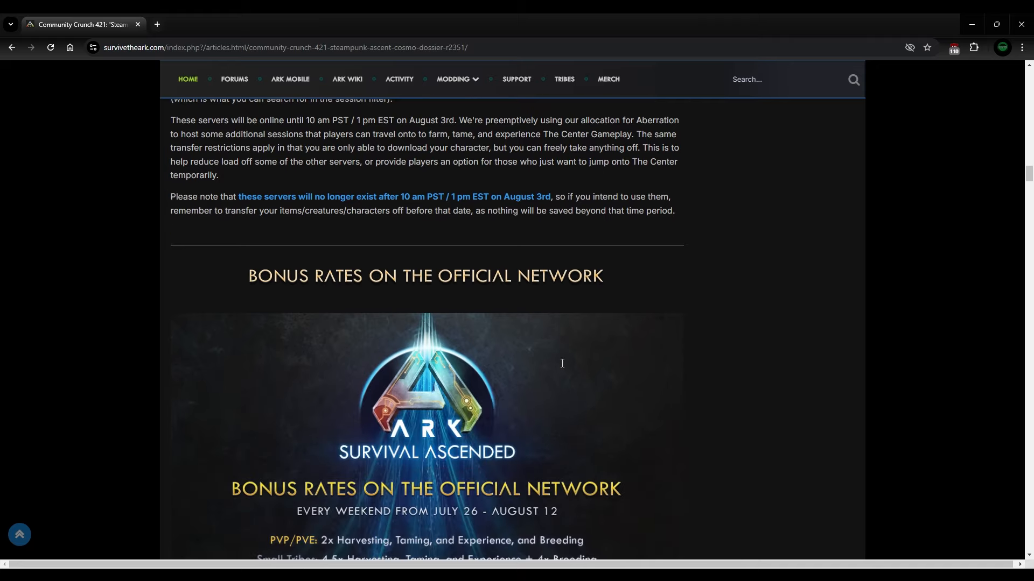
scroll("down", 3)
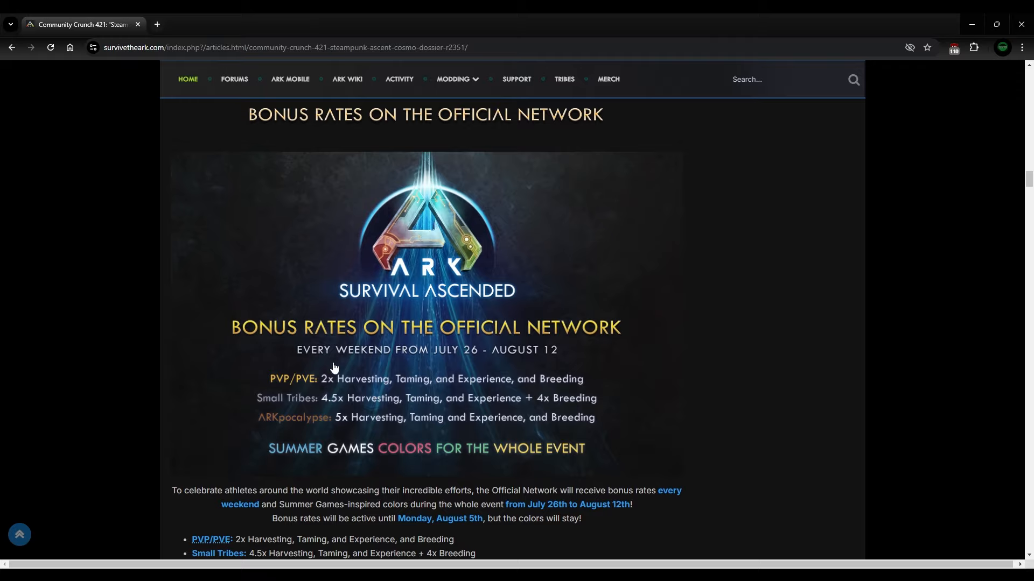
mouse_move(358, 418)
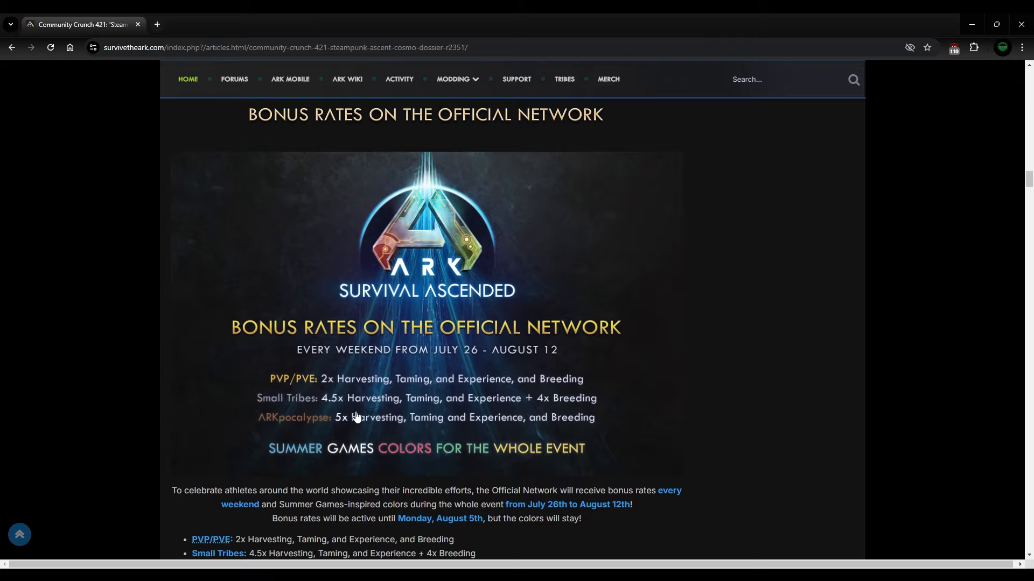
mouse_move(279, 470)
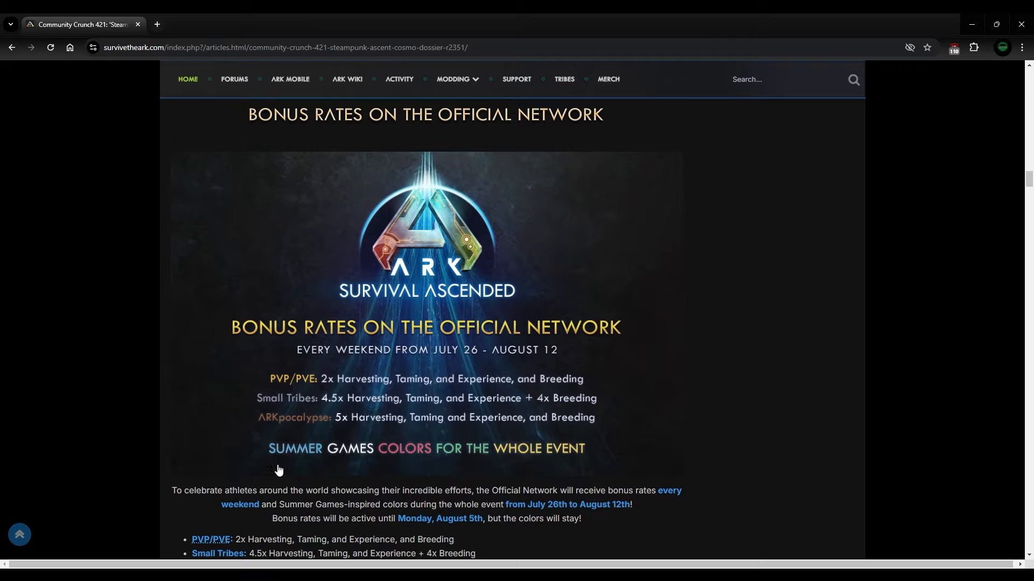
scroll("down", 3)
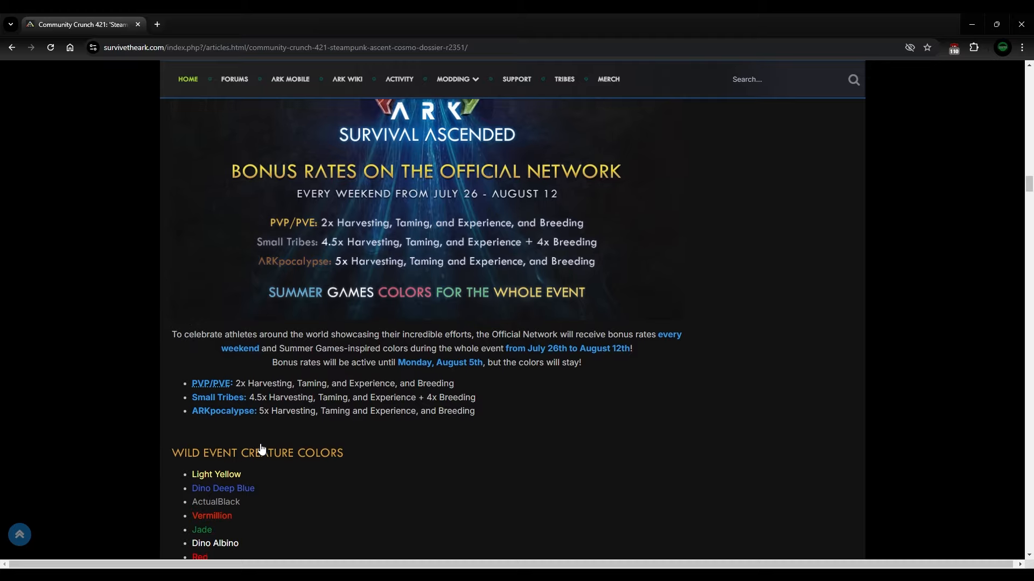
scroll("down", 3)
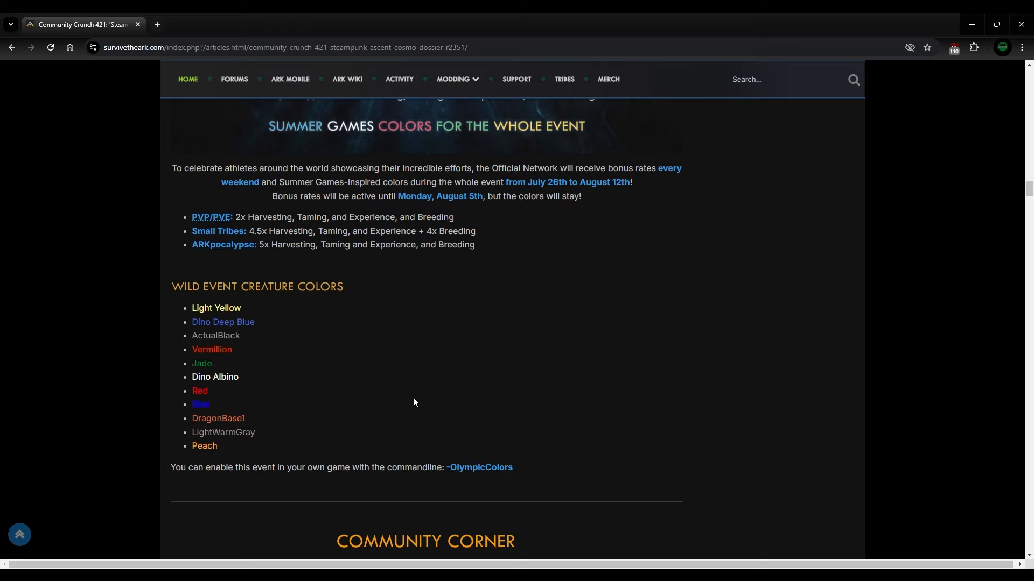
scroll("up", 3)
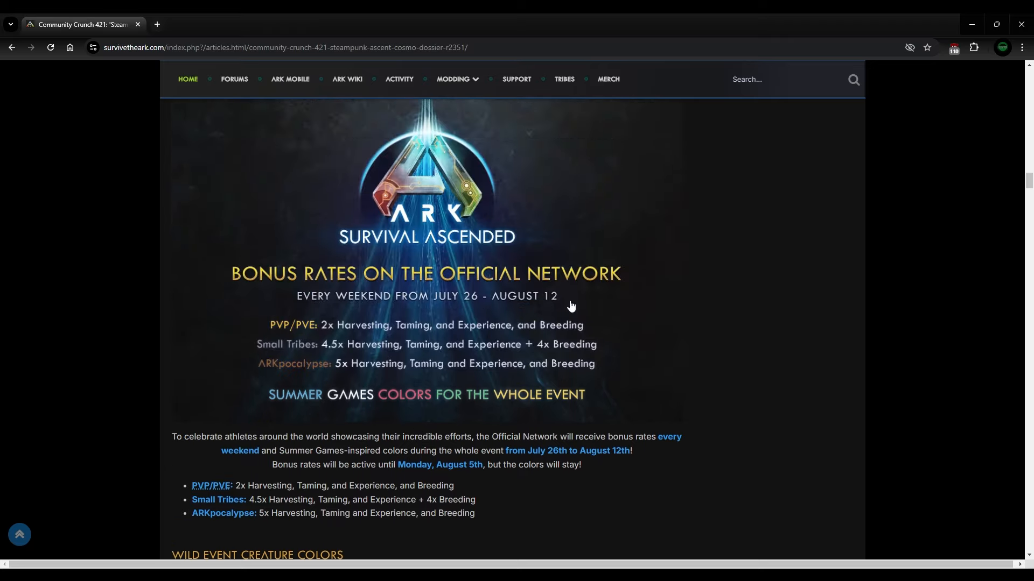
scroll("down", 3)
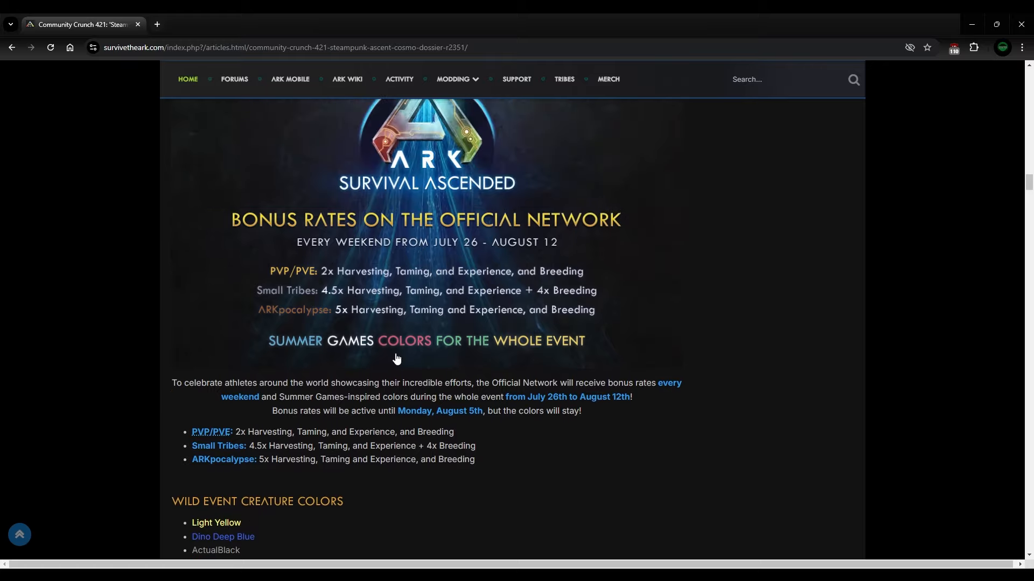
scroll("down", 3)
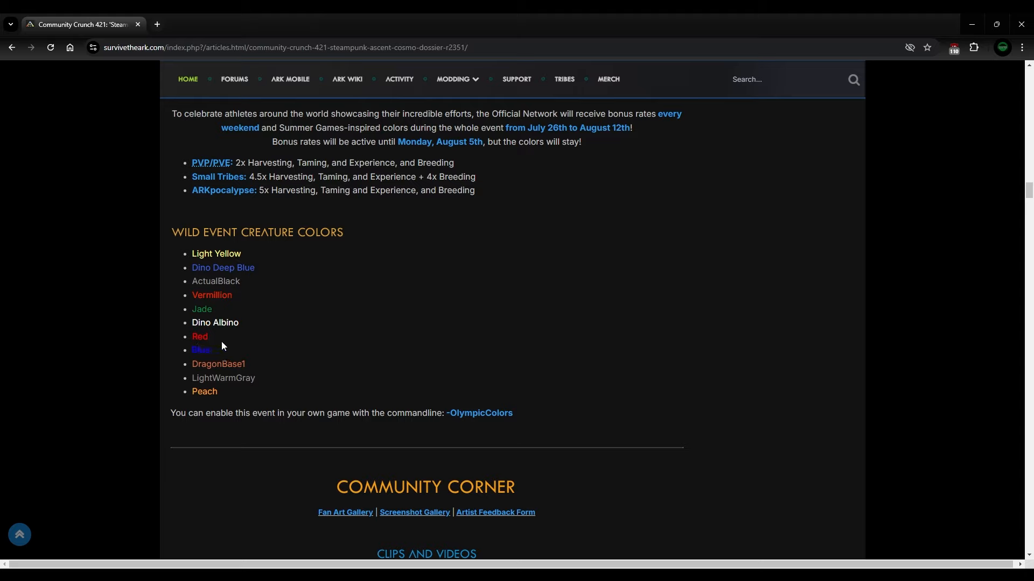
mouse_move(267, 370)
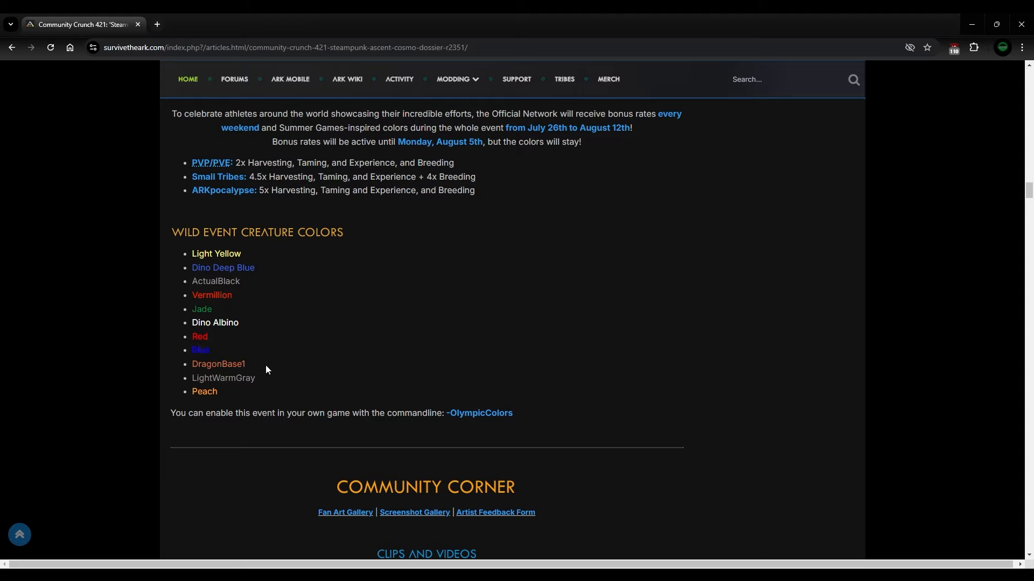
mouse_move(334, 275)
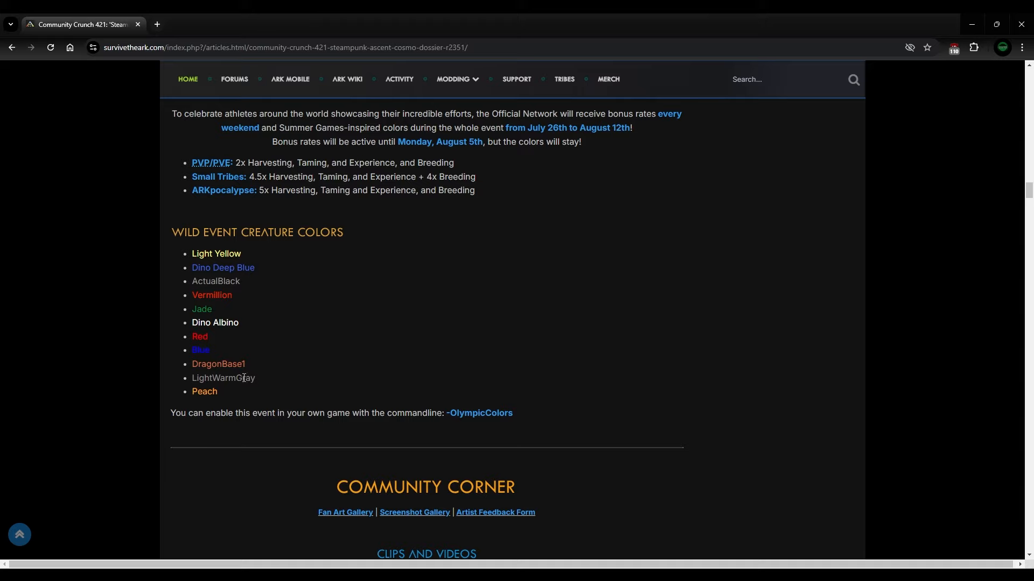
mouse_move(217, 320)
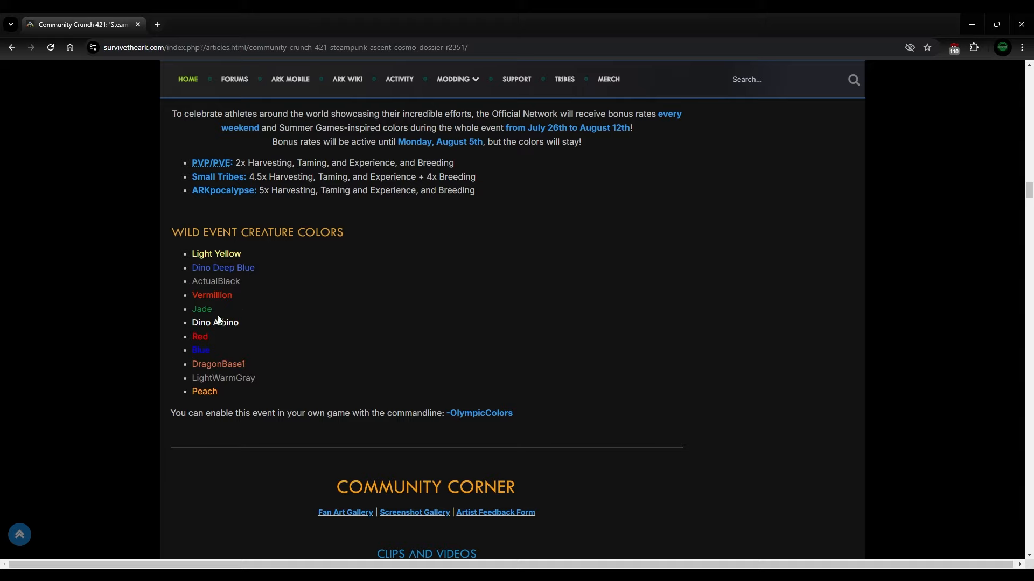
mouse_move(211, 298)
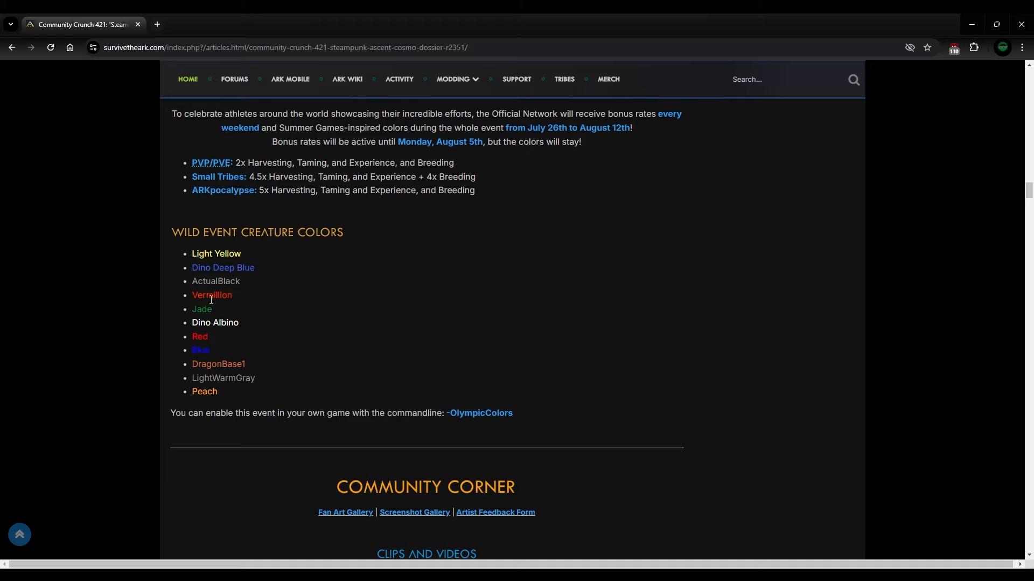
Step: Scroll through Community Corner's clips, fan art and photo mode entries to the 32 comments
scroll("down", 3)
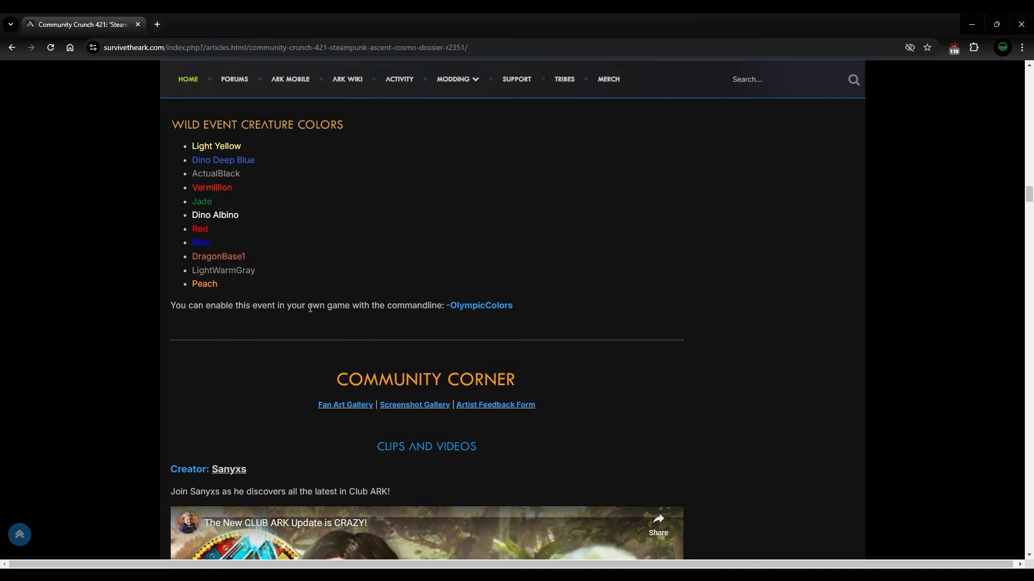
scroll("down", 3)
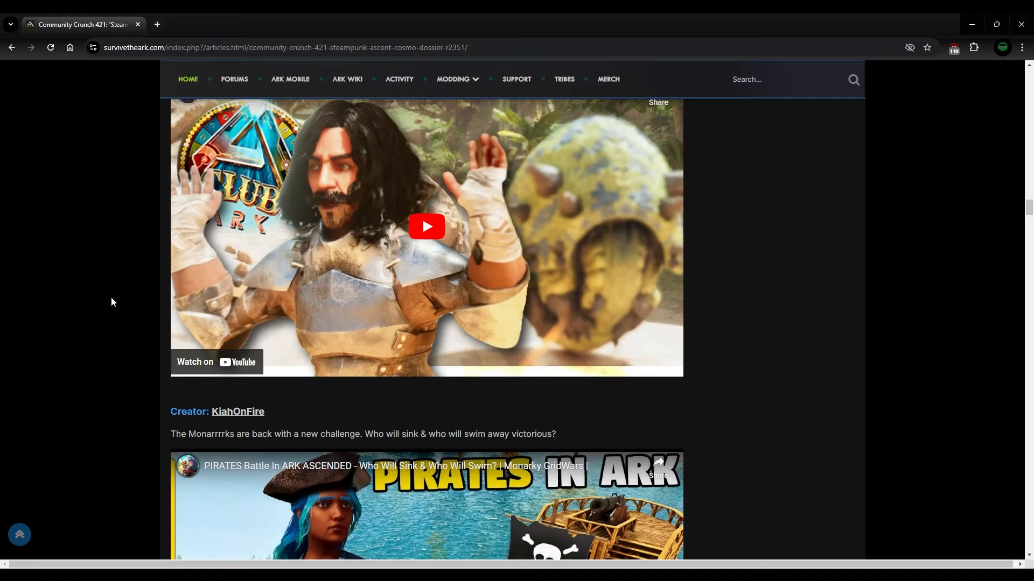
scroll("down", 3)
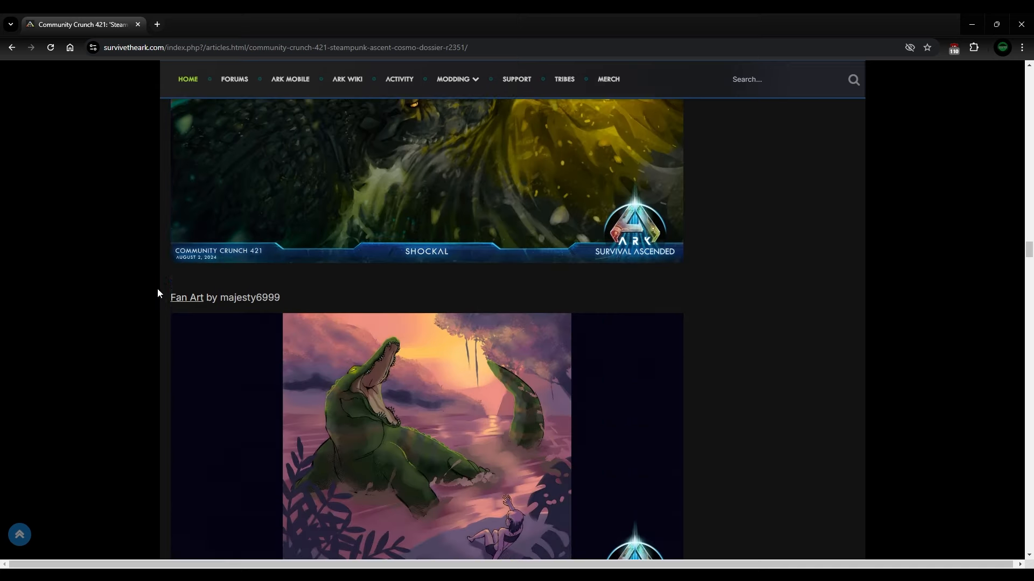
scroll("down", 3)
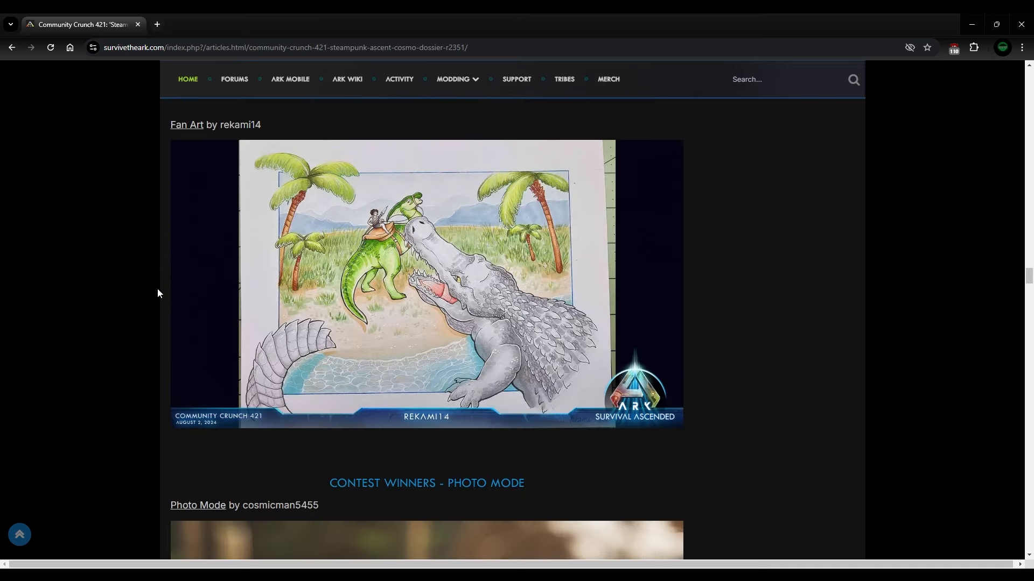
scroll("down", 3)
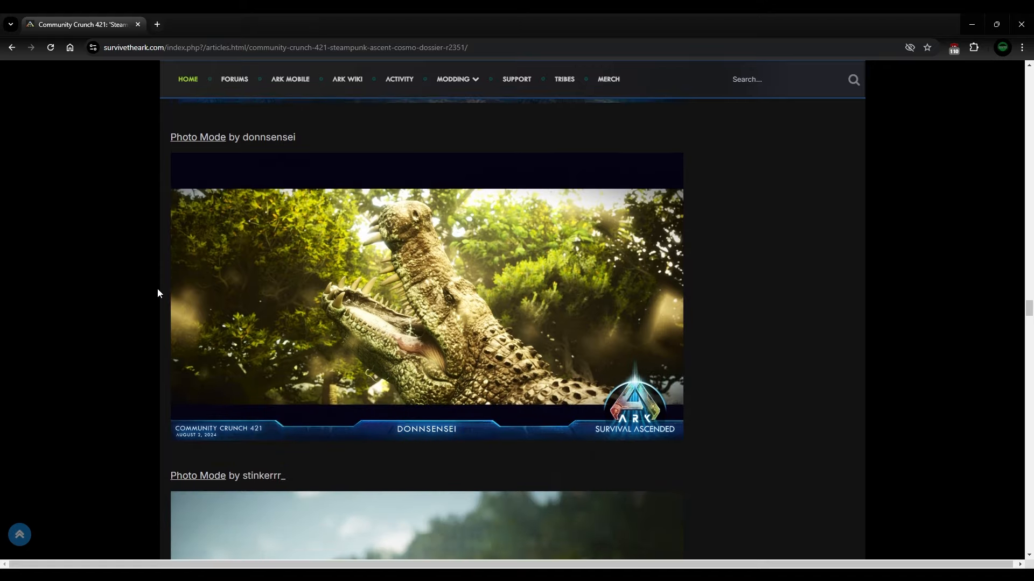
scroll("down", 3)
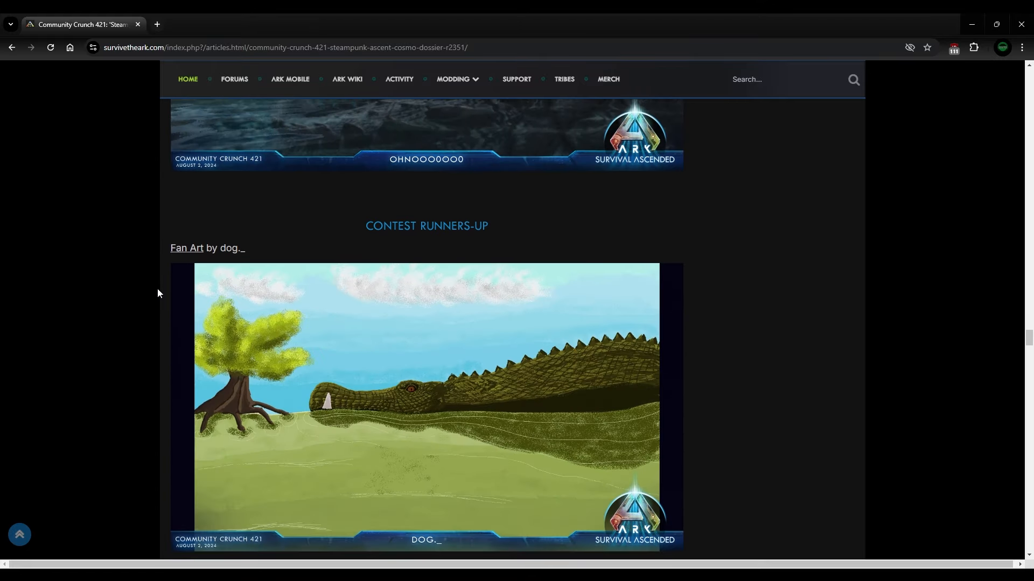
scroll("down", 3)
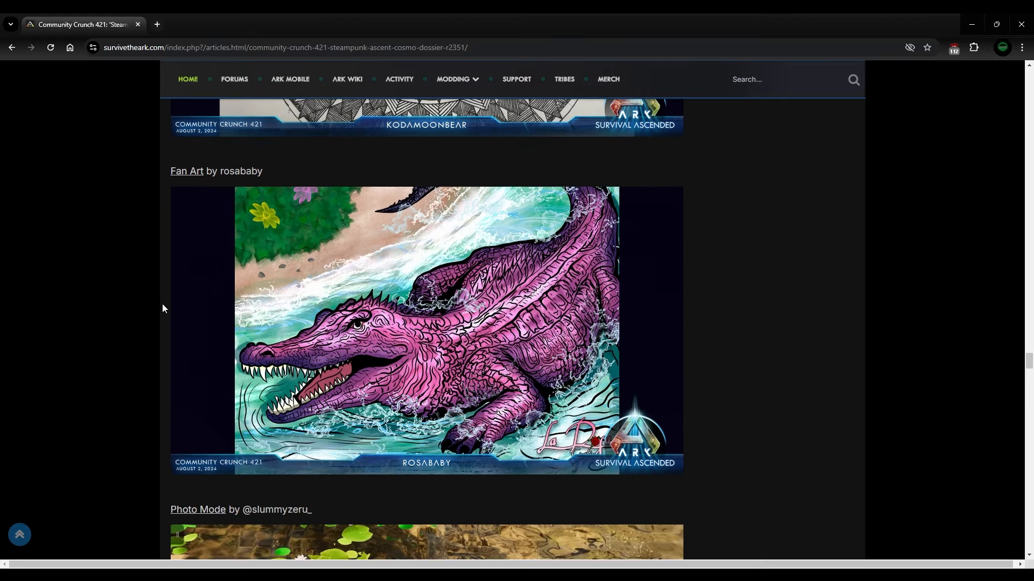
scroll("down", 3)
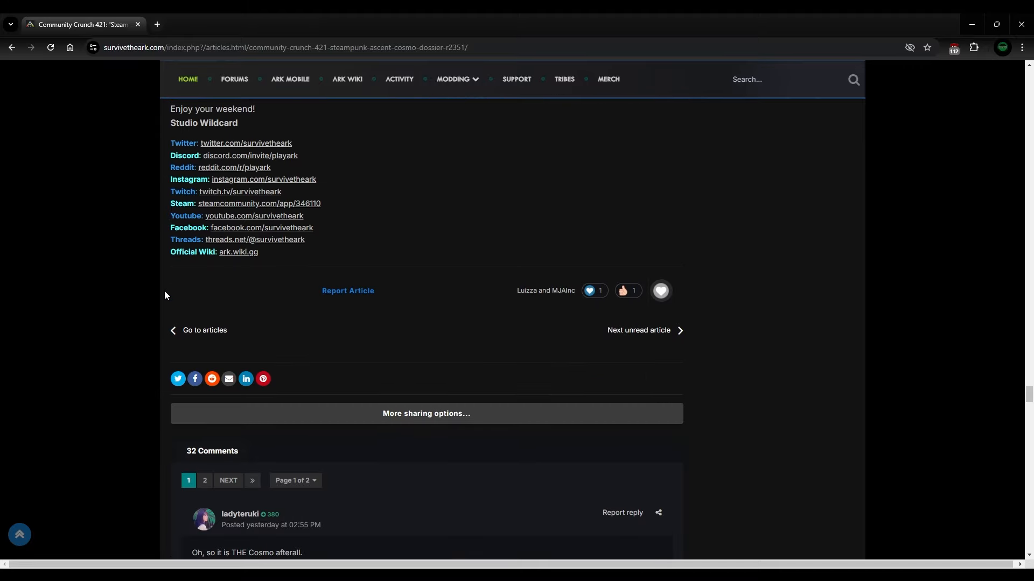
Step: Return to the article top showing the breadcrumb, animated series banner and Cosmo dossier image
scroll("up", 3)
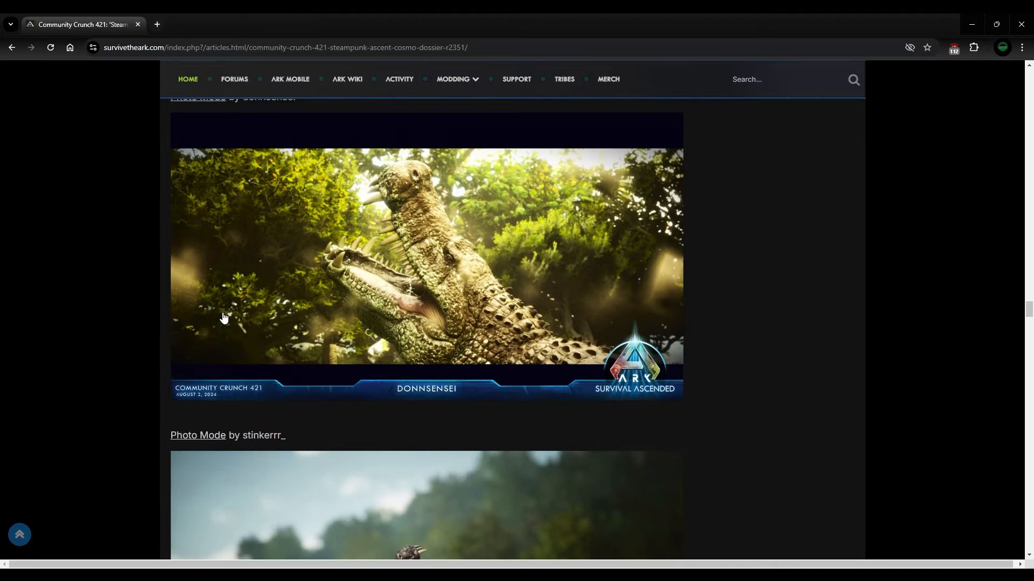
scroll("down", 3)
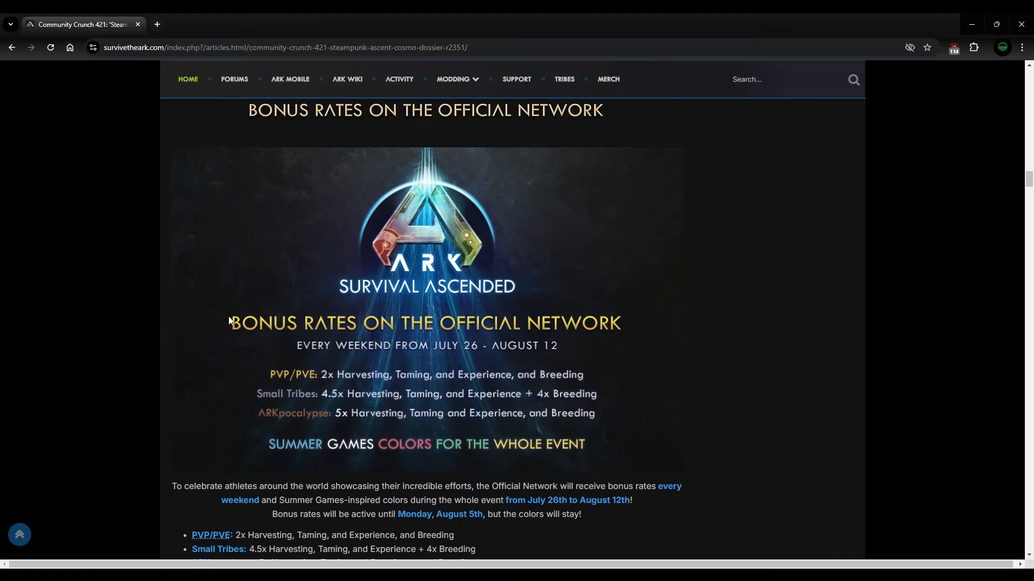
scroll("down", 3)
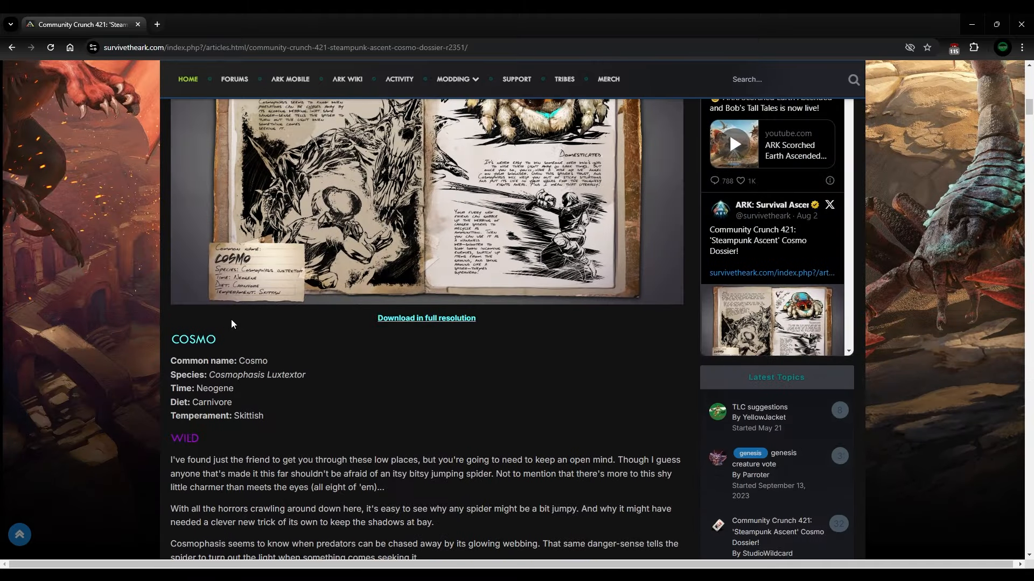
scroll("up", 3)
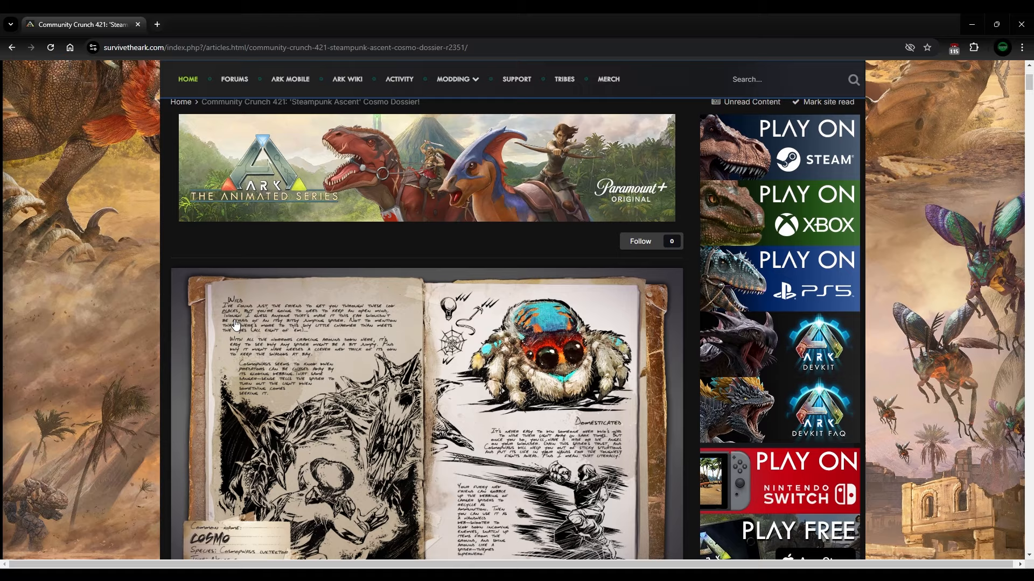
Step: Scroll down until the Cosmo dossier image sits above the article title, author, date, 32 comments and 5,074 views
scroll("down", 3)
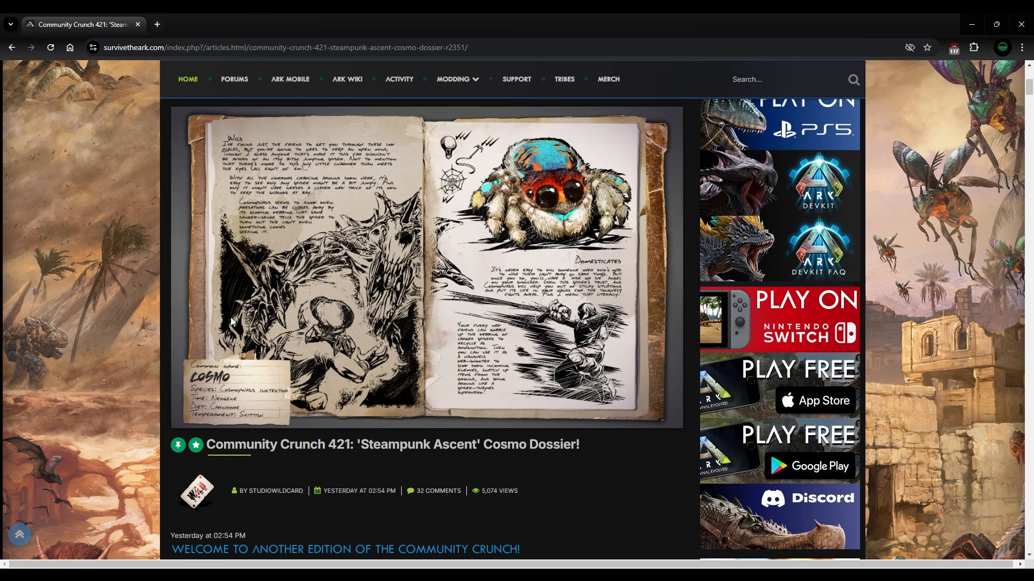
mouse_move(386, 275)
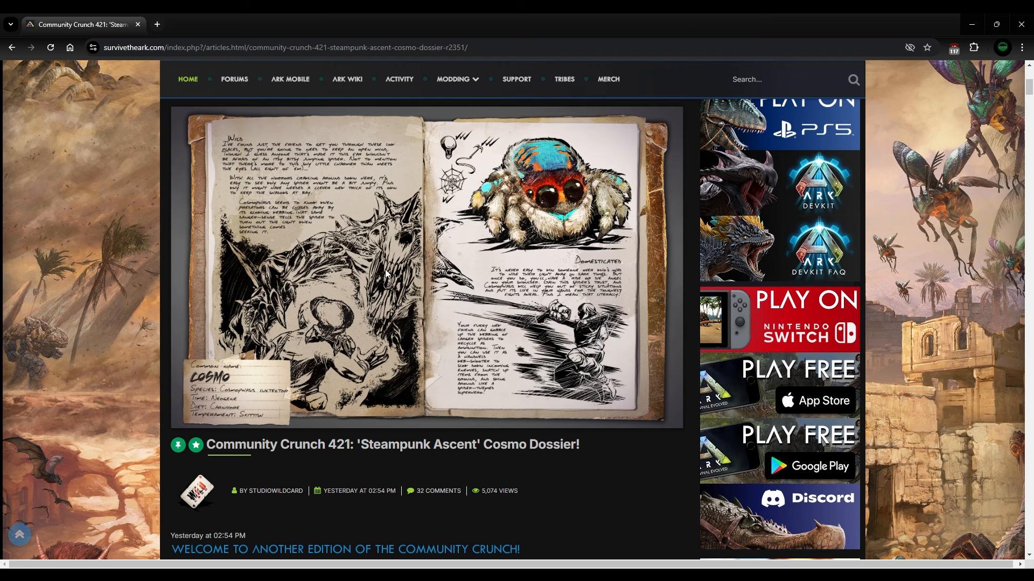
scroll("down", 3)
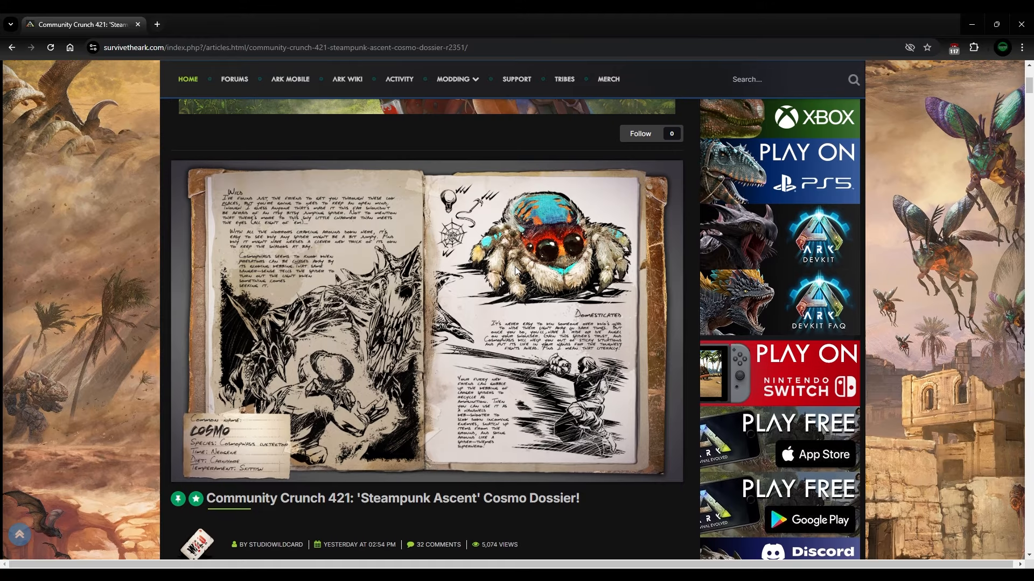
mouse_move(589, 250)
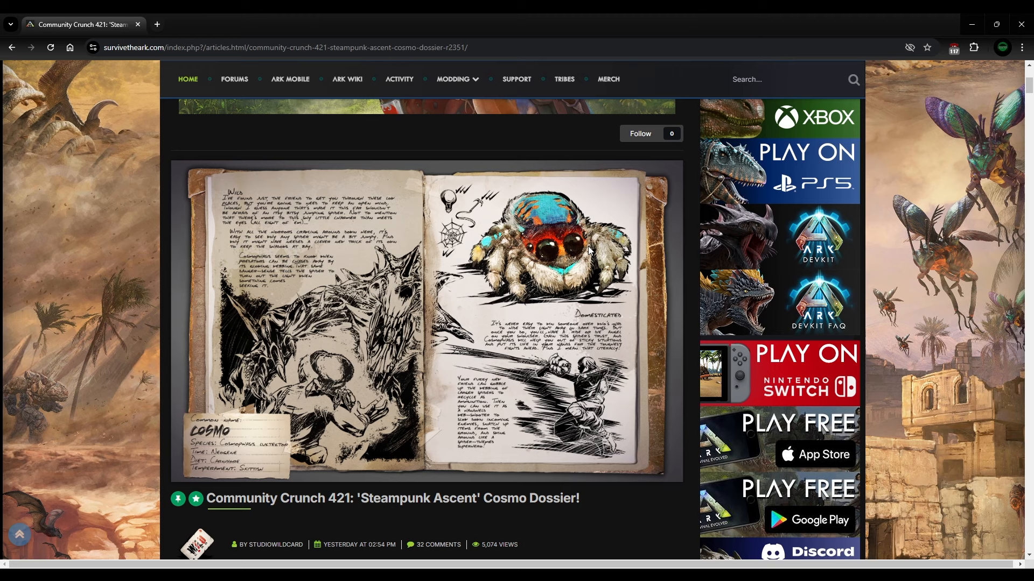
scroll("down", 3)
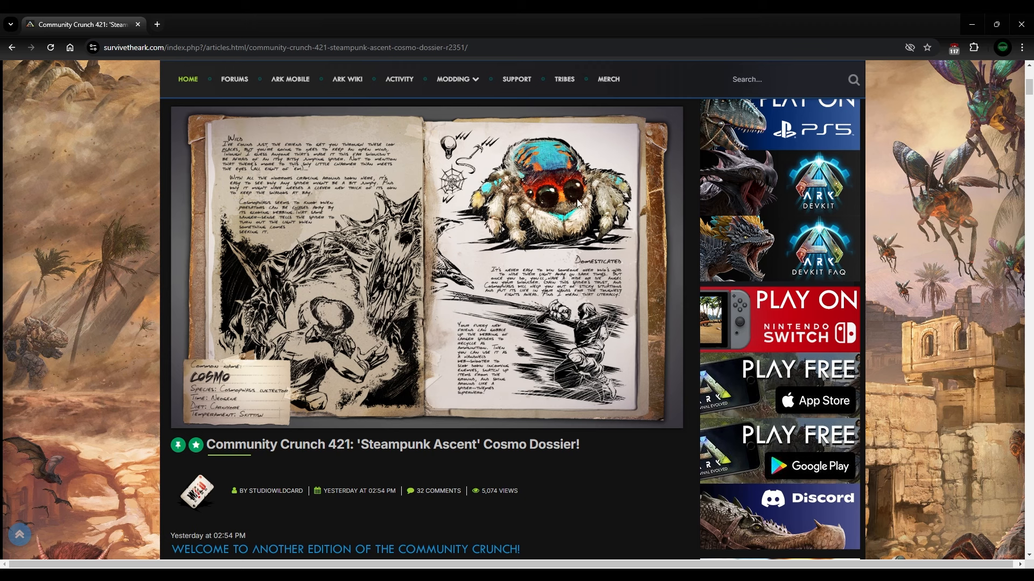
mouse_move(692, 246)
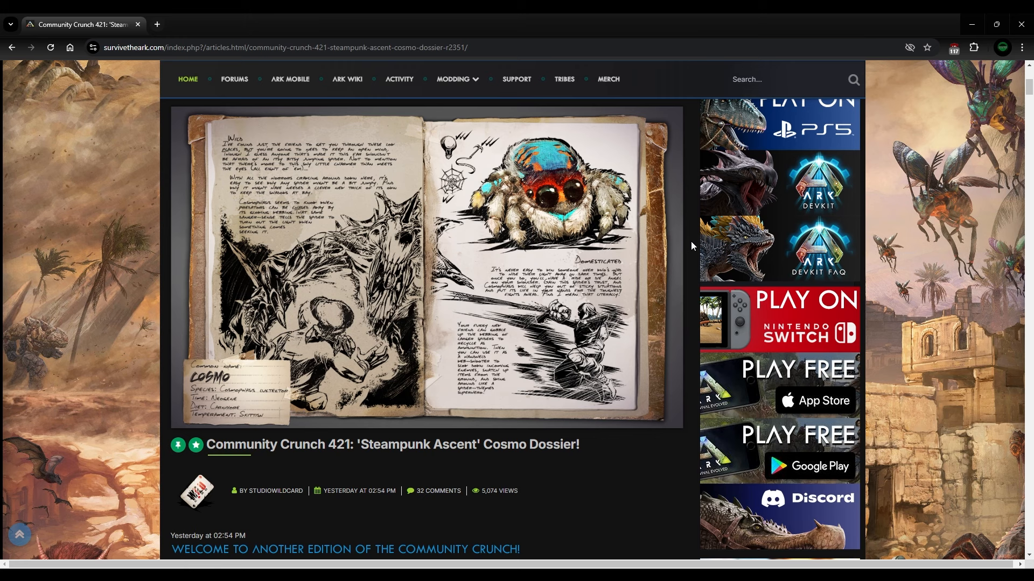
mouse_move(609, 336)
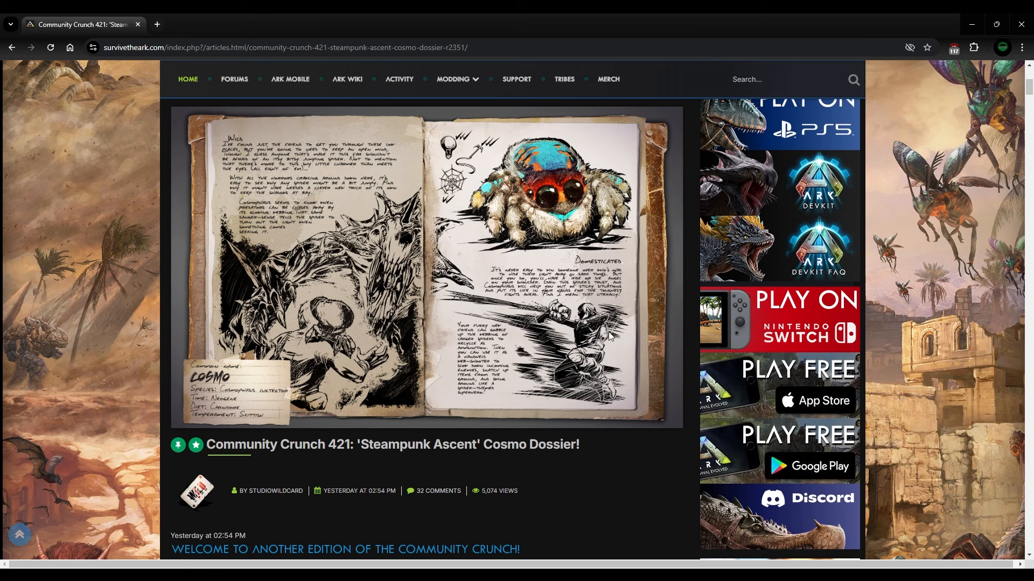
mouse_move(513, 331)
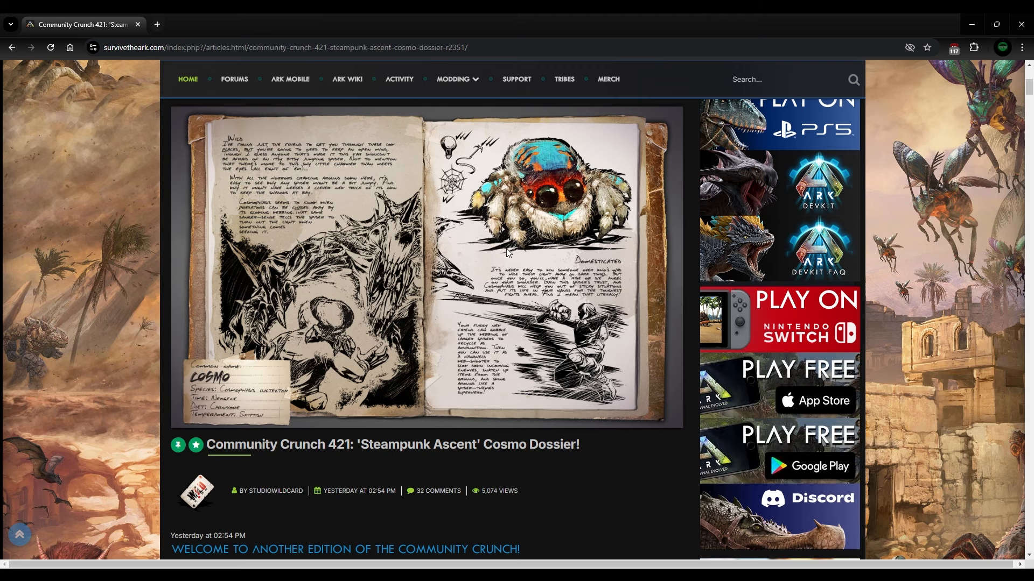
Step: Scroll down toward the Club ARK video, then back up to the dossier image
scroll("down", 3)
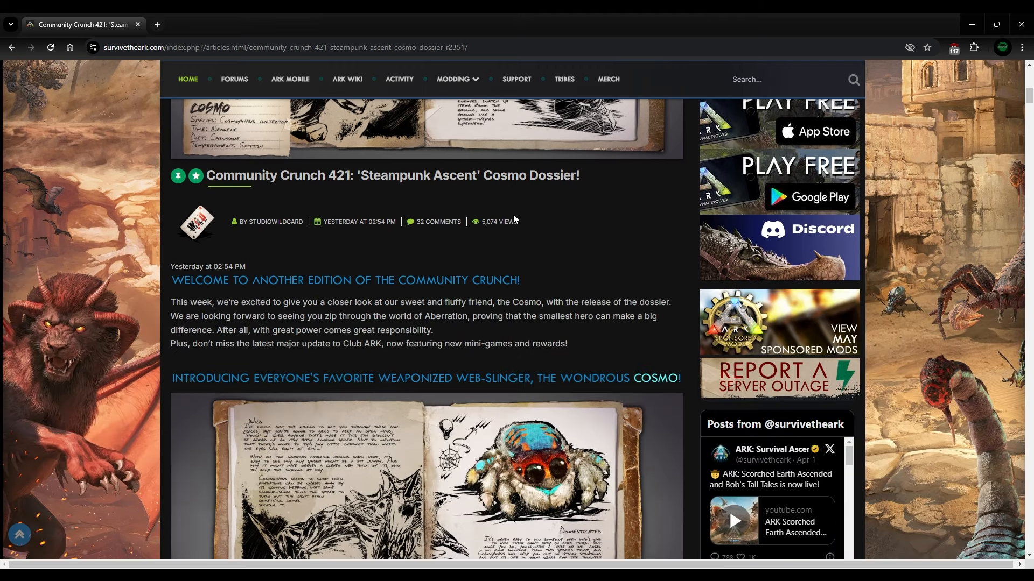
mouse_move(486, 187)
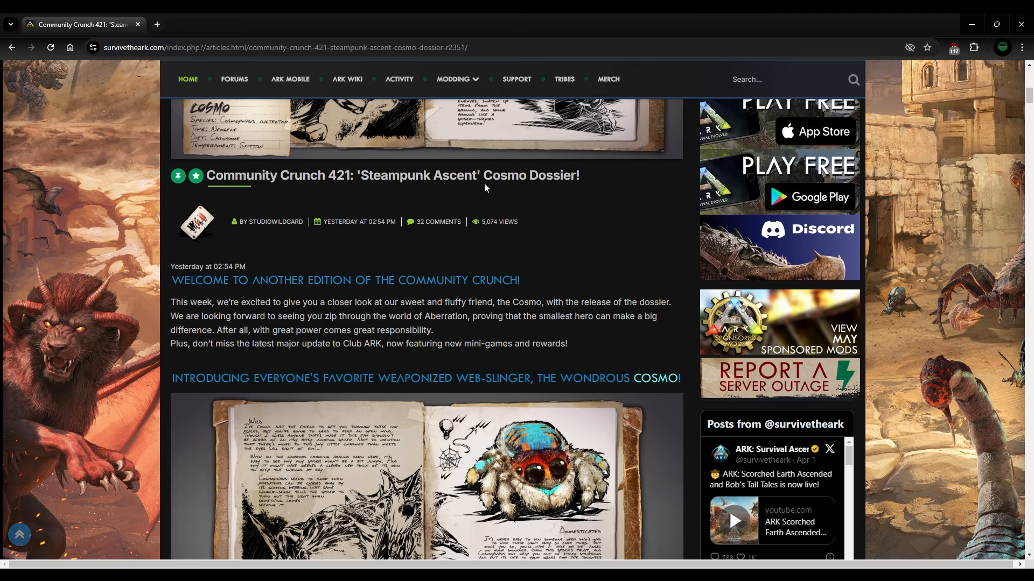
mouse_move(465, 203)
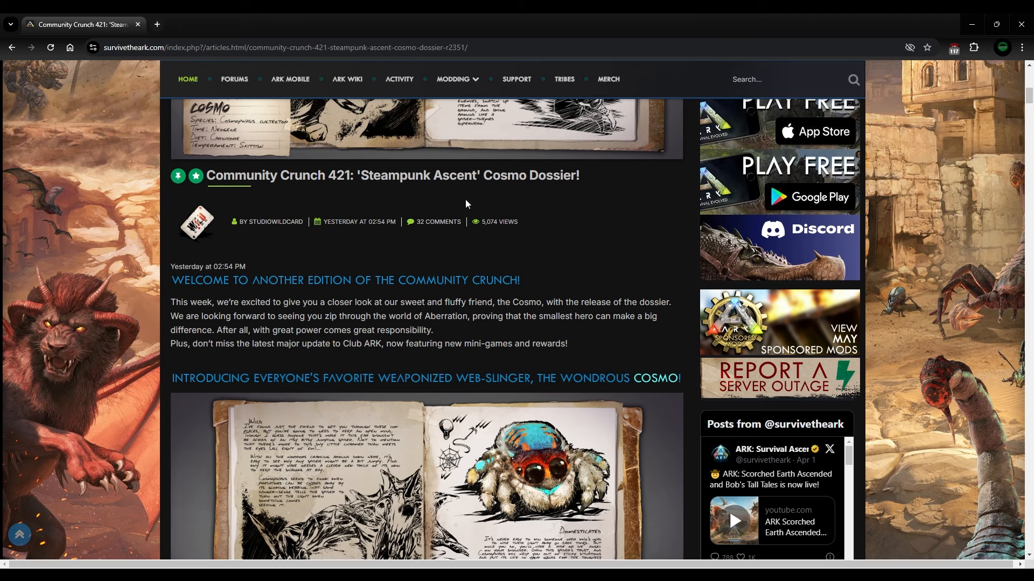
scroll("down", 3)
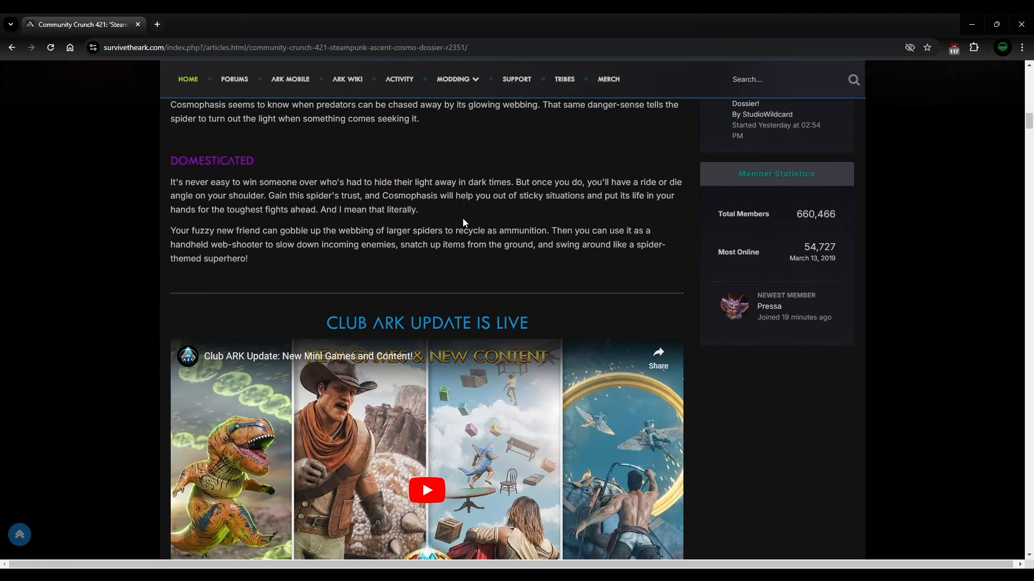
scroll("up", 3)
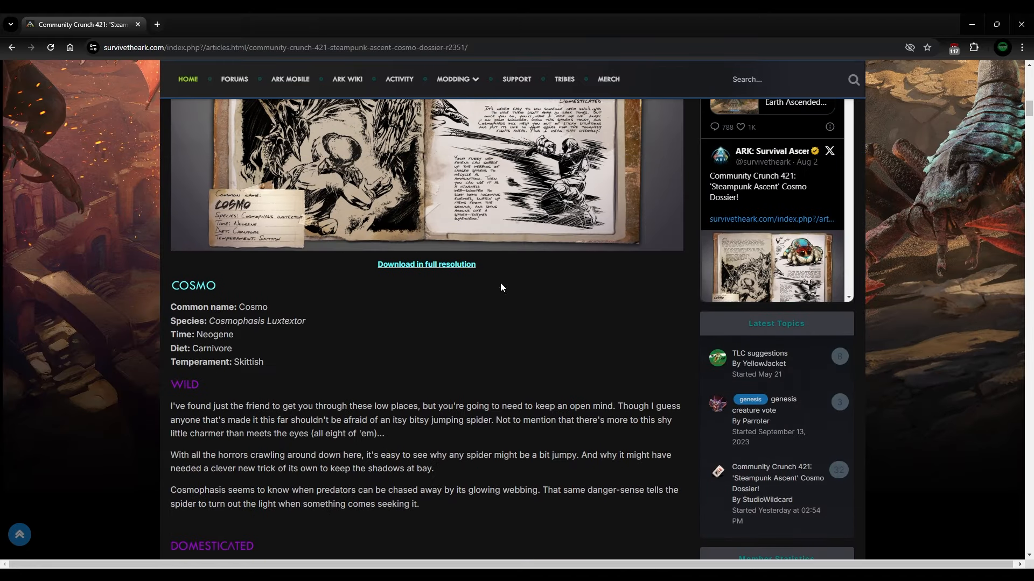
scroll("up", 3)
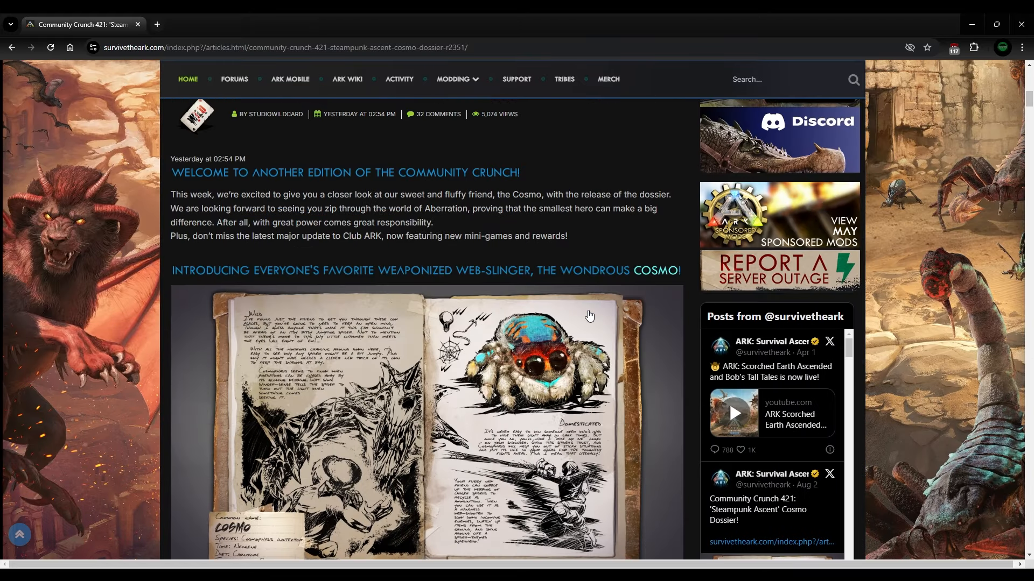
mouse_move(571, 263)
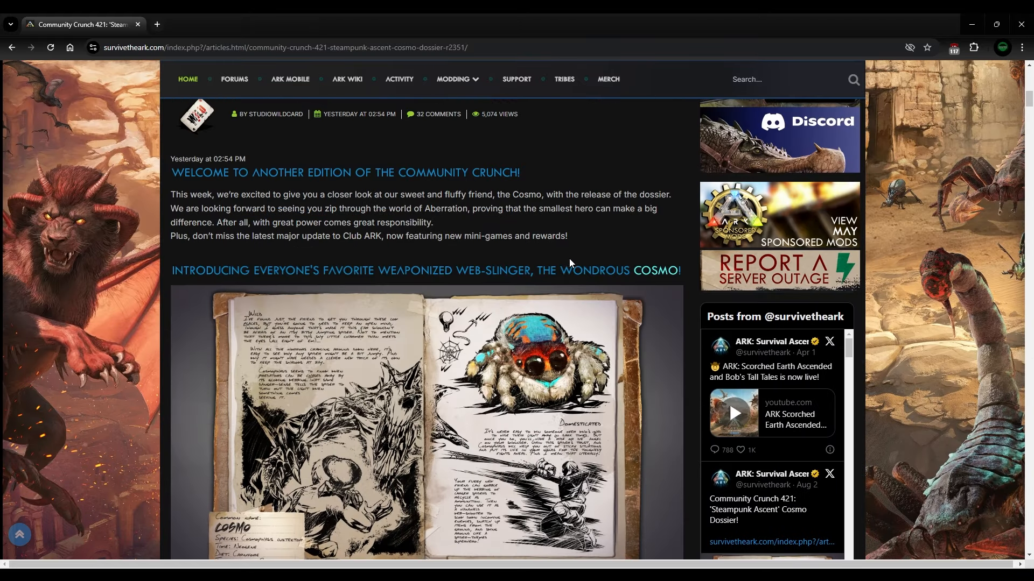
Step: Scroll down past the dossier image to the Cosmo species details, Wild section and Domesticated text
scroll("down", 3)
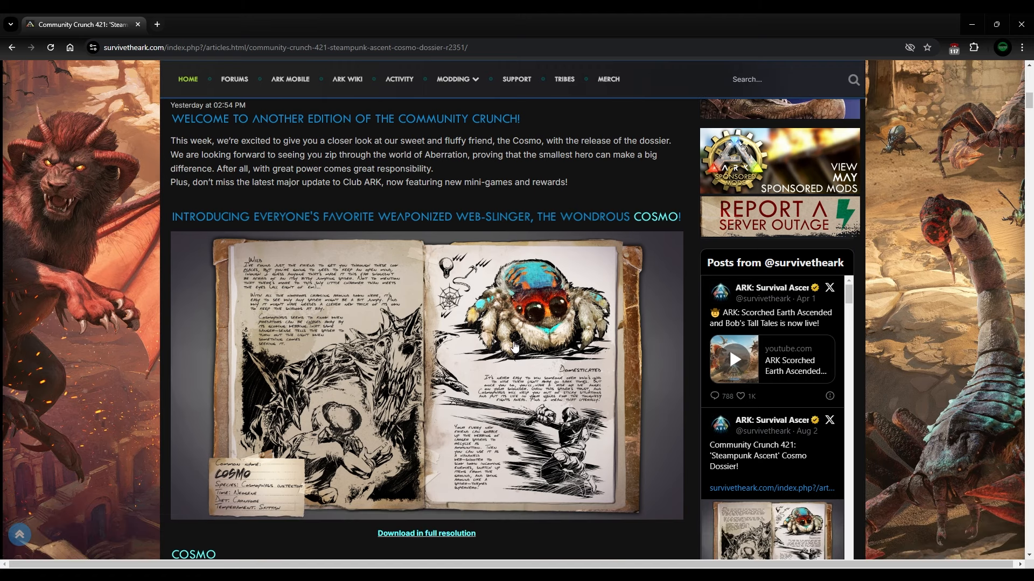
mouse_move(549, 296)
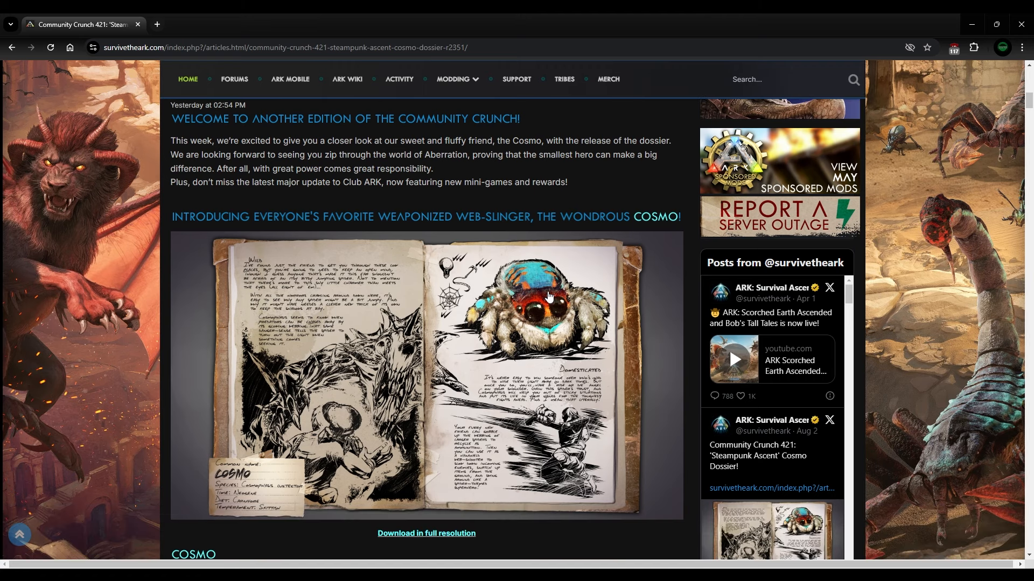
mouse_move(654, 325)
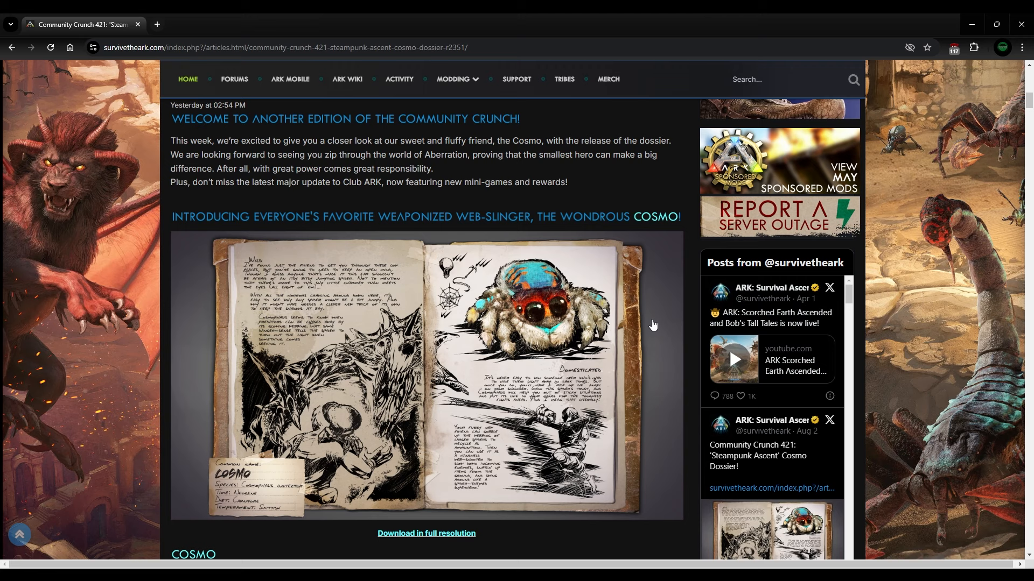
mouse_move(659, 297)
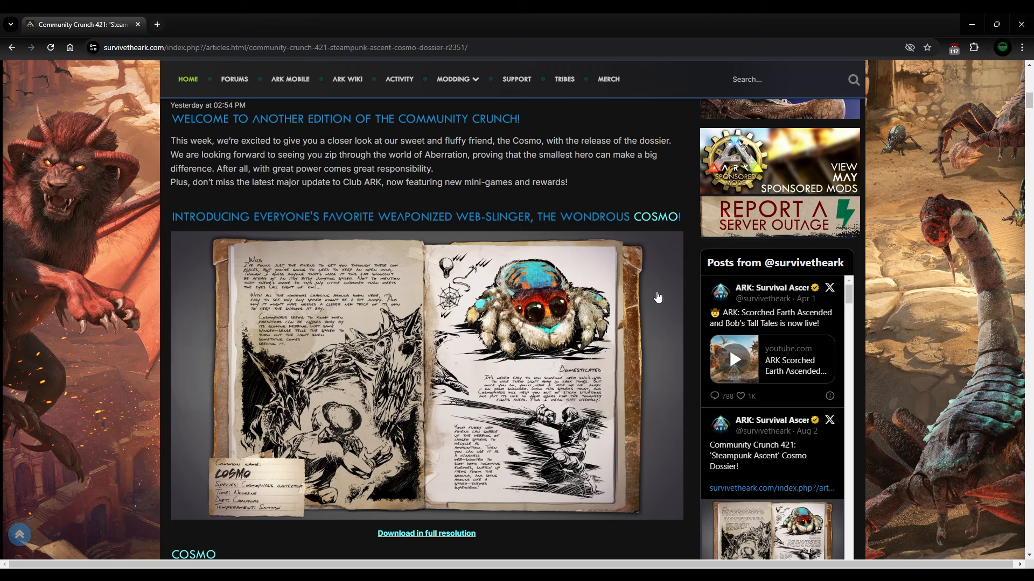
mouse_move(624, 212)
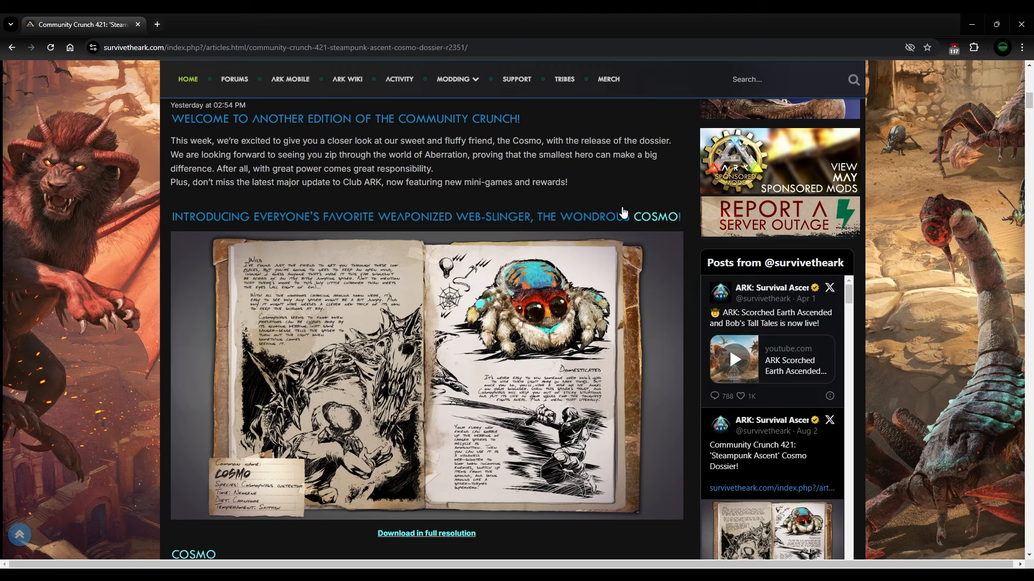
scroll("down", 3)
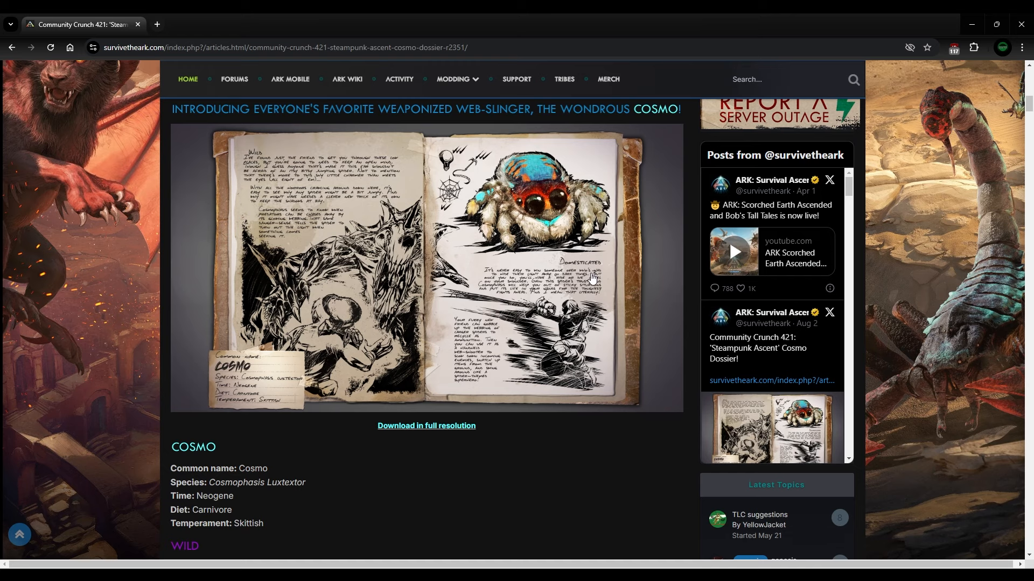
scroll("down", 3)
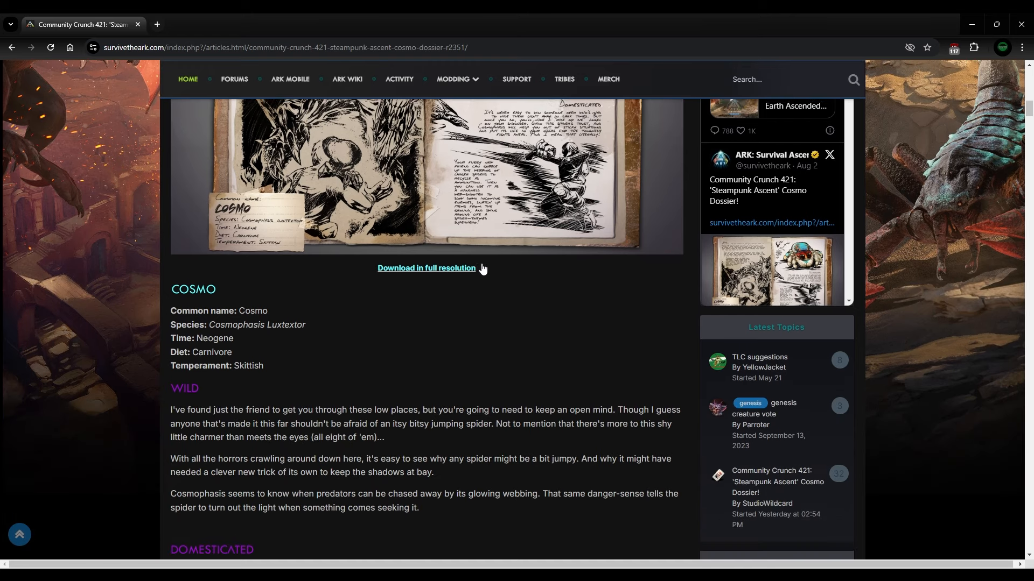
scroll("down", 3)
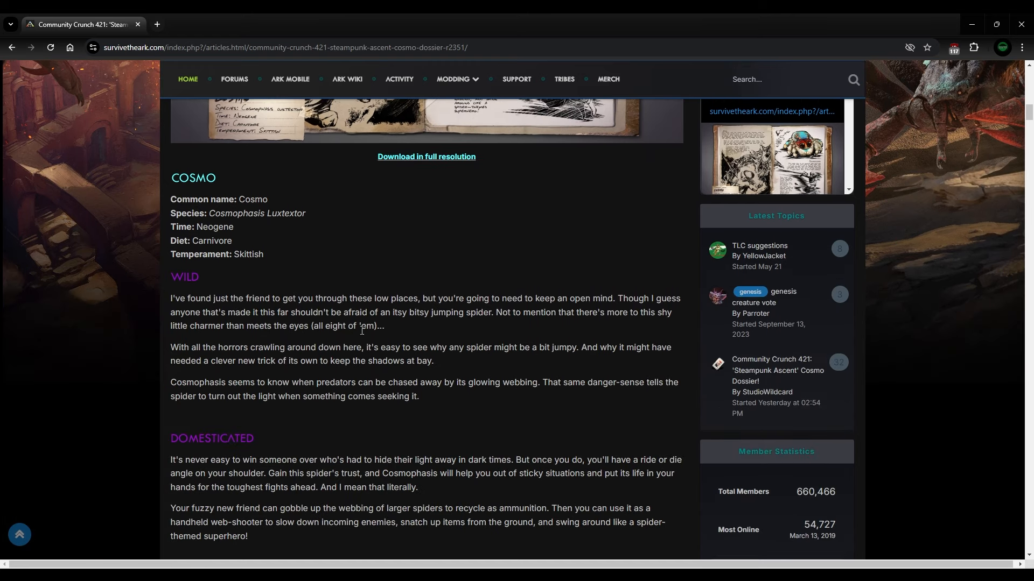
Step: Scroll back to the Cosmo dossier image with the title, author, 32 comments and 5,074 views below it
scroll("down", 3)
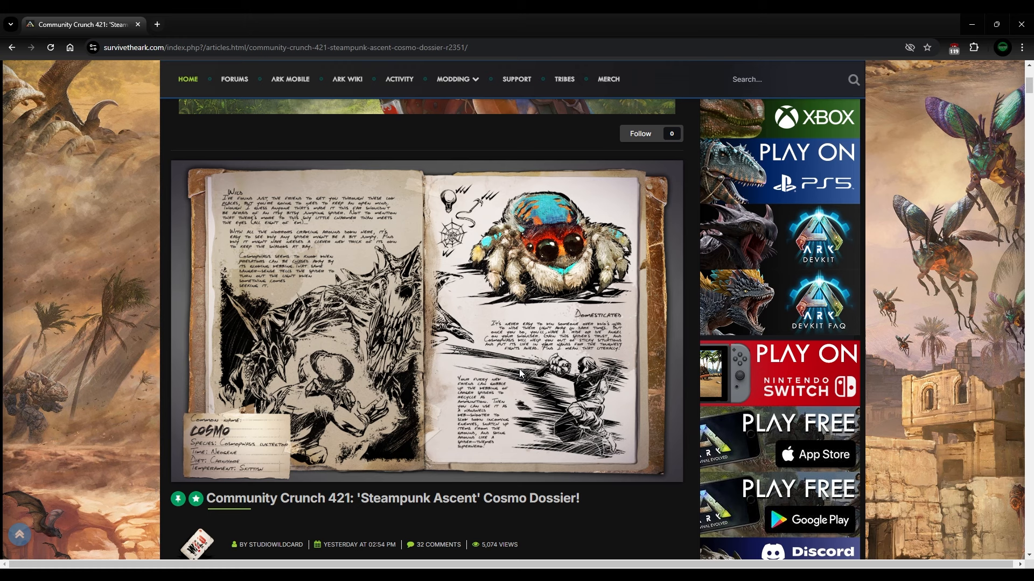
mouse_move(573, 255)
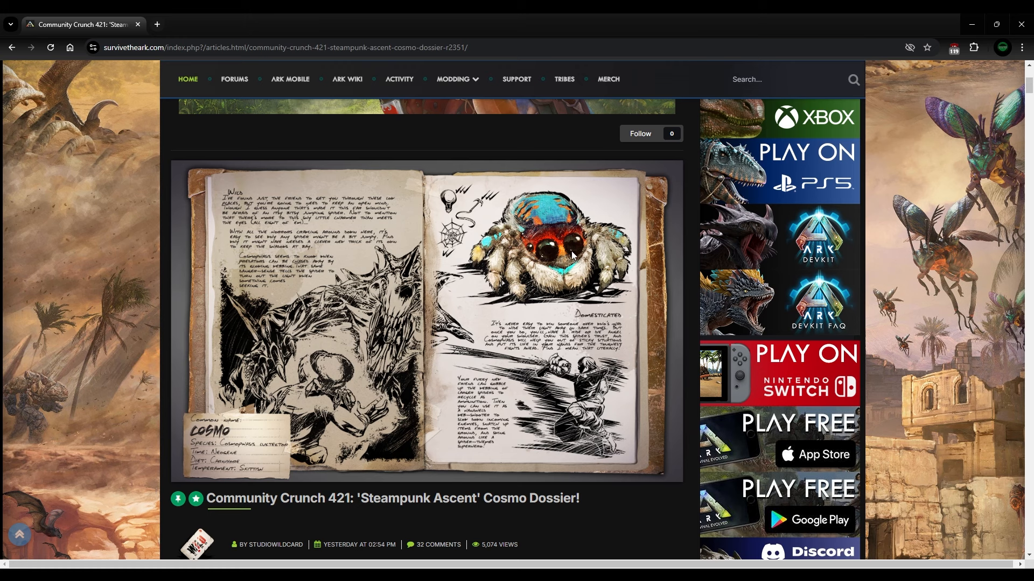